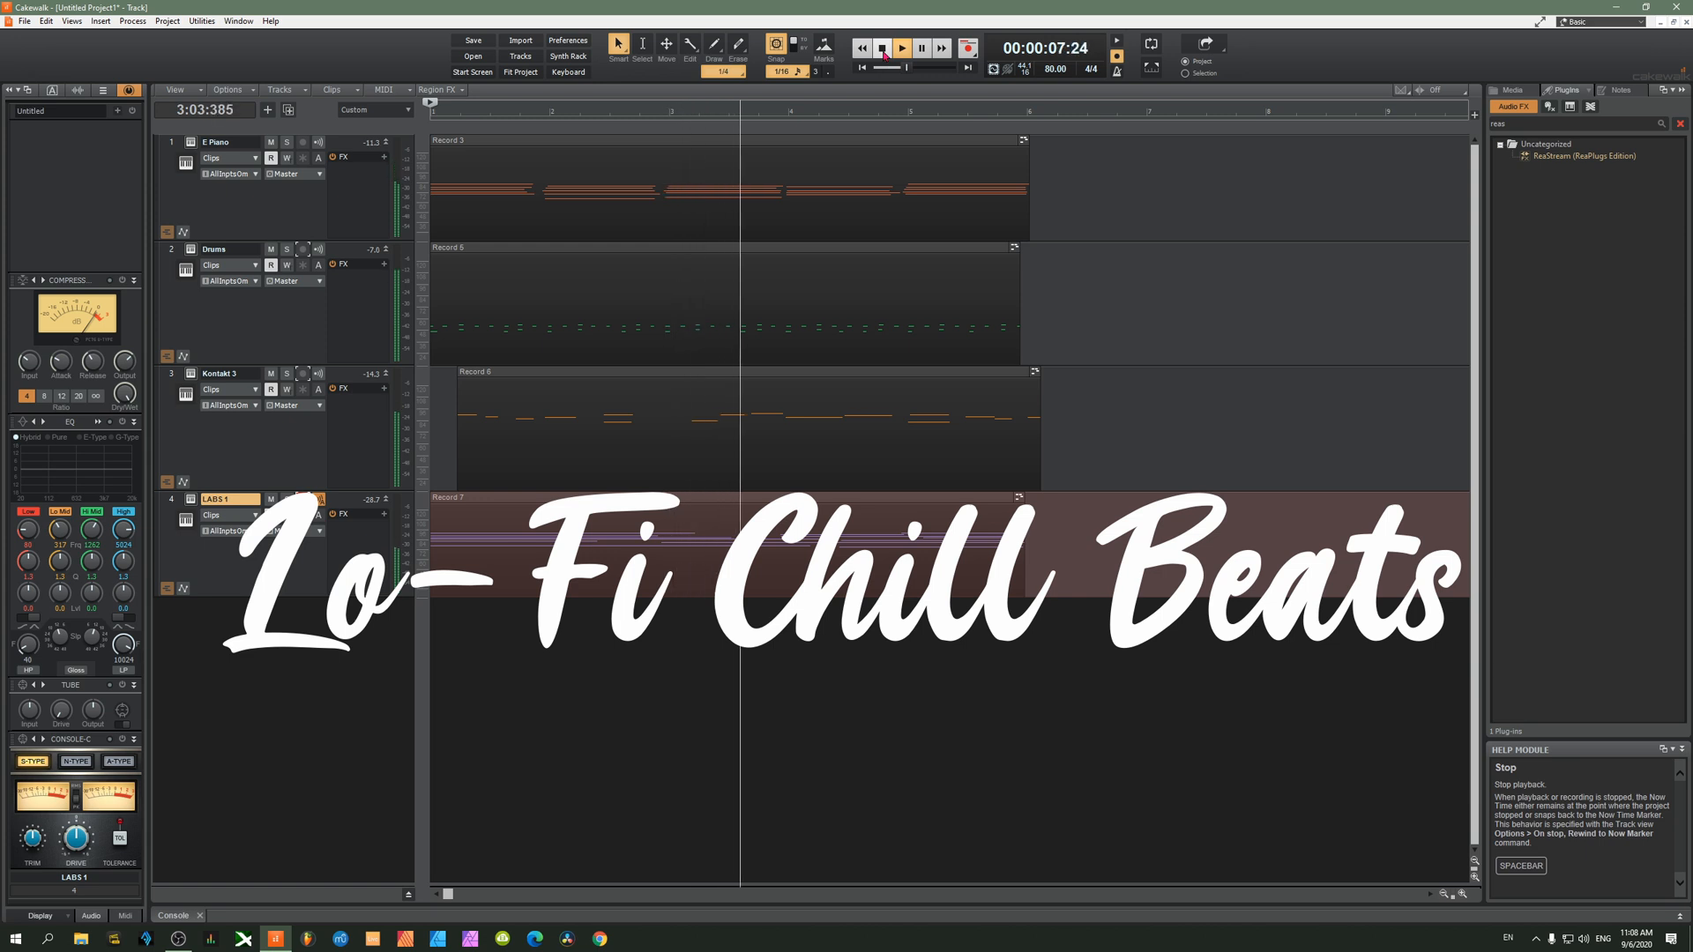
# - Stop playback of the finished four-track lo-fi beat
pyautogui.click(862, 48)
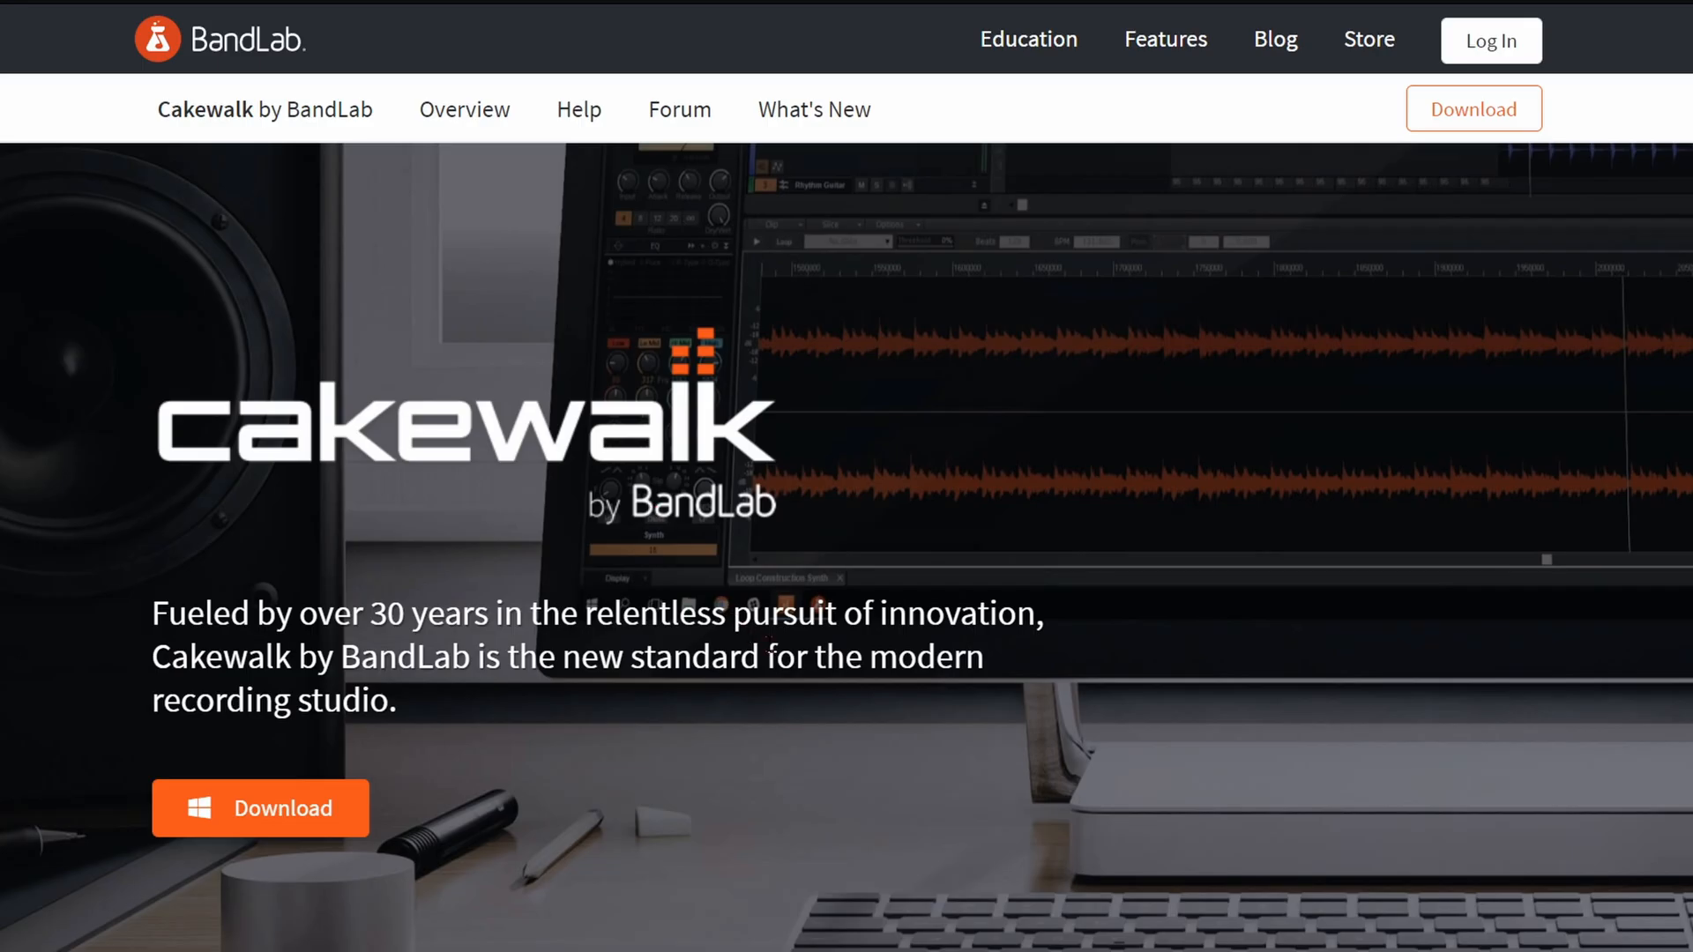
pyautogui.moveTo(535, 703)
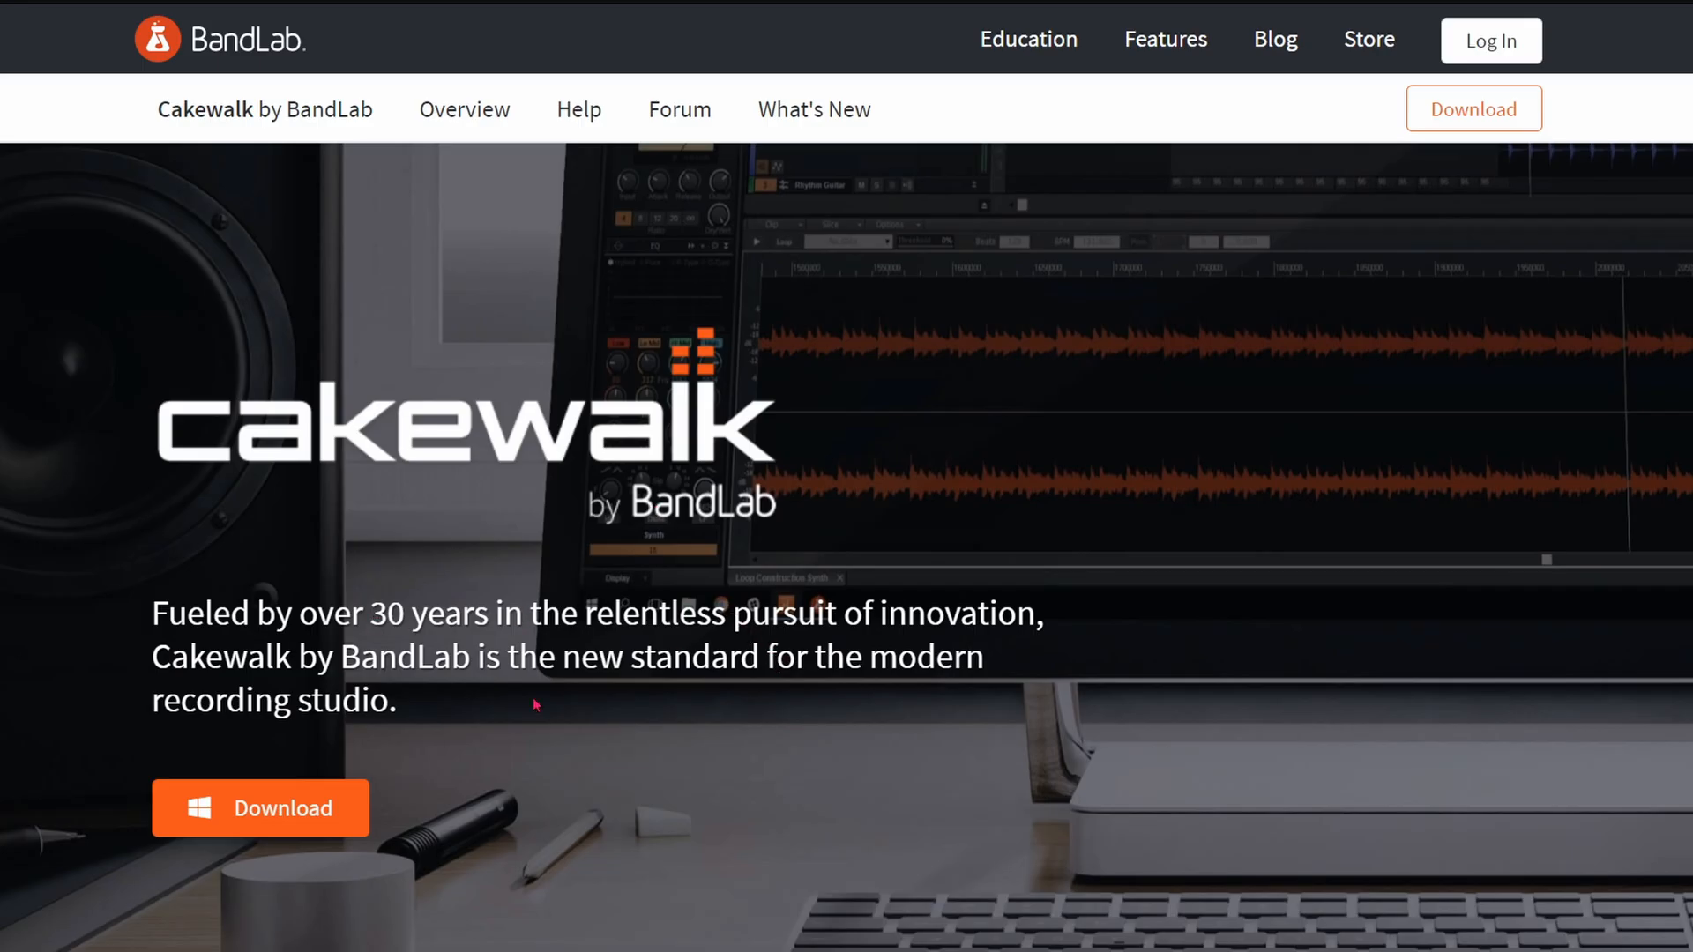
# - Scroll to the 'Cakewalk by BandLab is free' section with its Download button
pyautogui.scroll(-3)
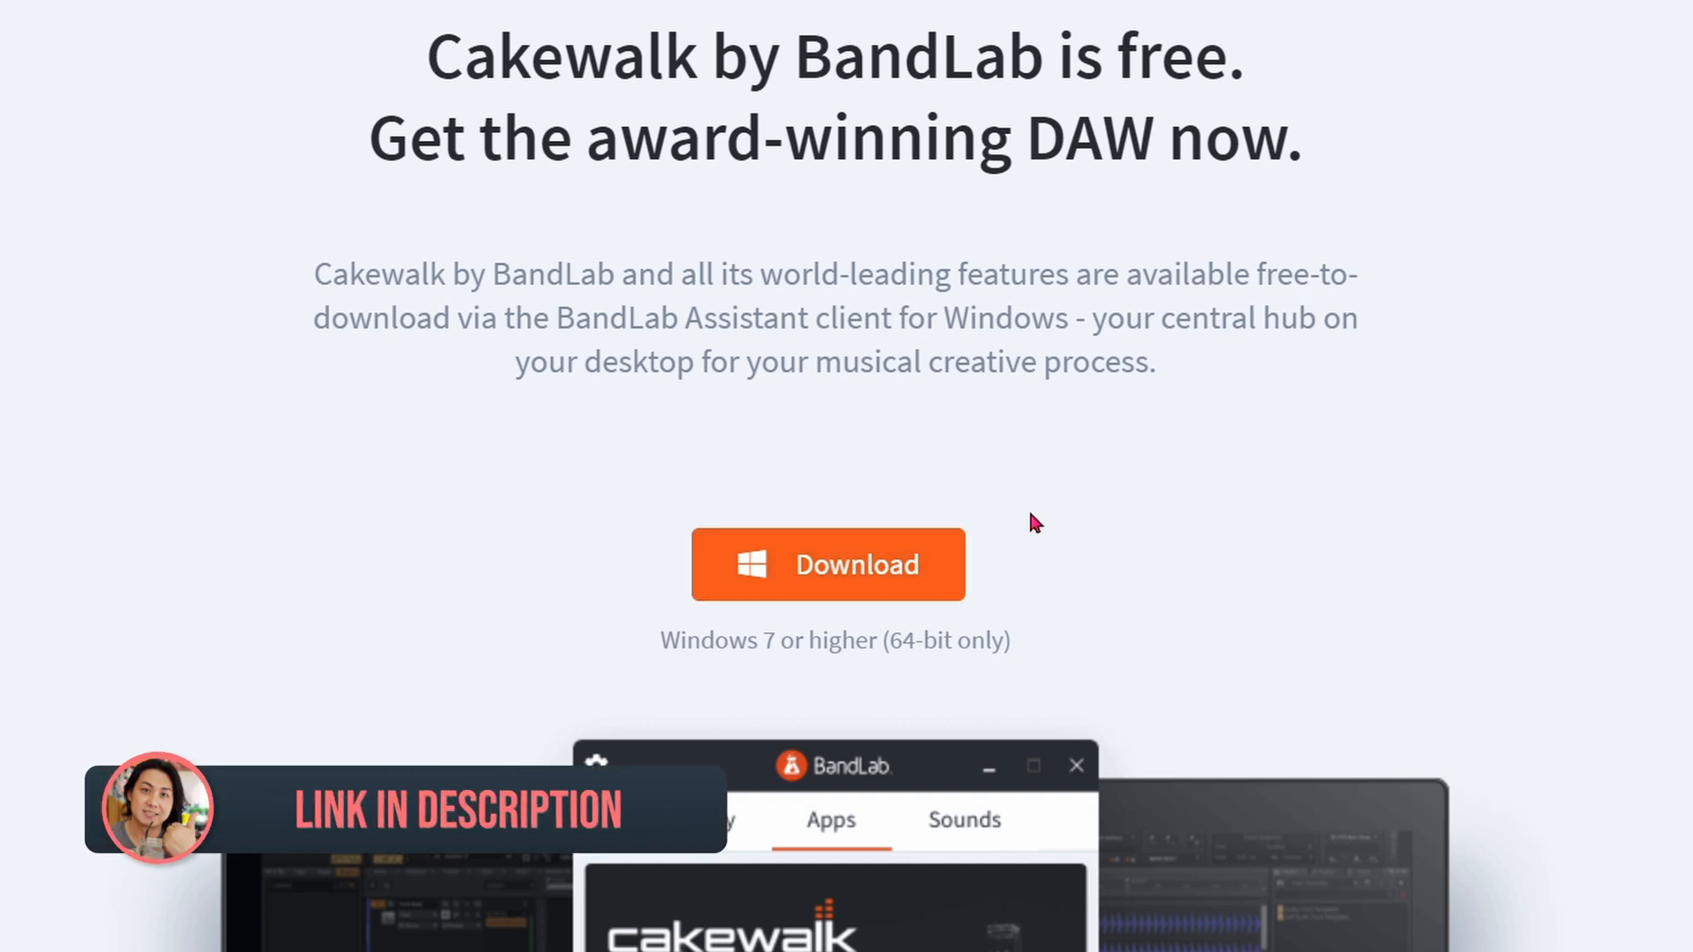
pyautogui.moveTo(13, 280)
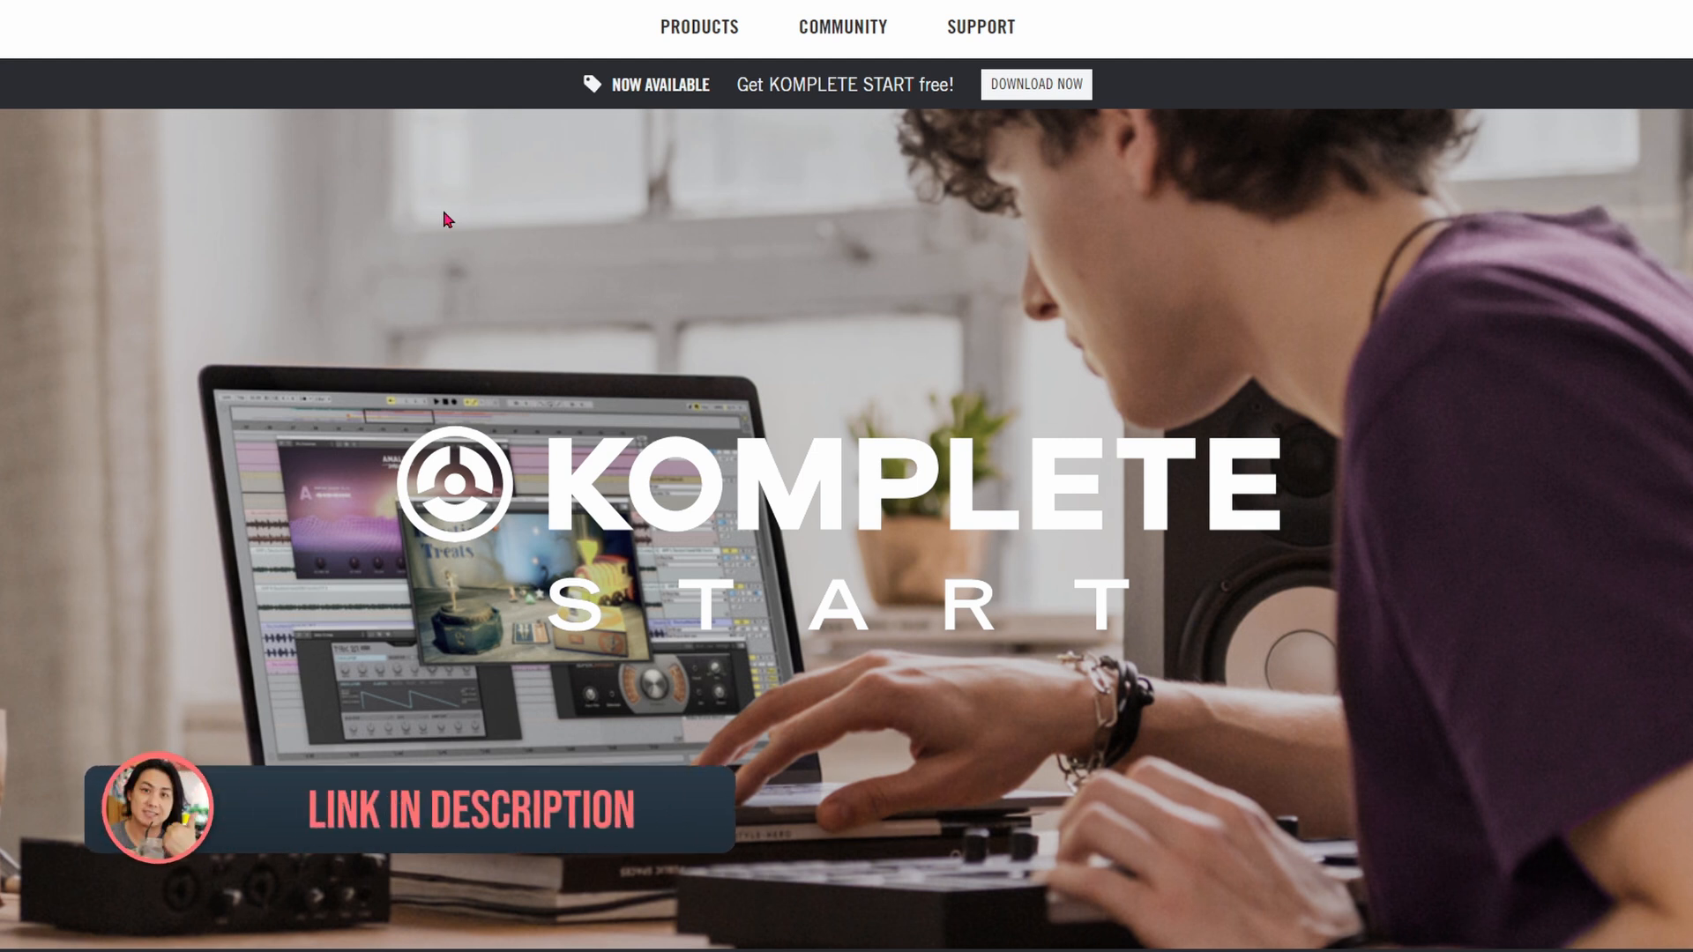
# - Scroll to KOMPLETE START's Free Production Suite and highlight the synths, effects, loops and samples line
pyautogui.scroll(-3)
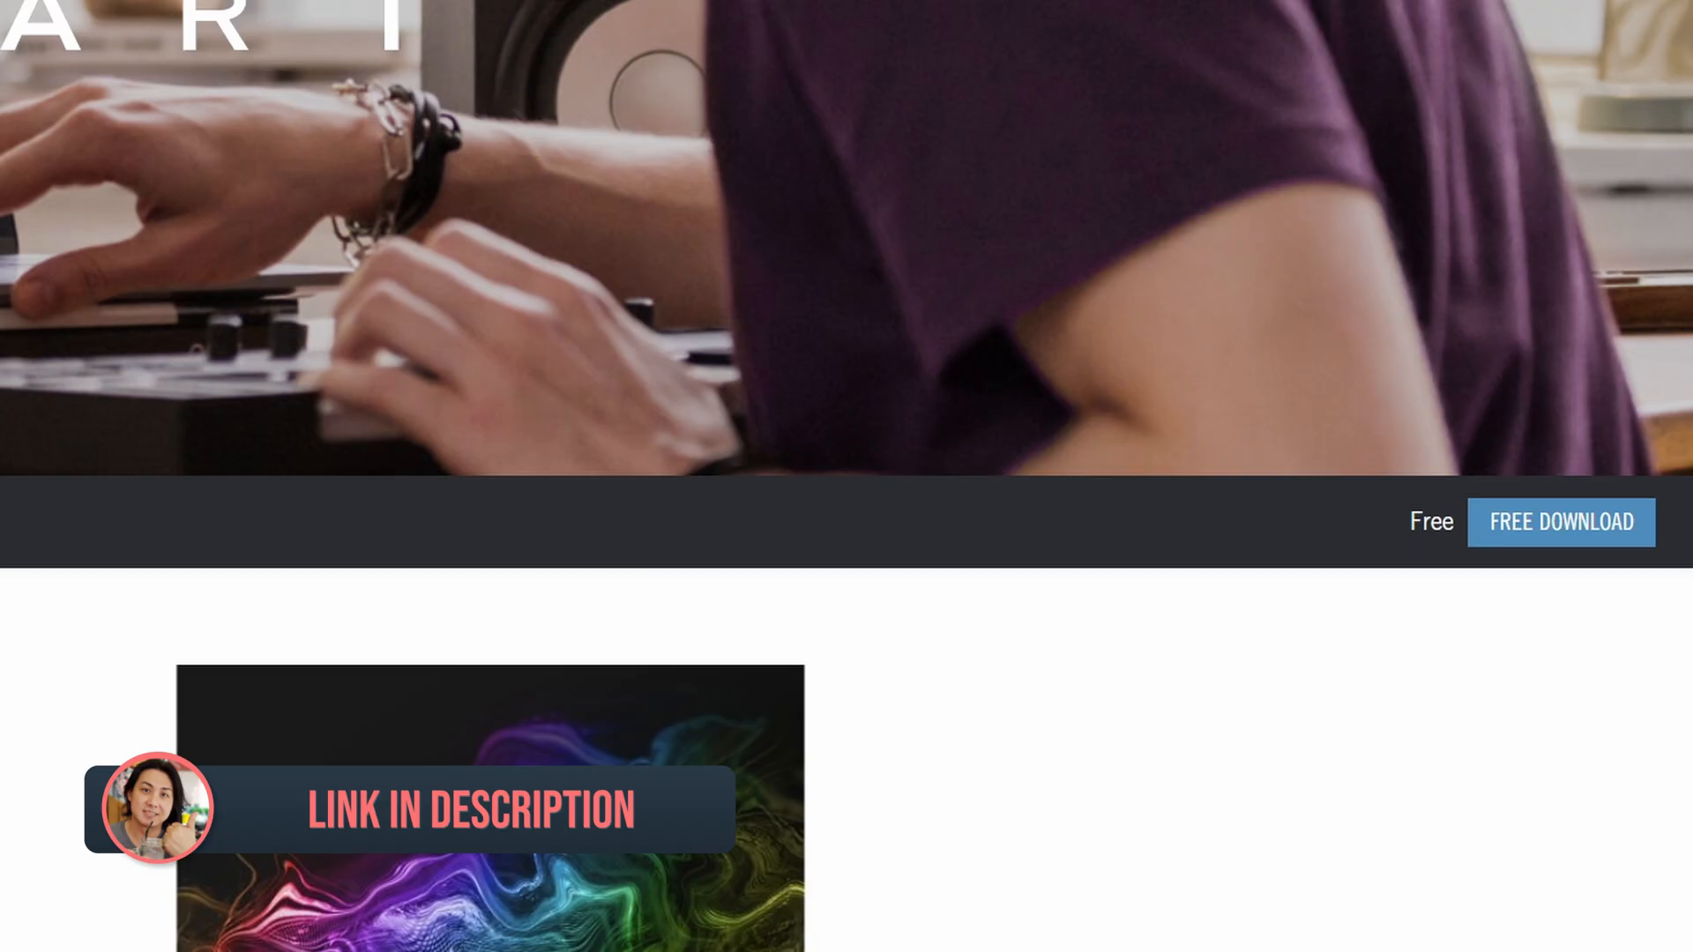
pyautogui.scroll(-3)
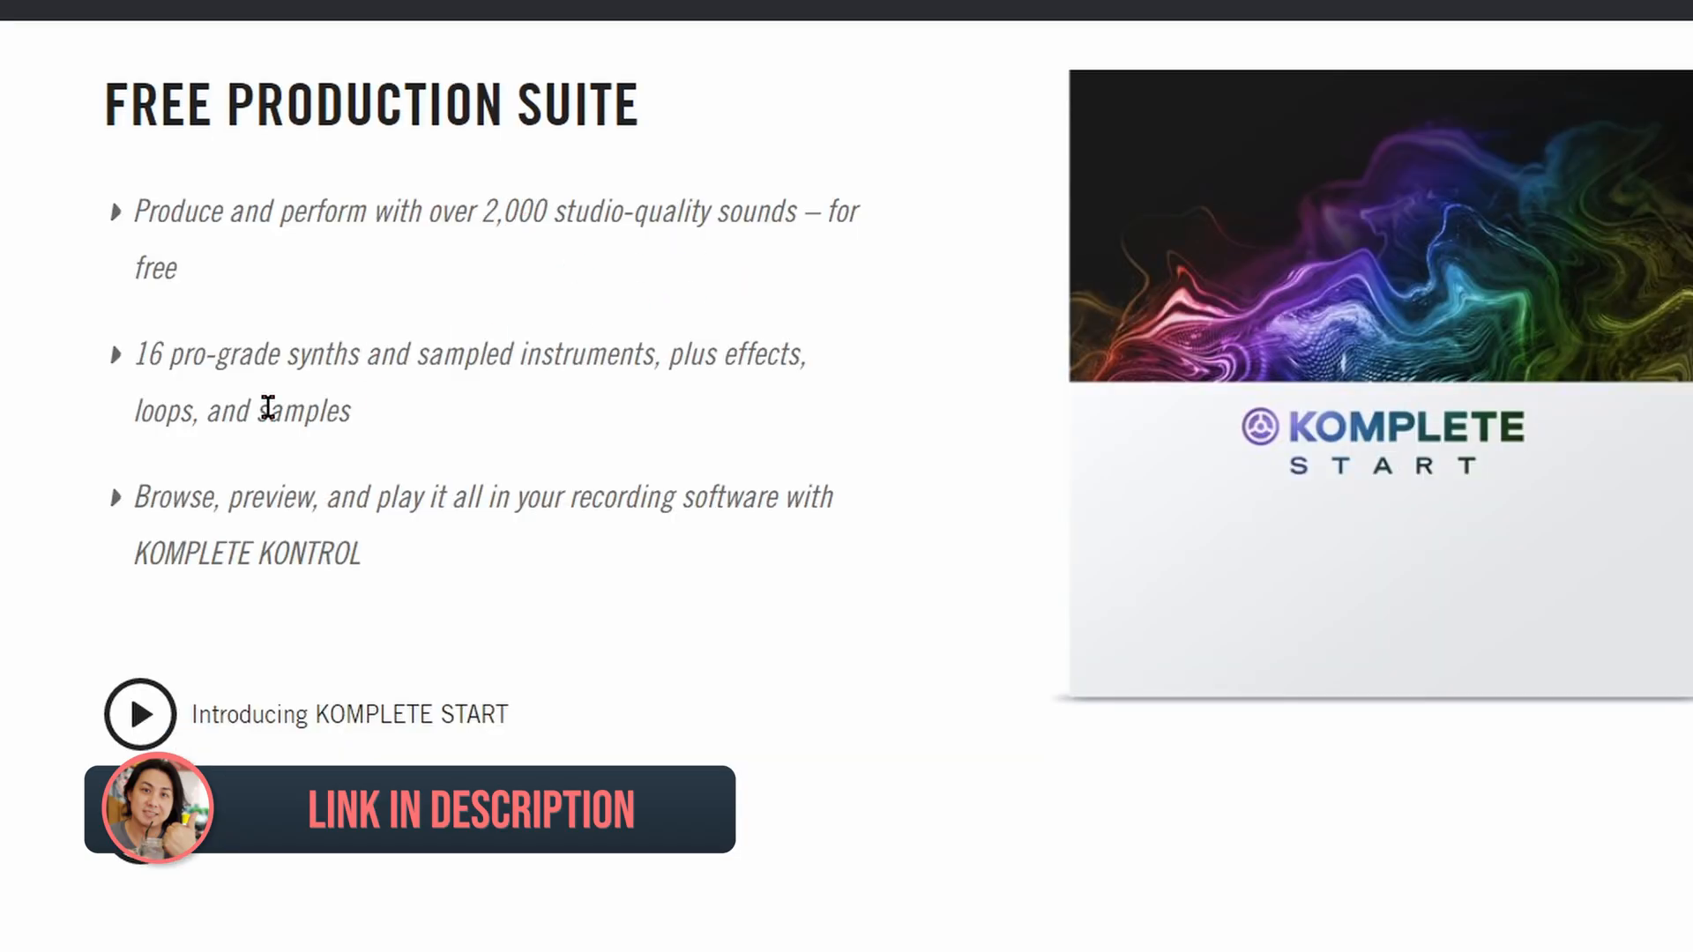
pyautogui.moveTo(295, 354); pyautogui.dragTo(489, 355)
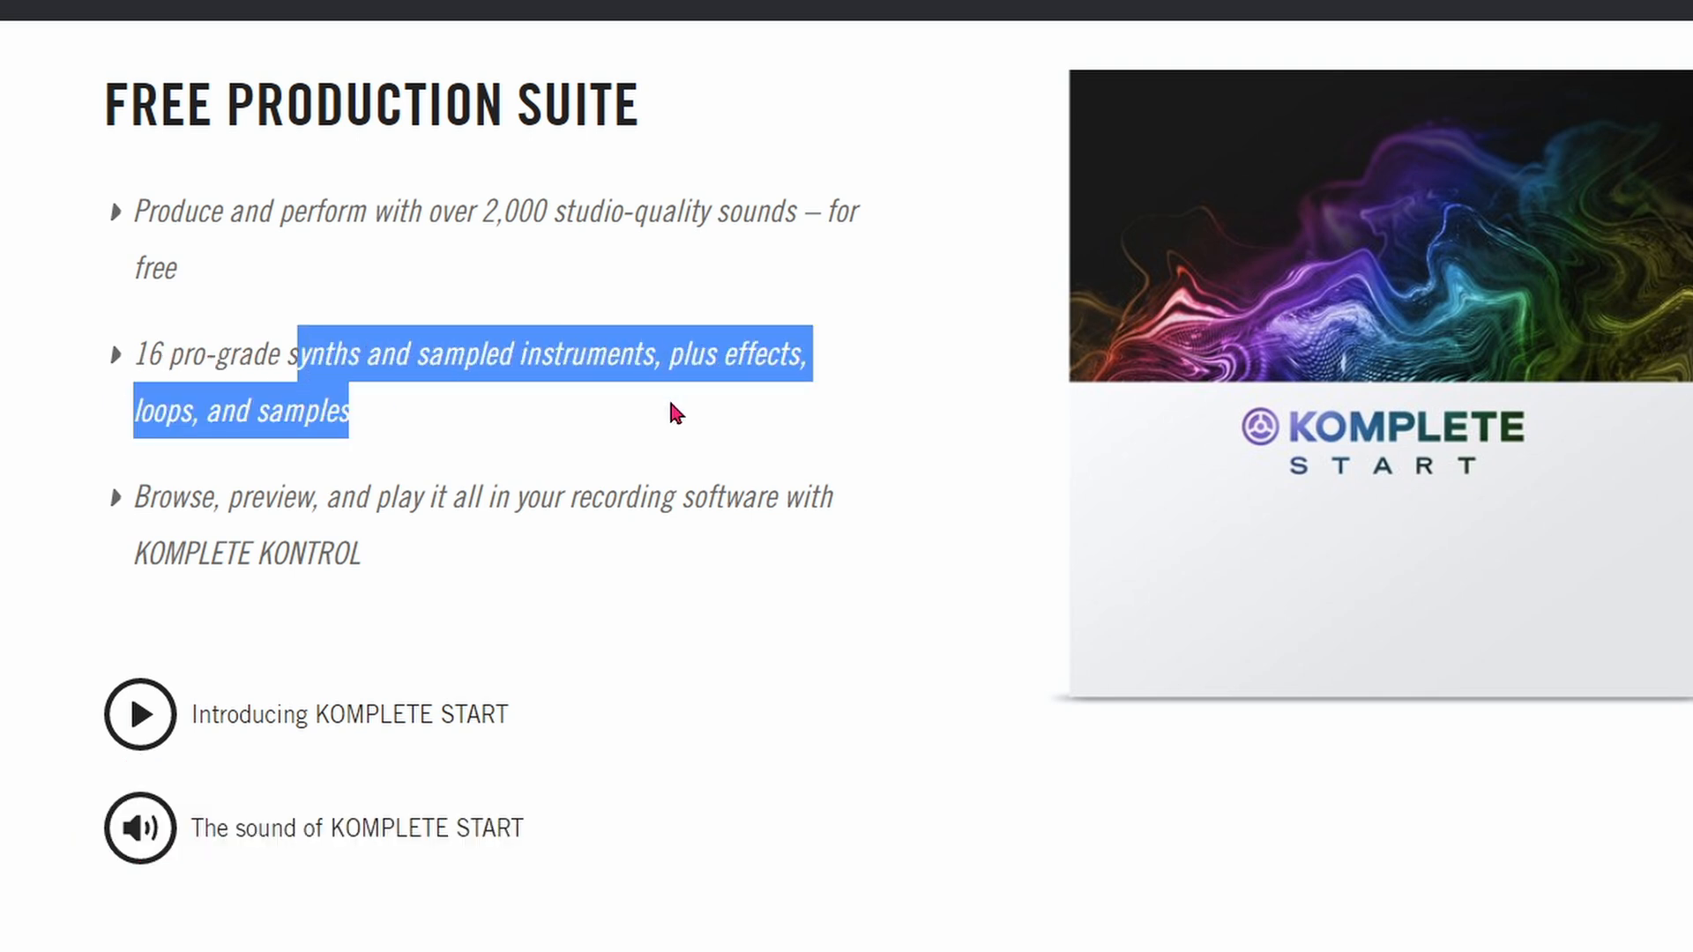
pyautogui.moveTo(567, 529)
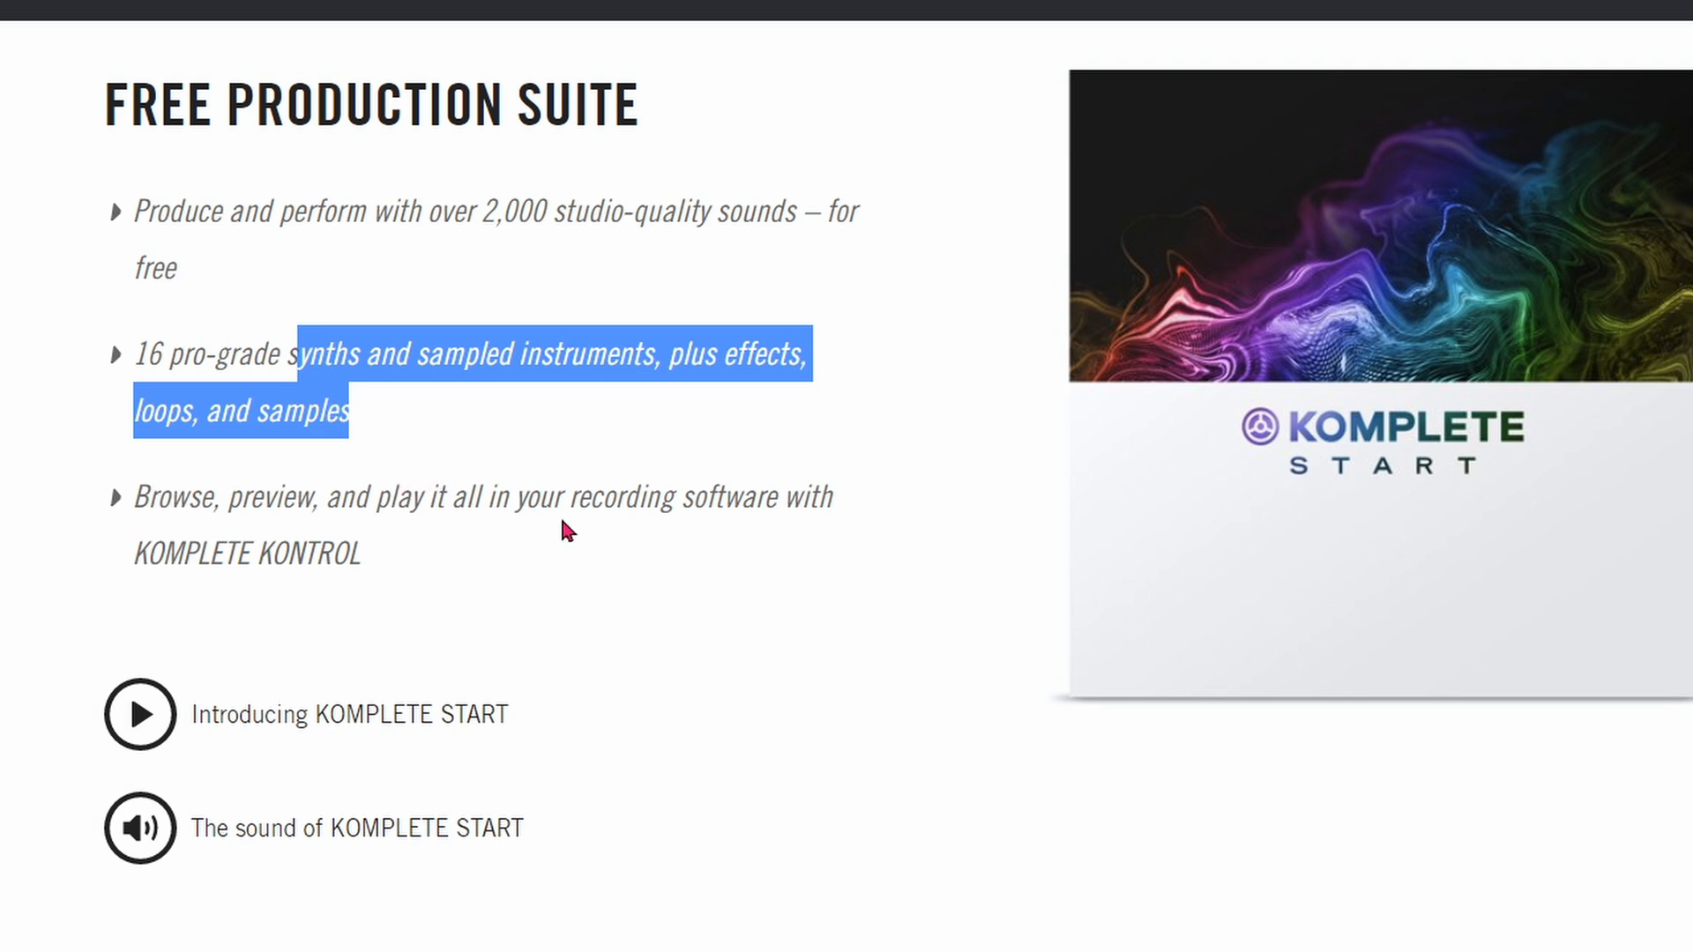
pyautogui.scroll(-3)
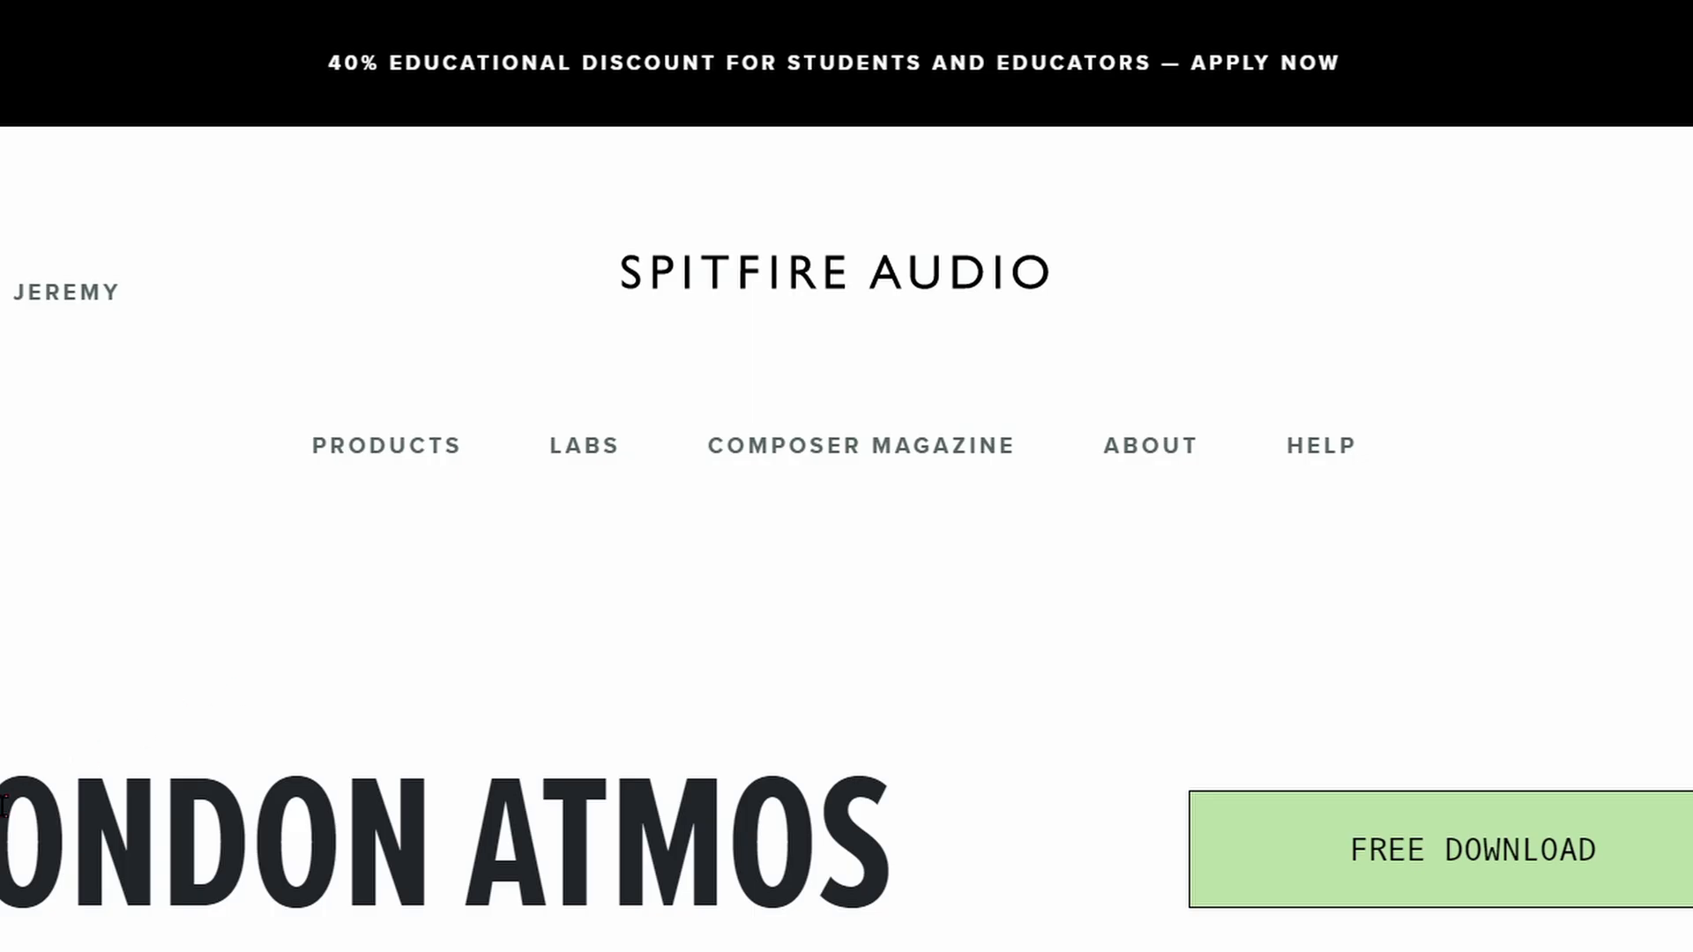
# - Scroll through the London Atmos description and trailer and back to the FREE DOWNLOAD button
pyautogui.scroll(-3)
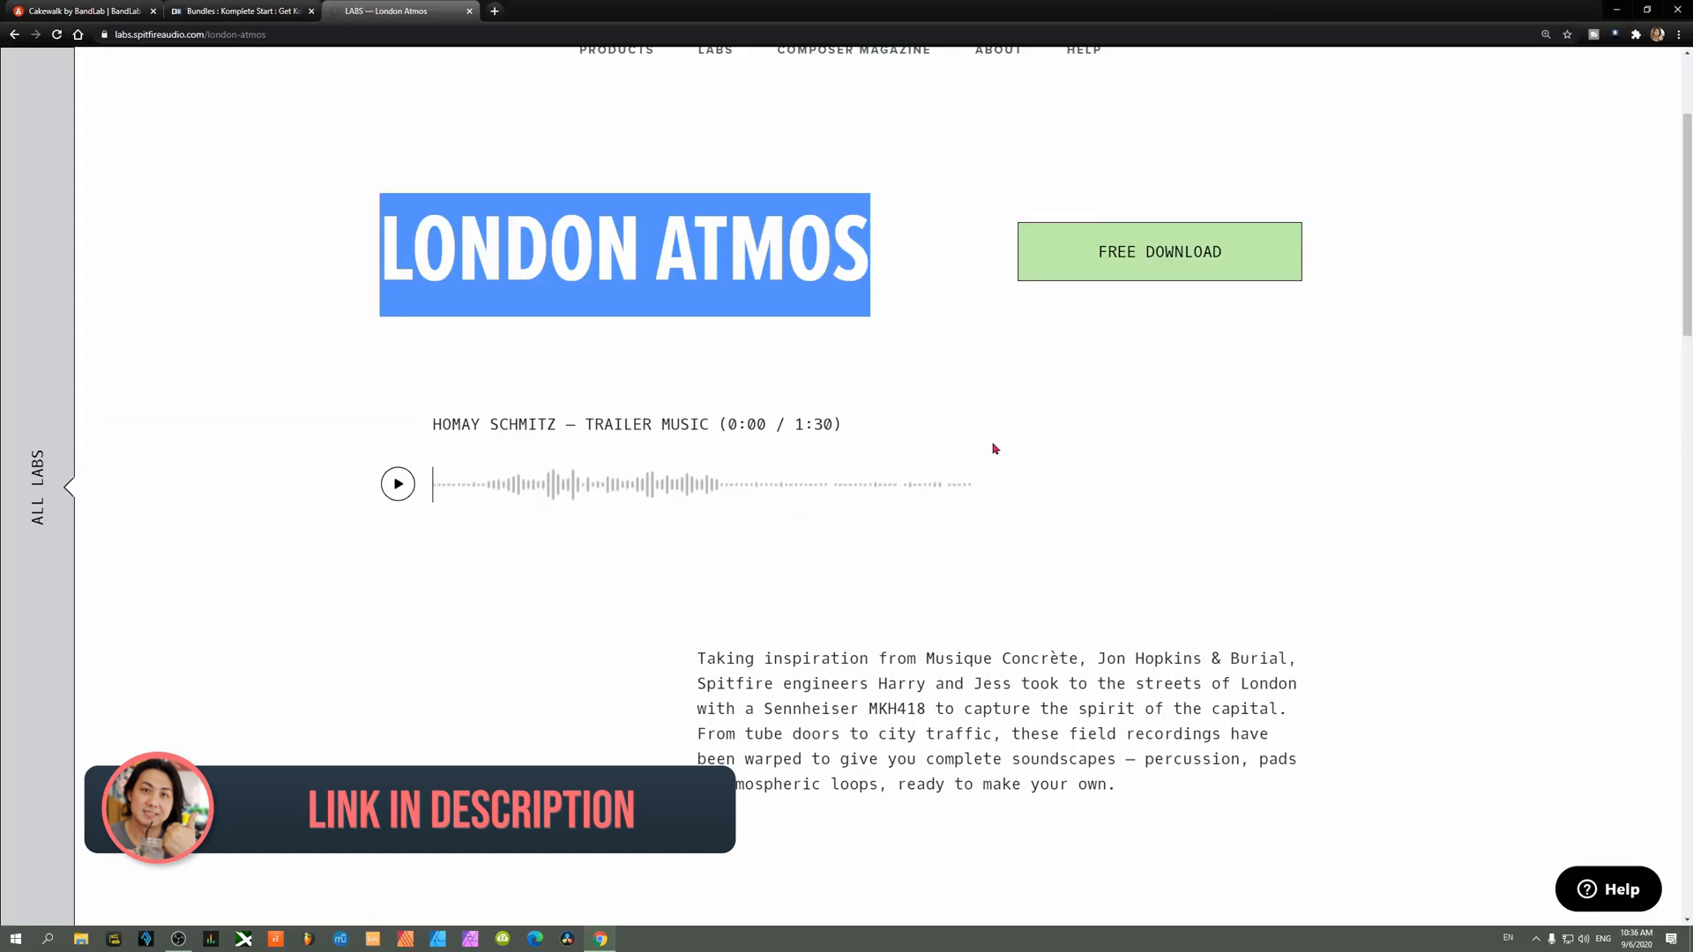
pyautogui.scroll(-3)
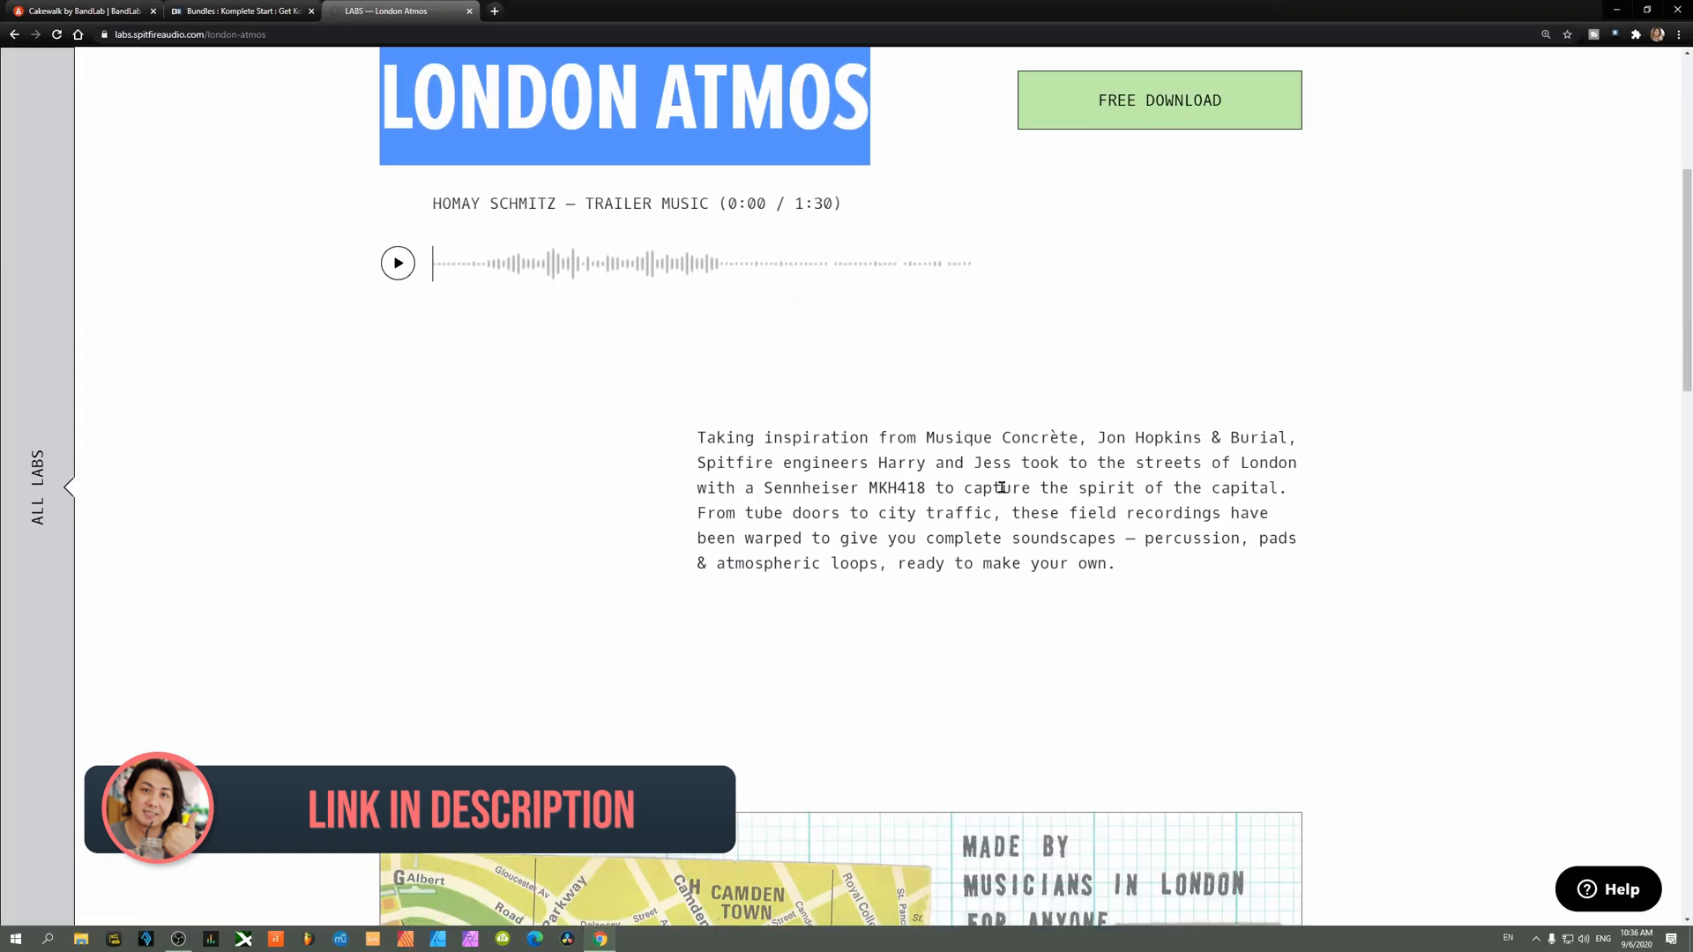
pyautogui.scroll(-3)
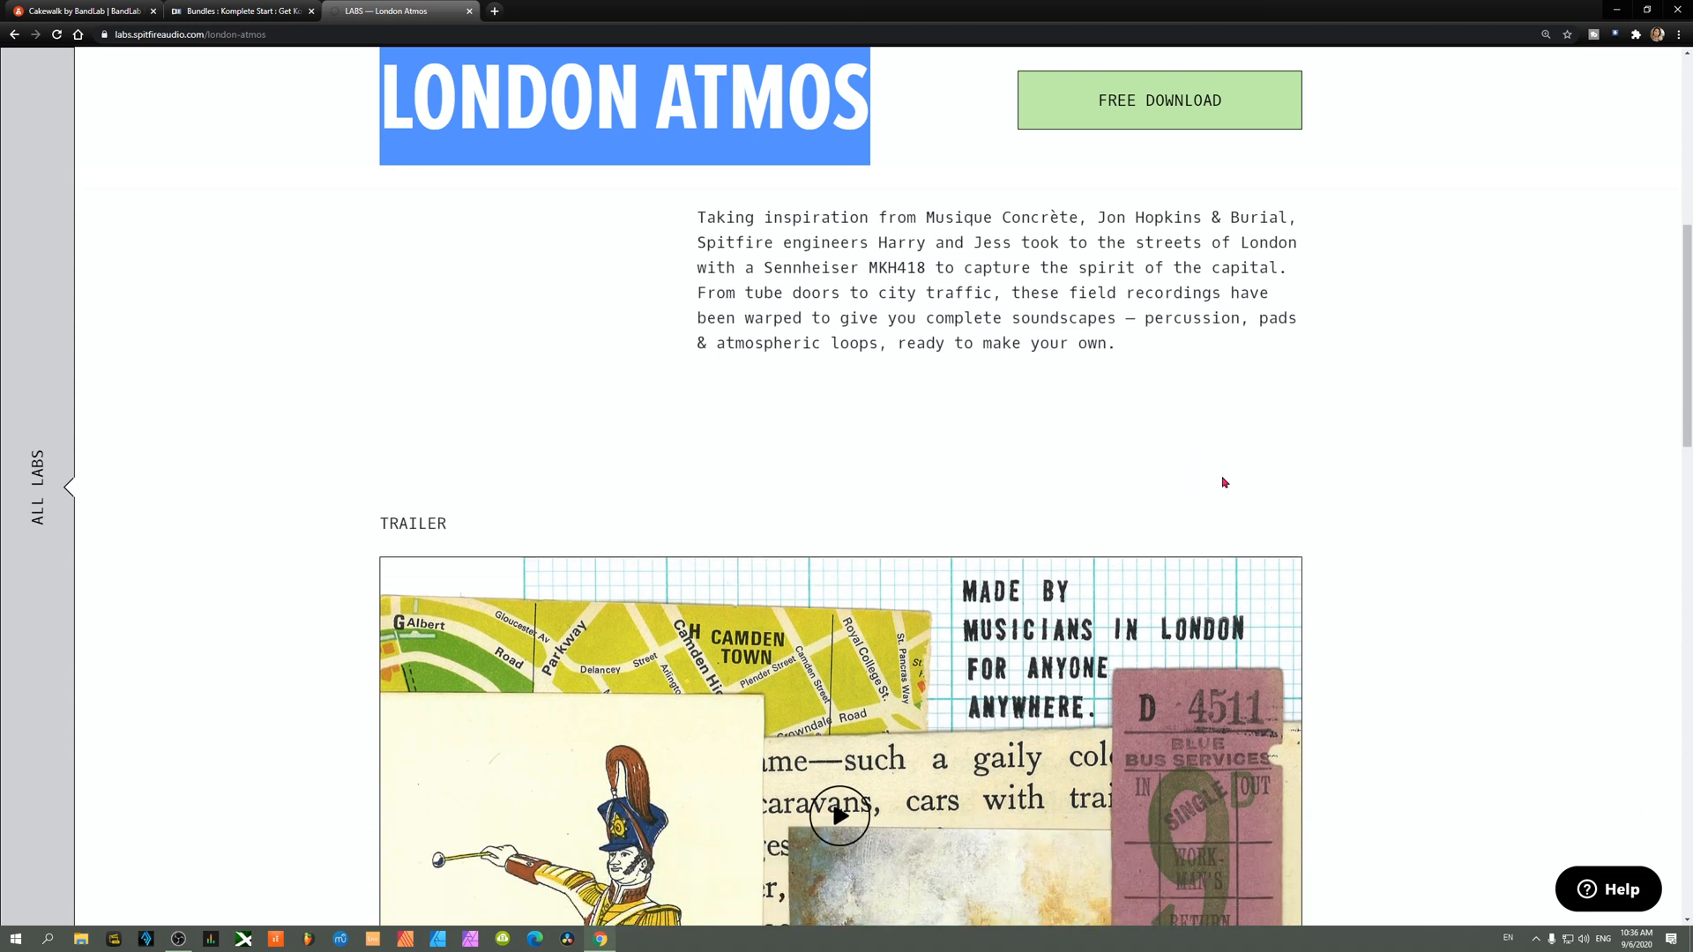
pyautogui.scroll(-3)
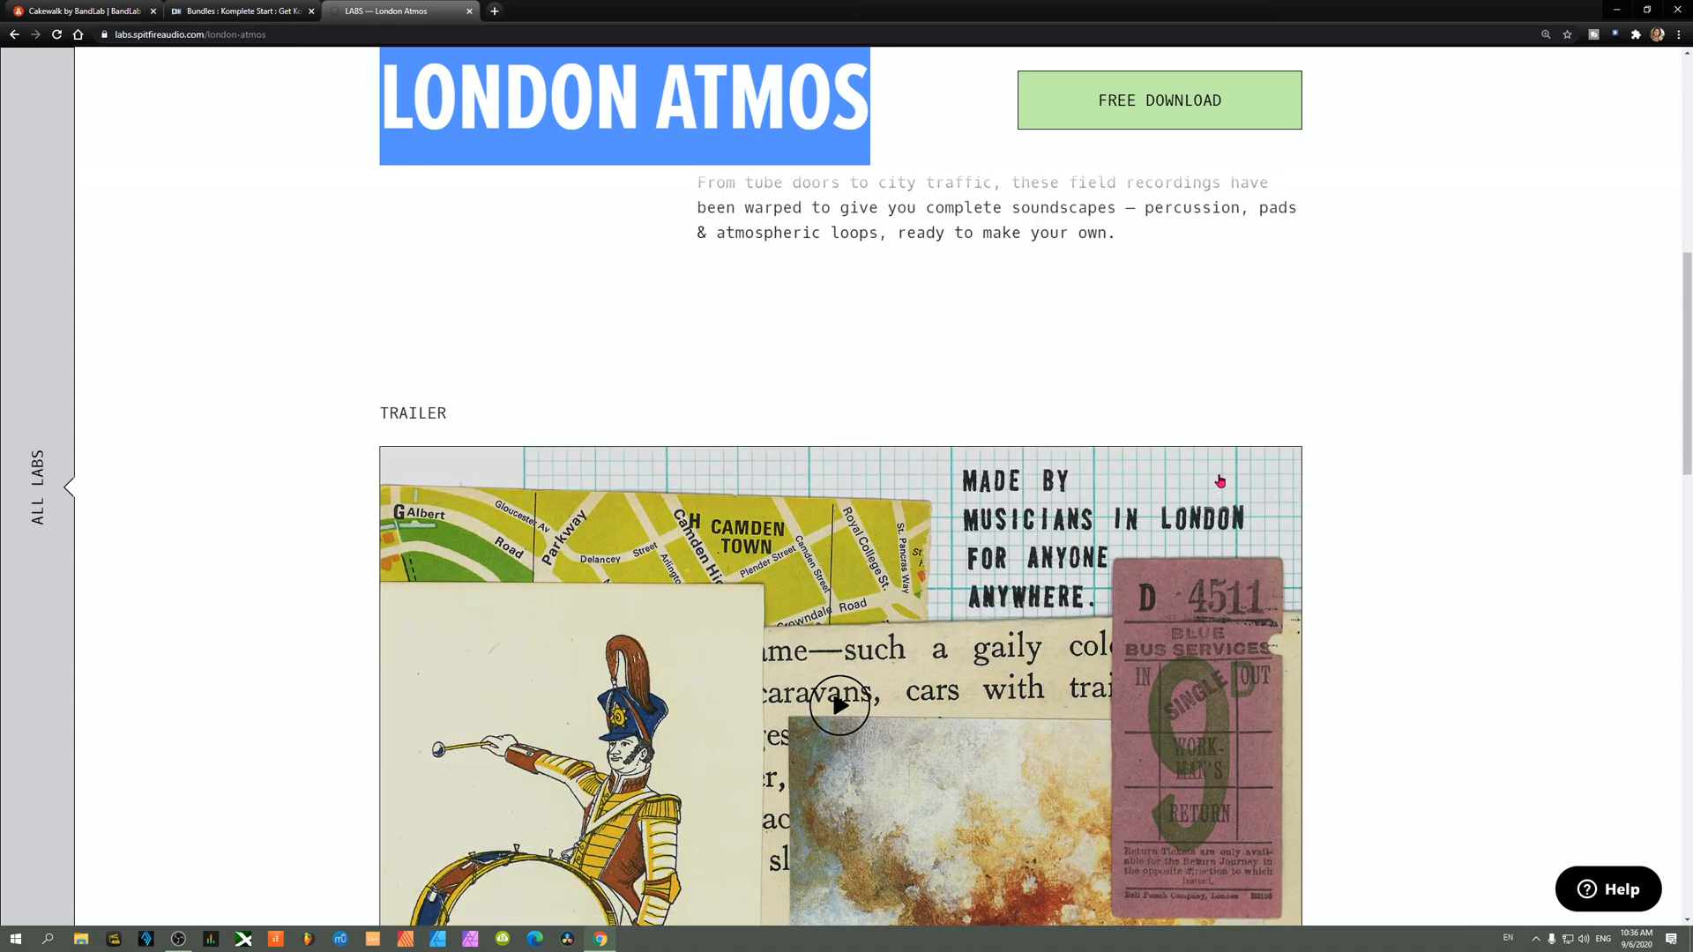
pyautogui.scroll(-3)
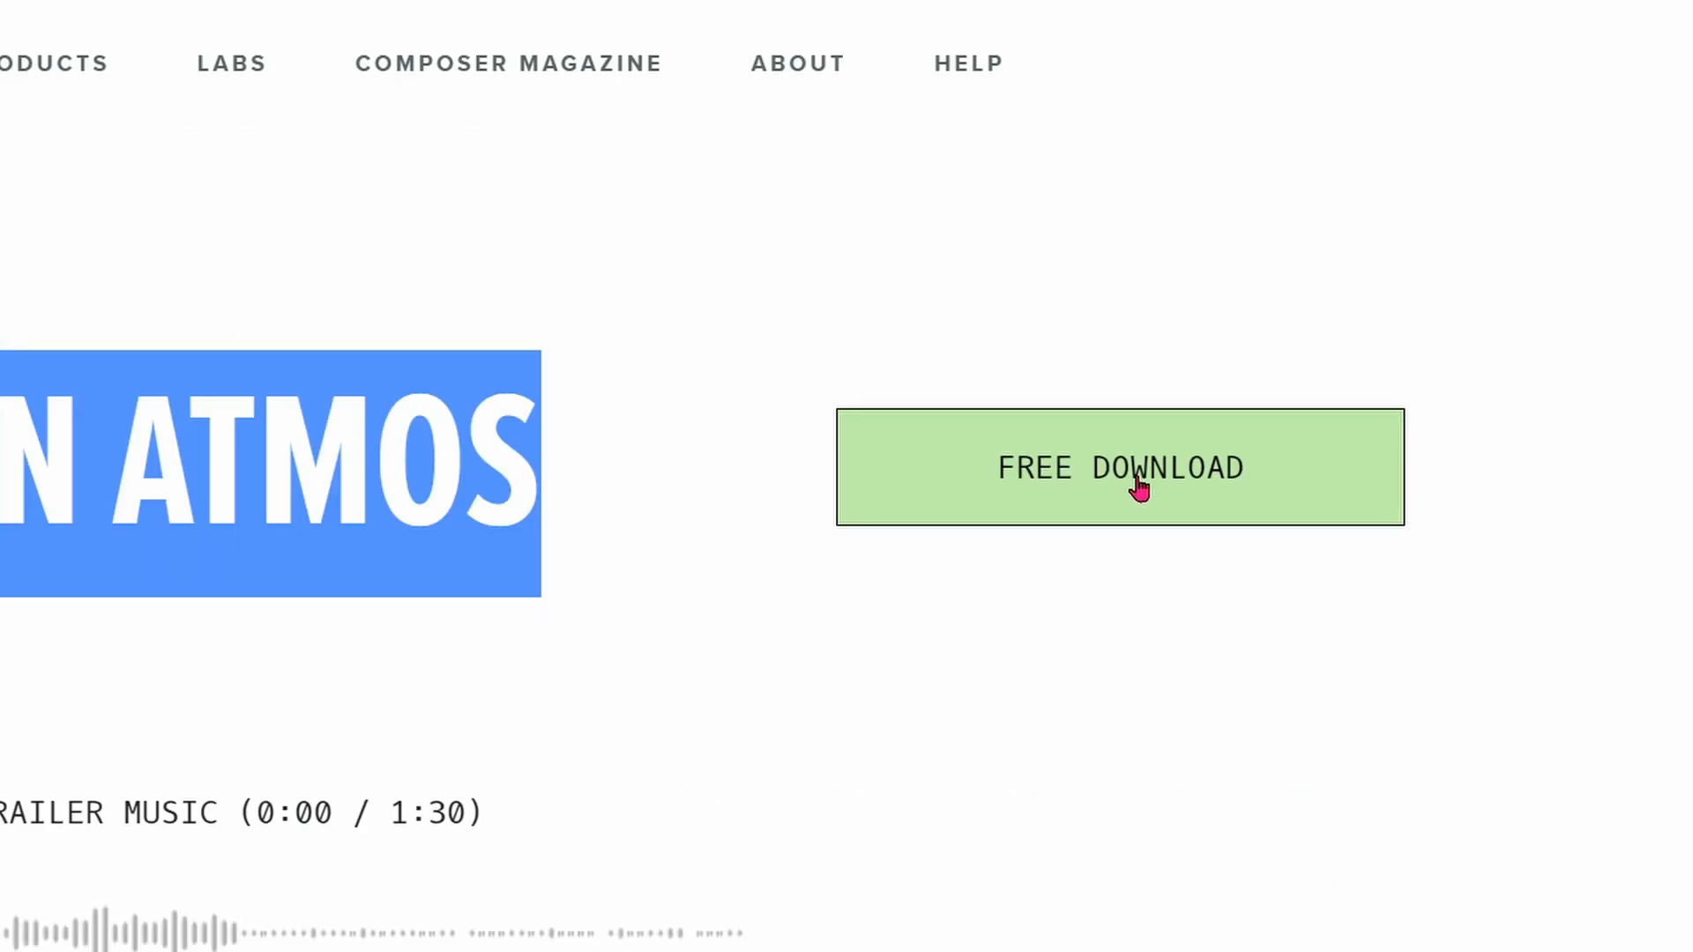
pyautogui.moveTo(1074, 836)
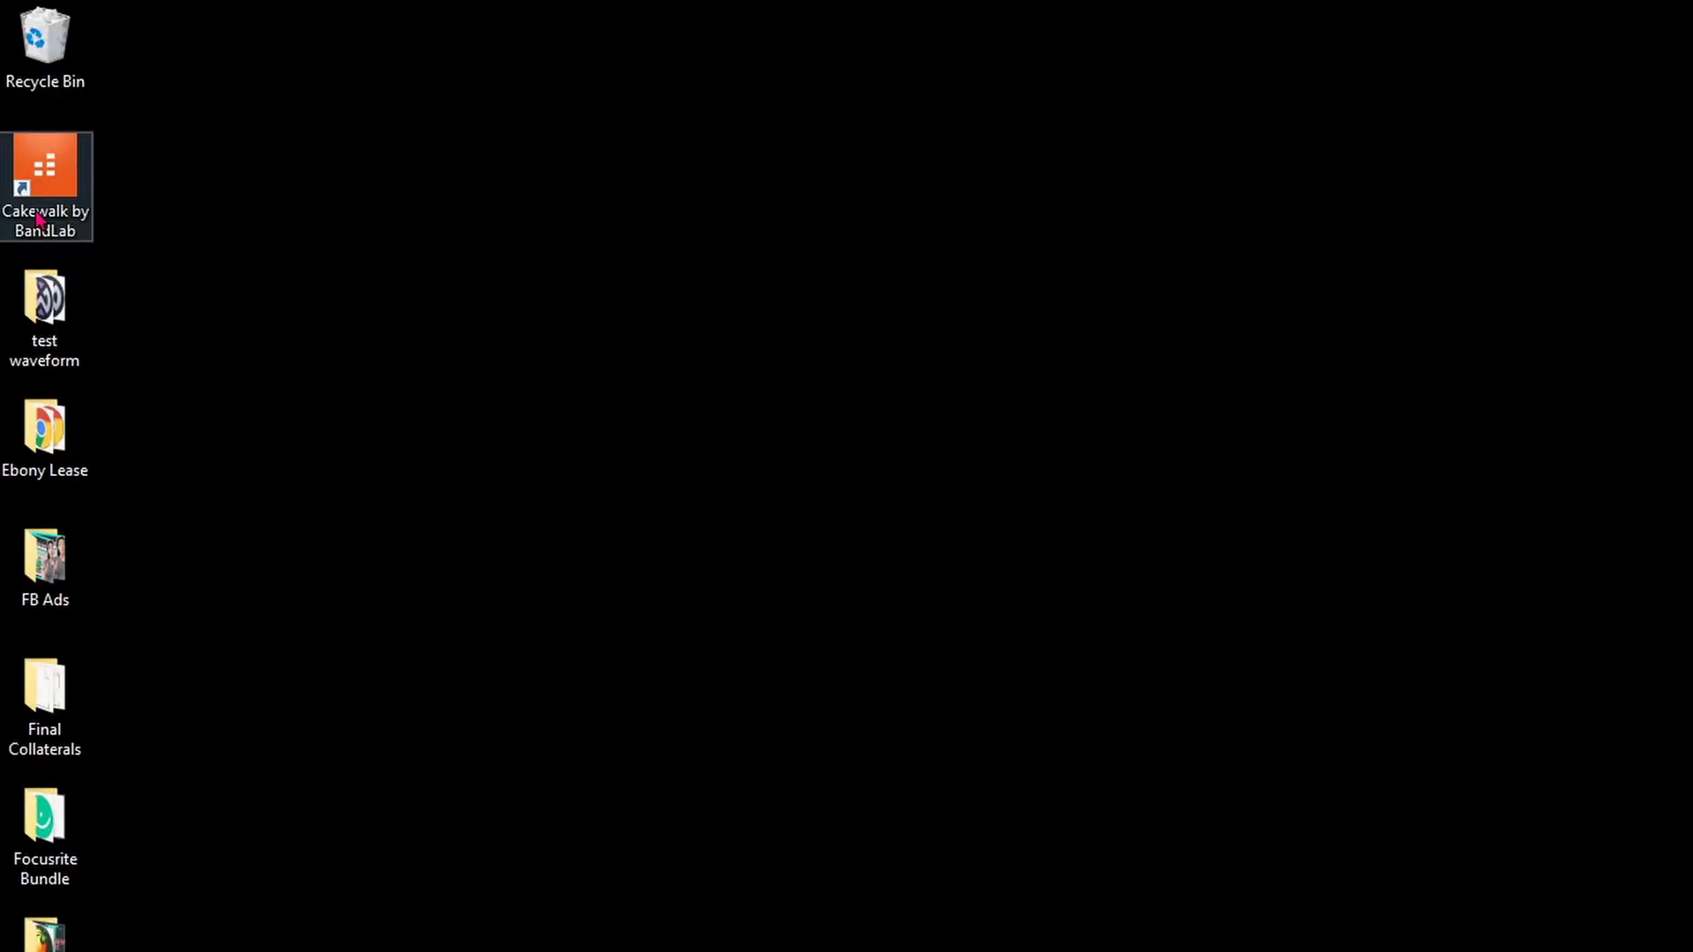
# - Launch Cakewalk and create Untitled Project1 from the Empty Project.cwt template
pyautogui.doubleClick(45, 186)
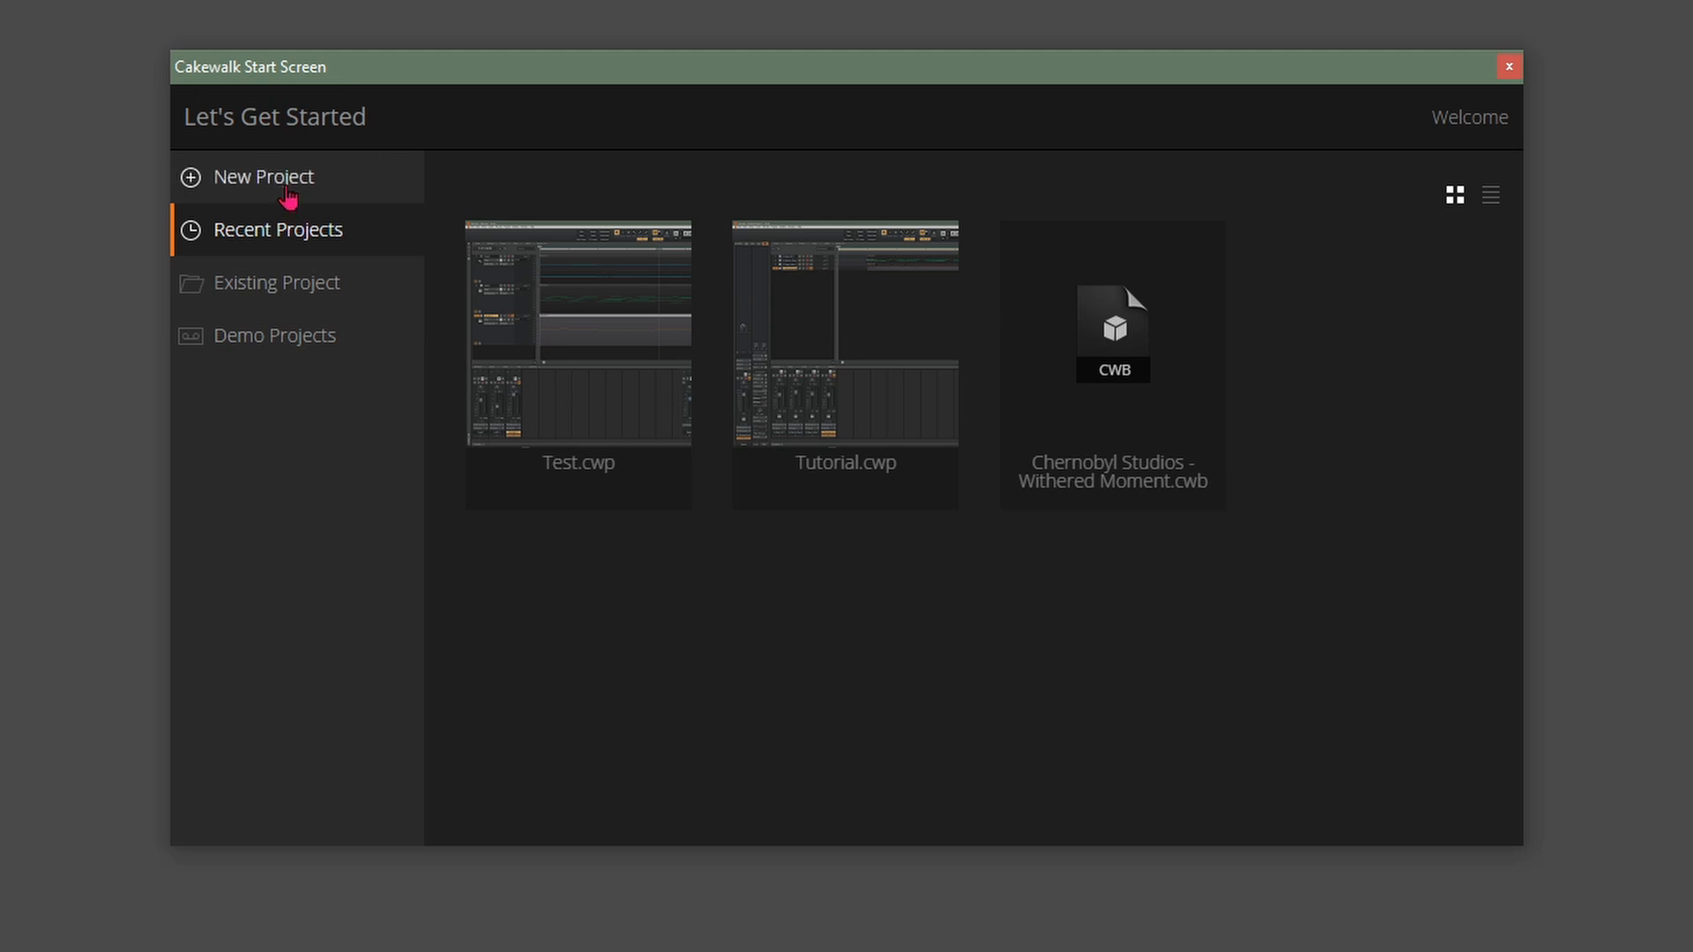
pyautogui.click(262, 177)
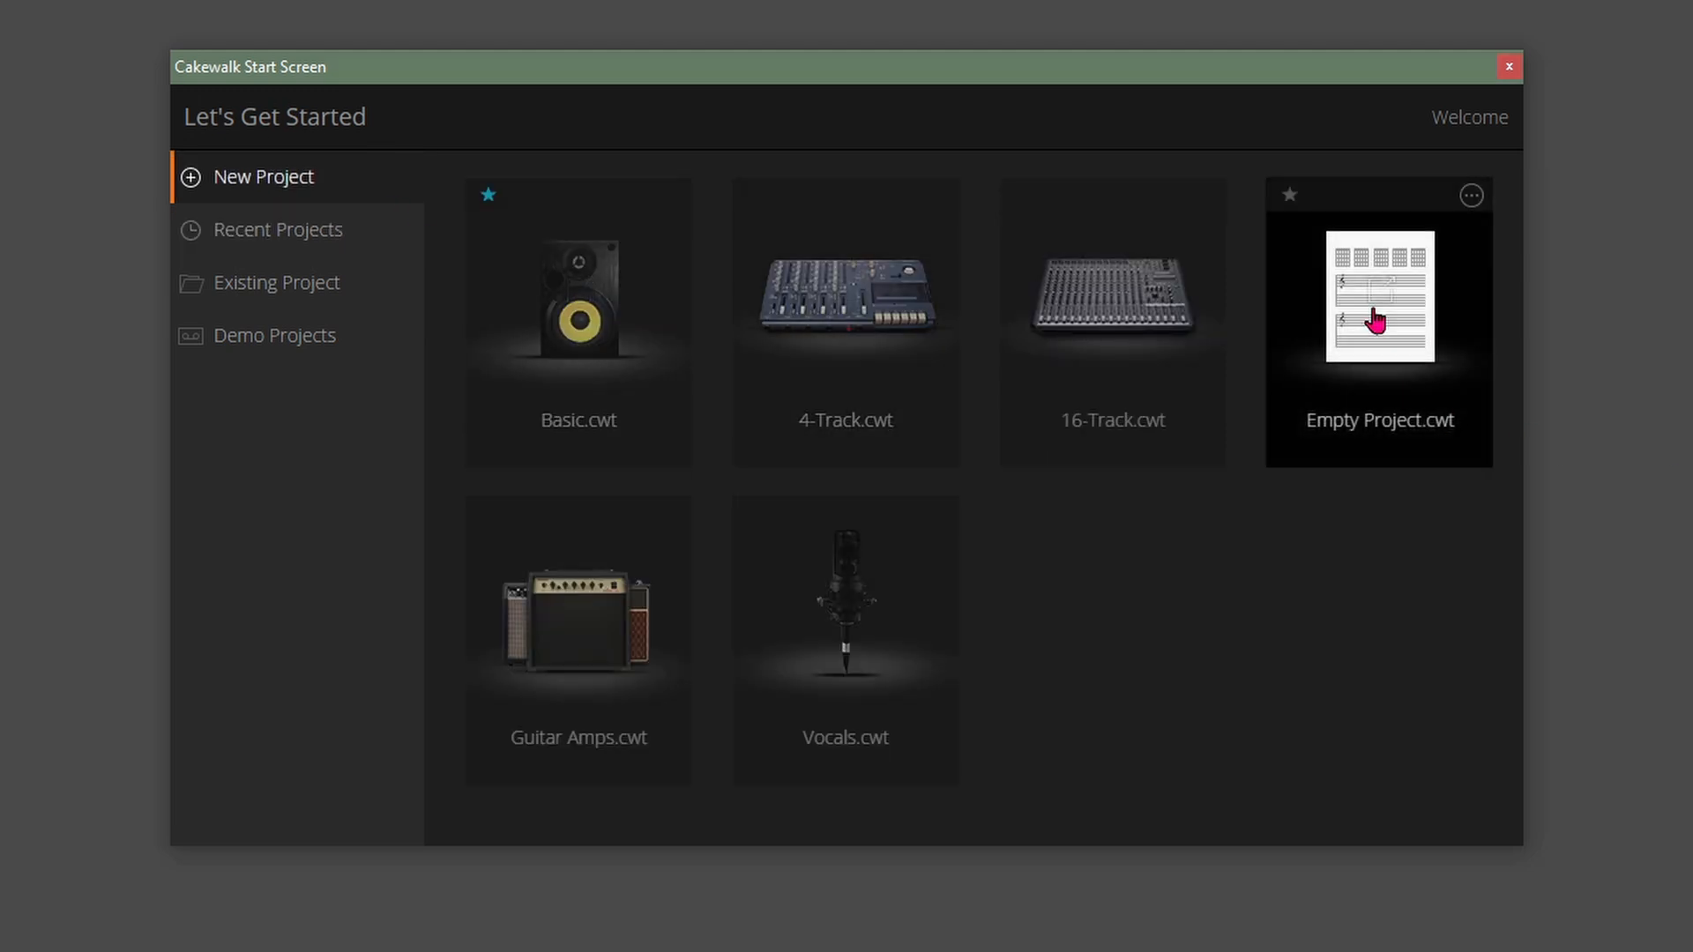
pyautogui.doubleClick(1377, 297)
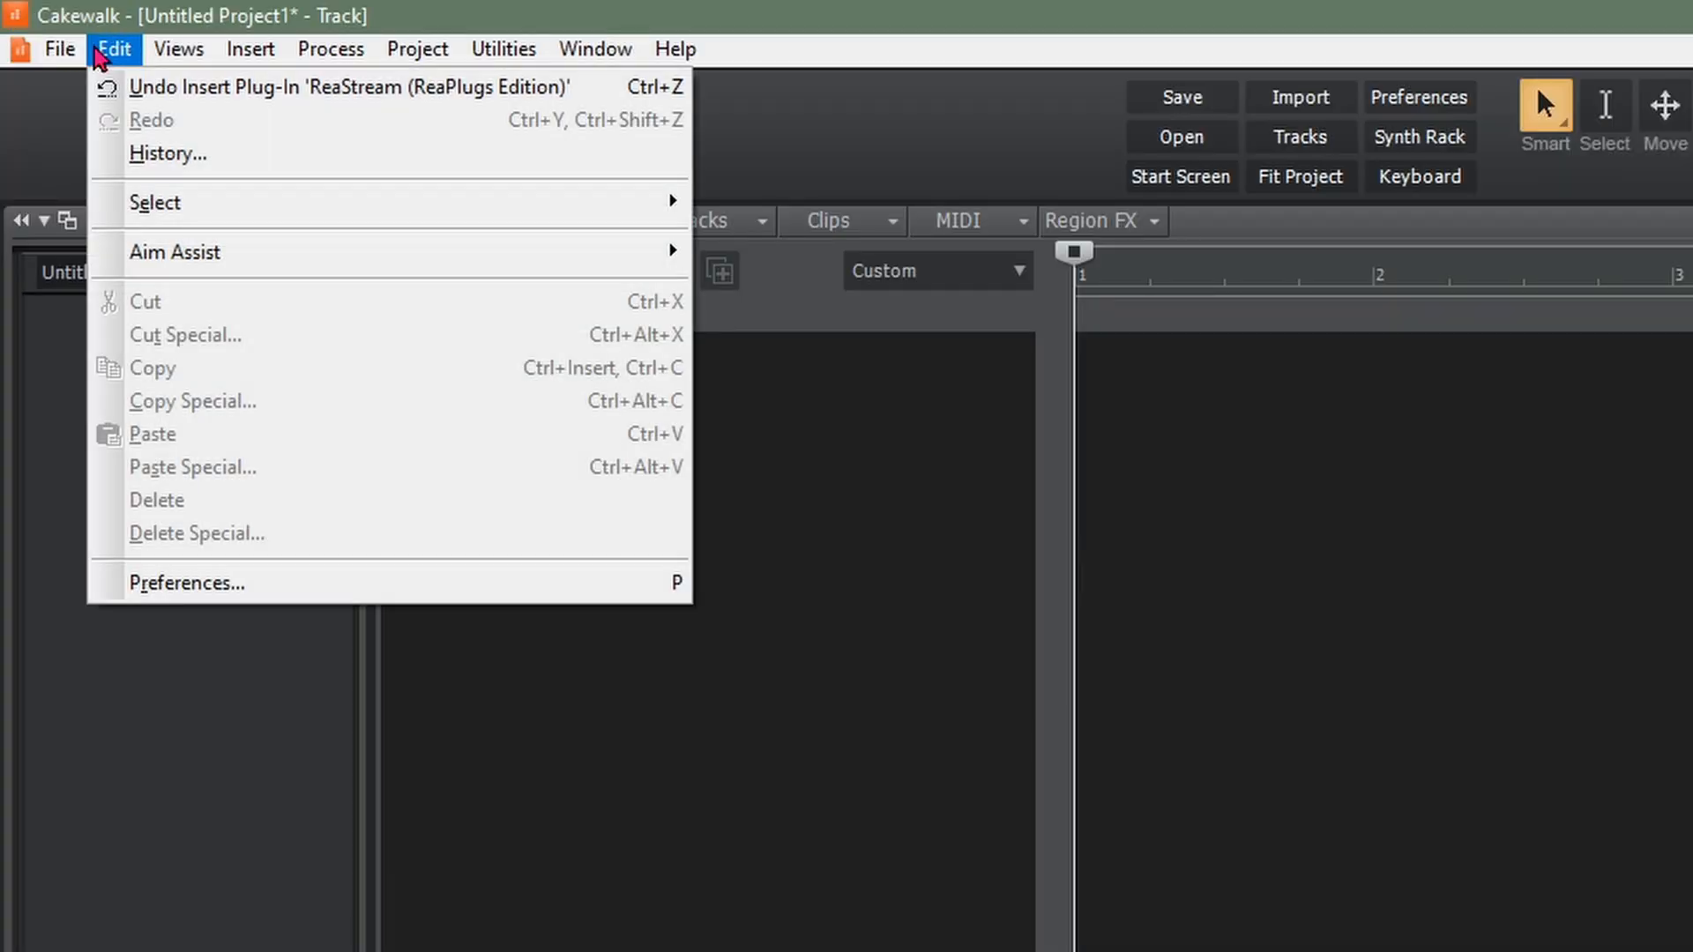
pyautogui.moveTo(117, 106)
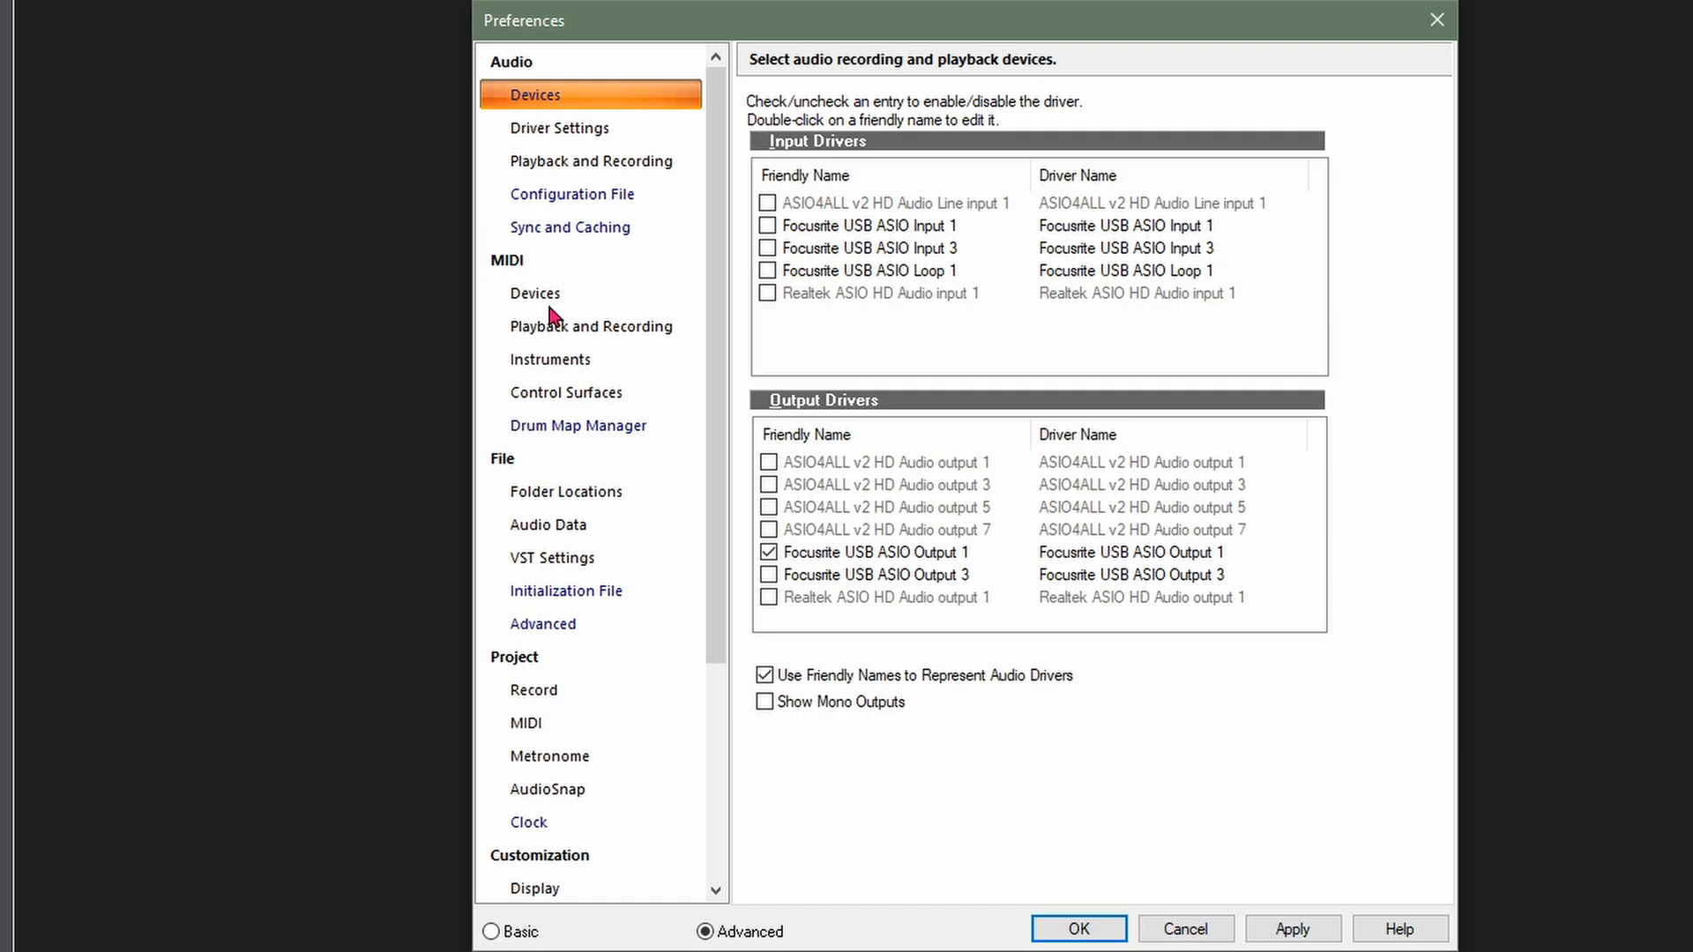
# - Apply Digital Keyboard as MIDI input, set tempo 80 and Record Count-in to 1 measure
pyautogui.click(534, 293)
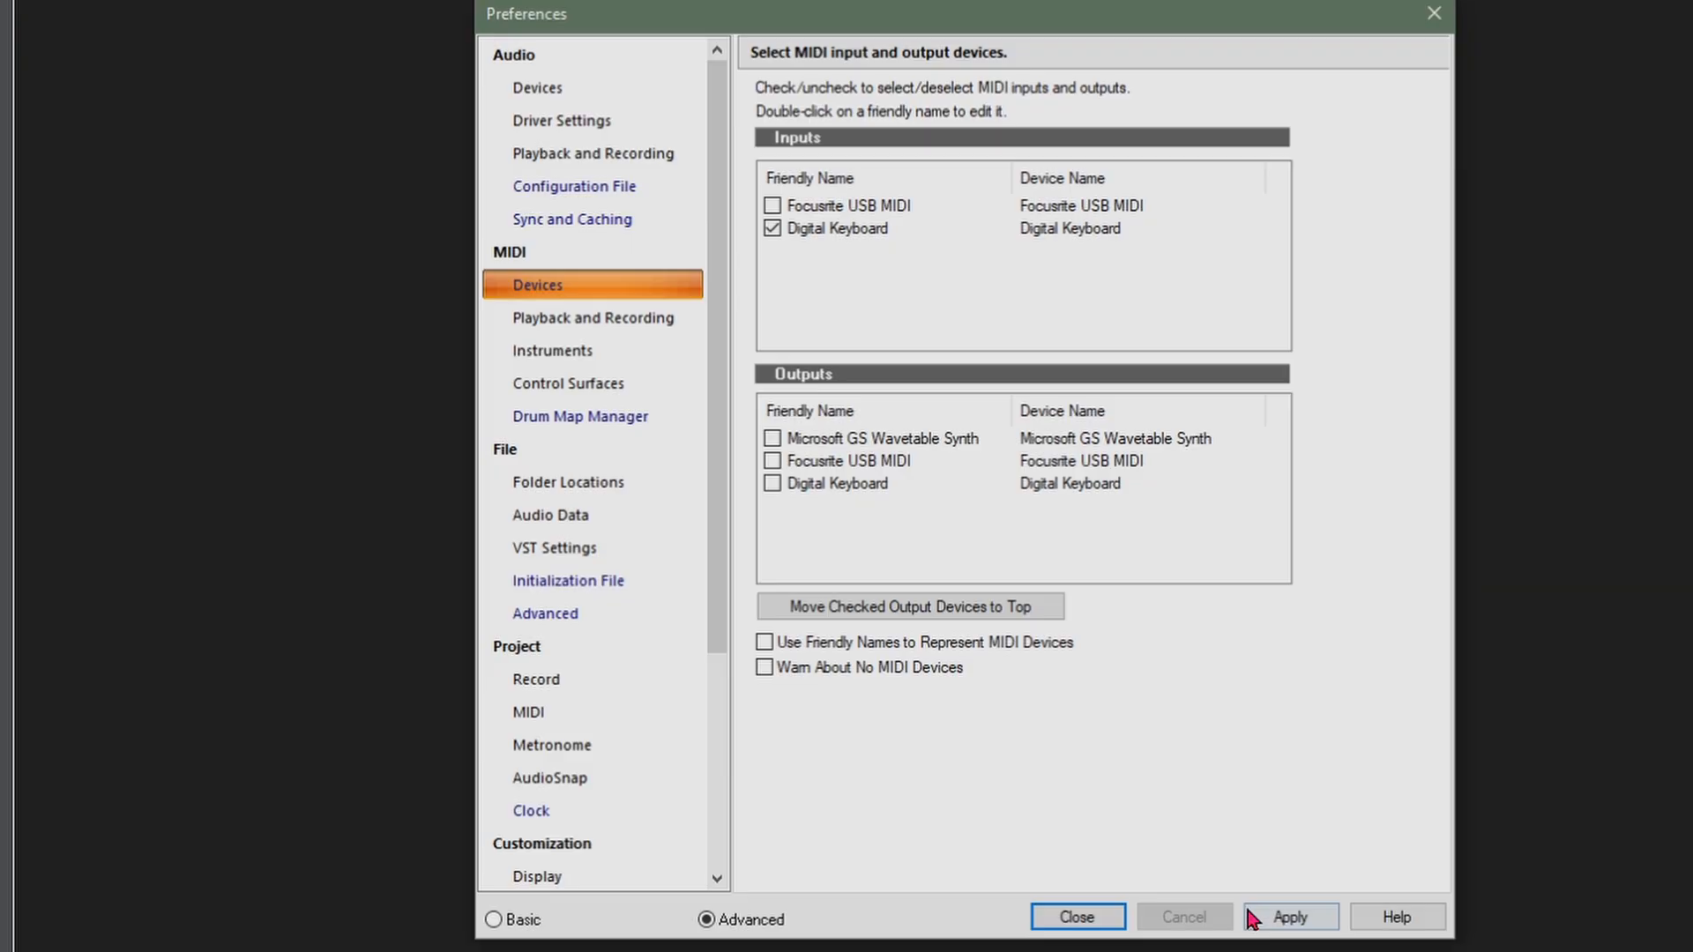
pyautogui.click(1077, 917)
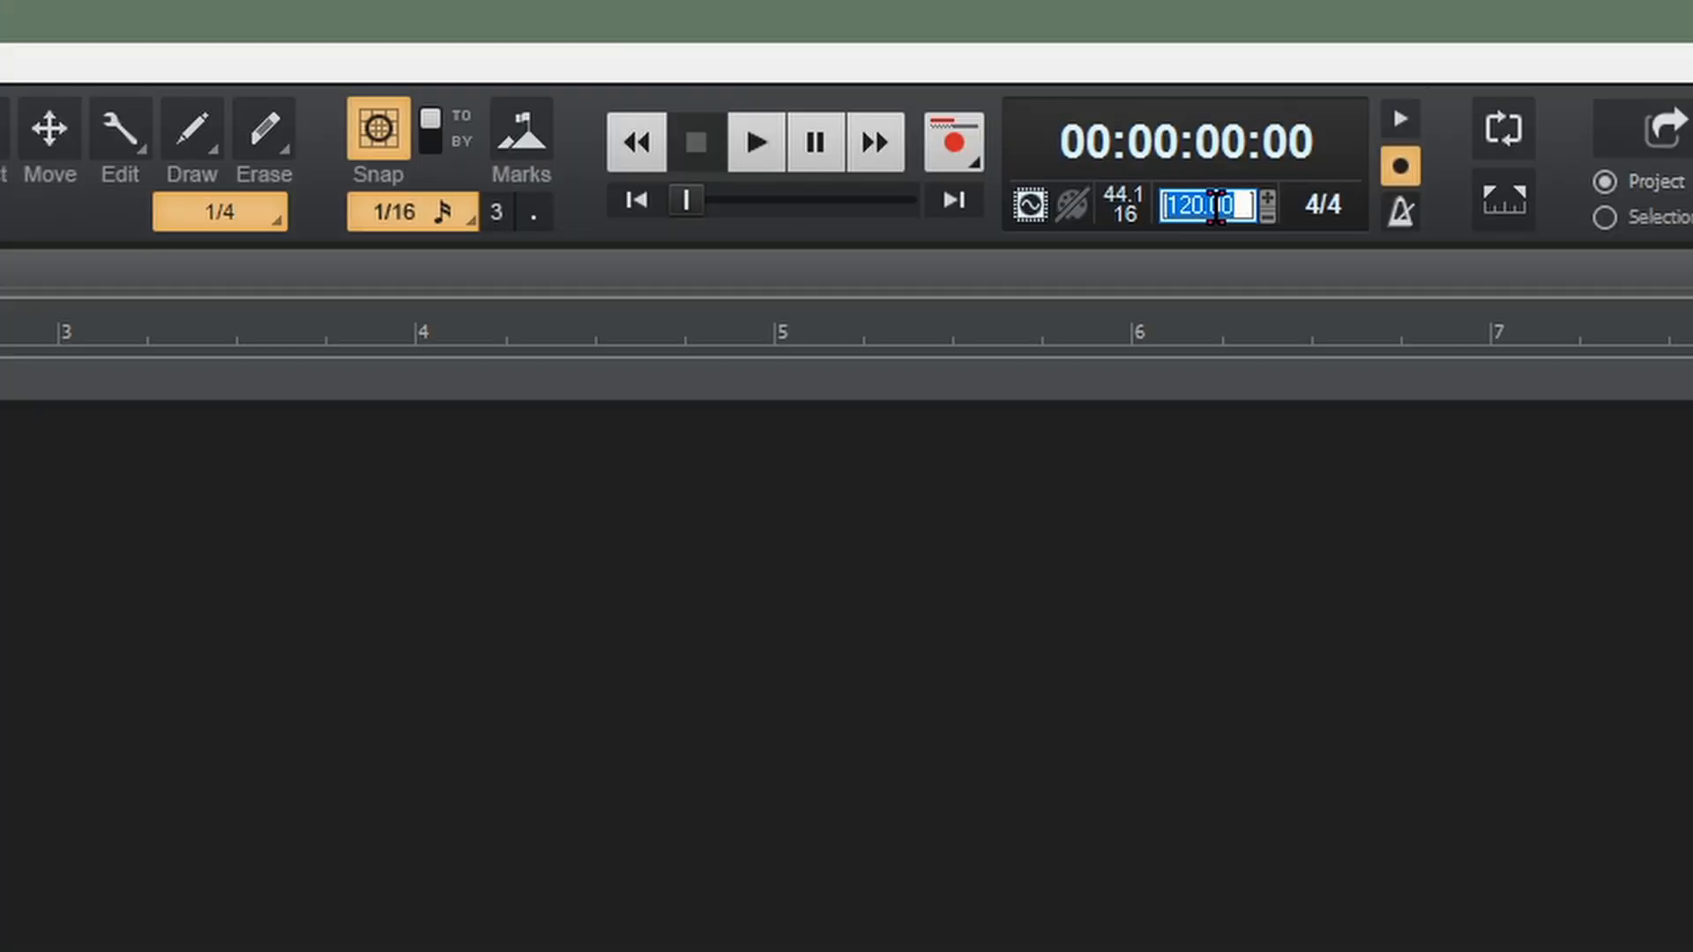
pyautogui.write('80')
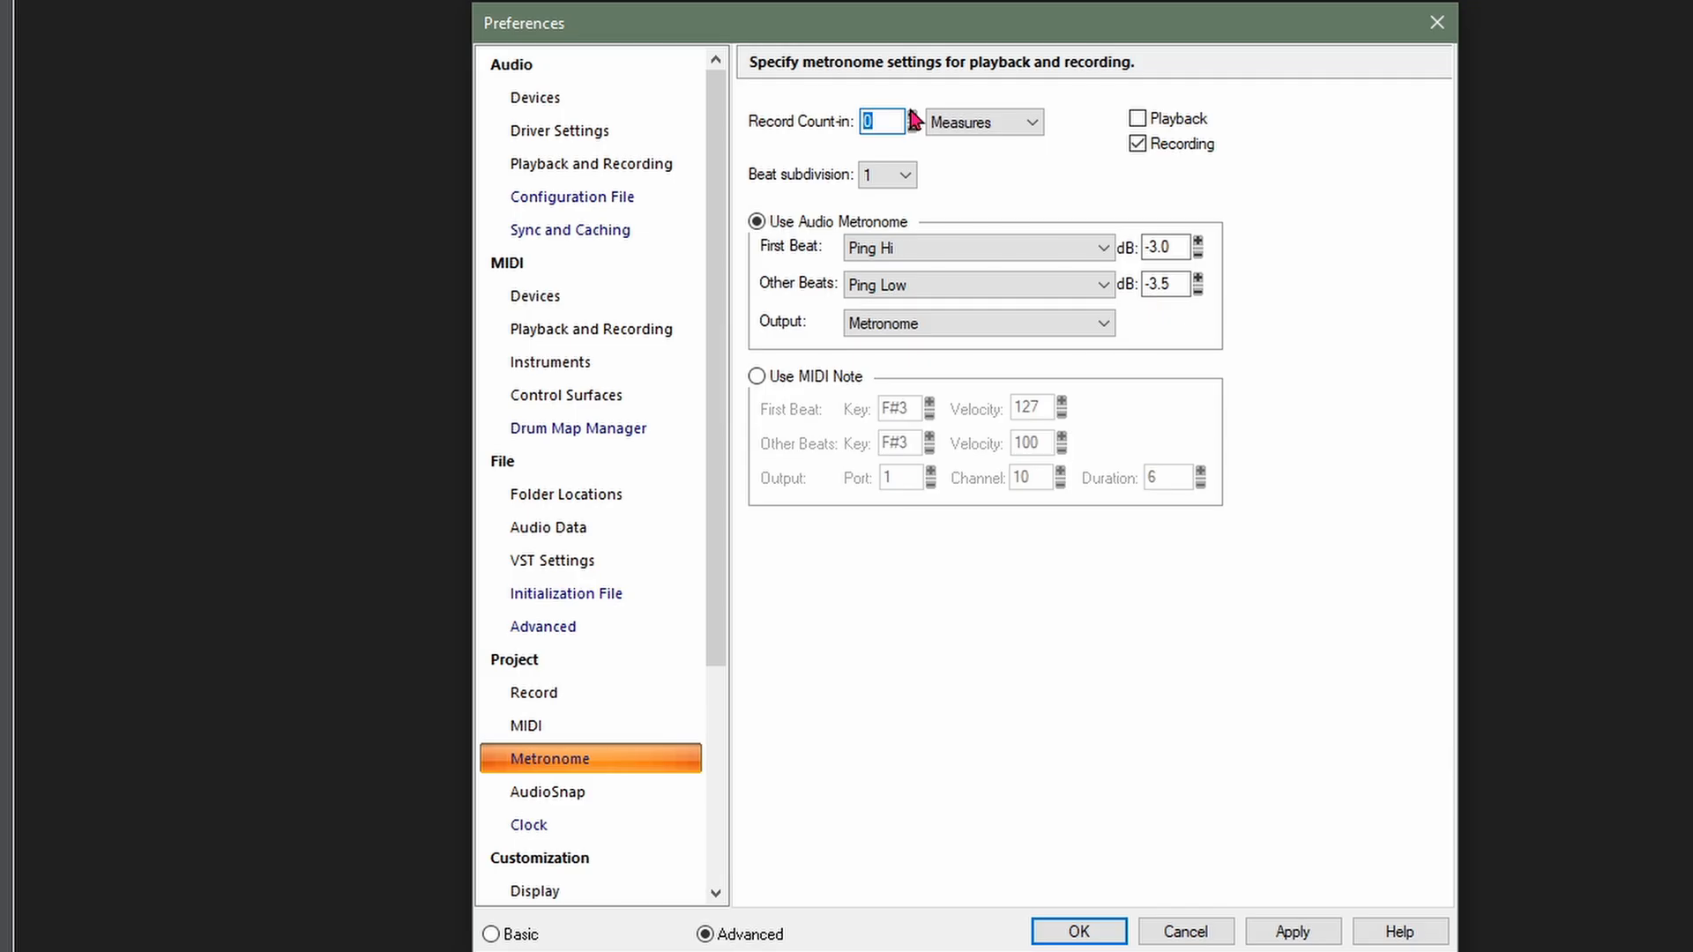
pyautogui.write('1')
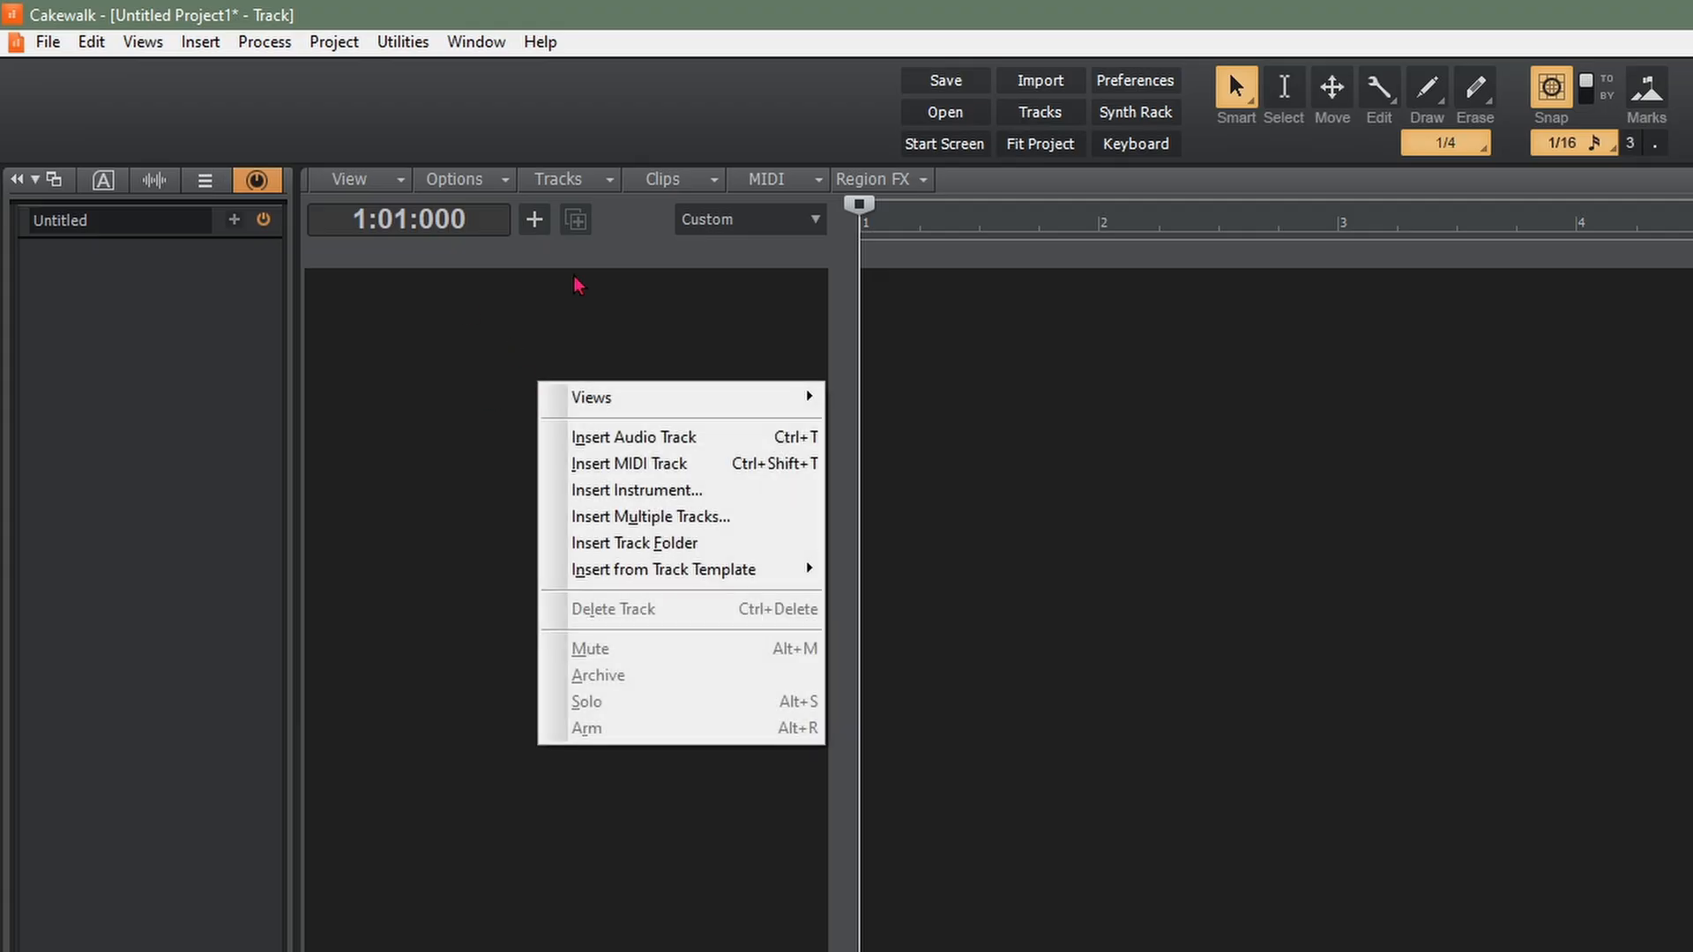
pyautogui.moveTo(637, 491)
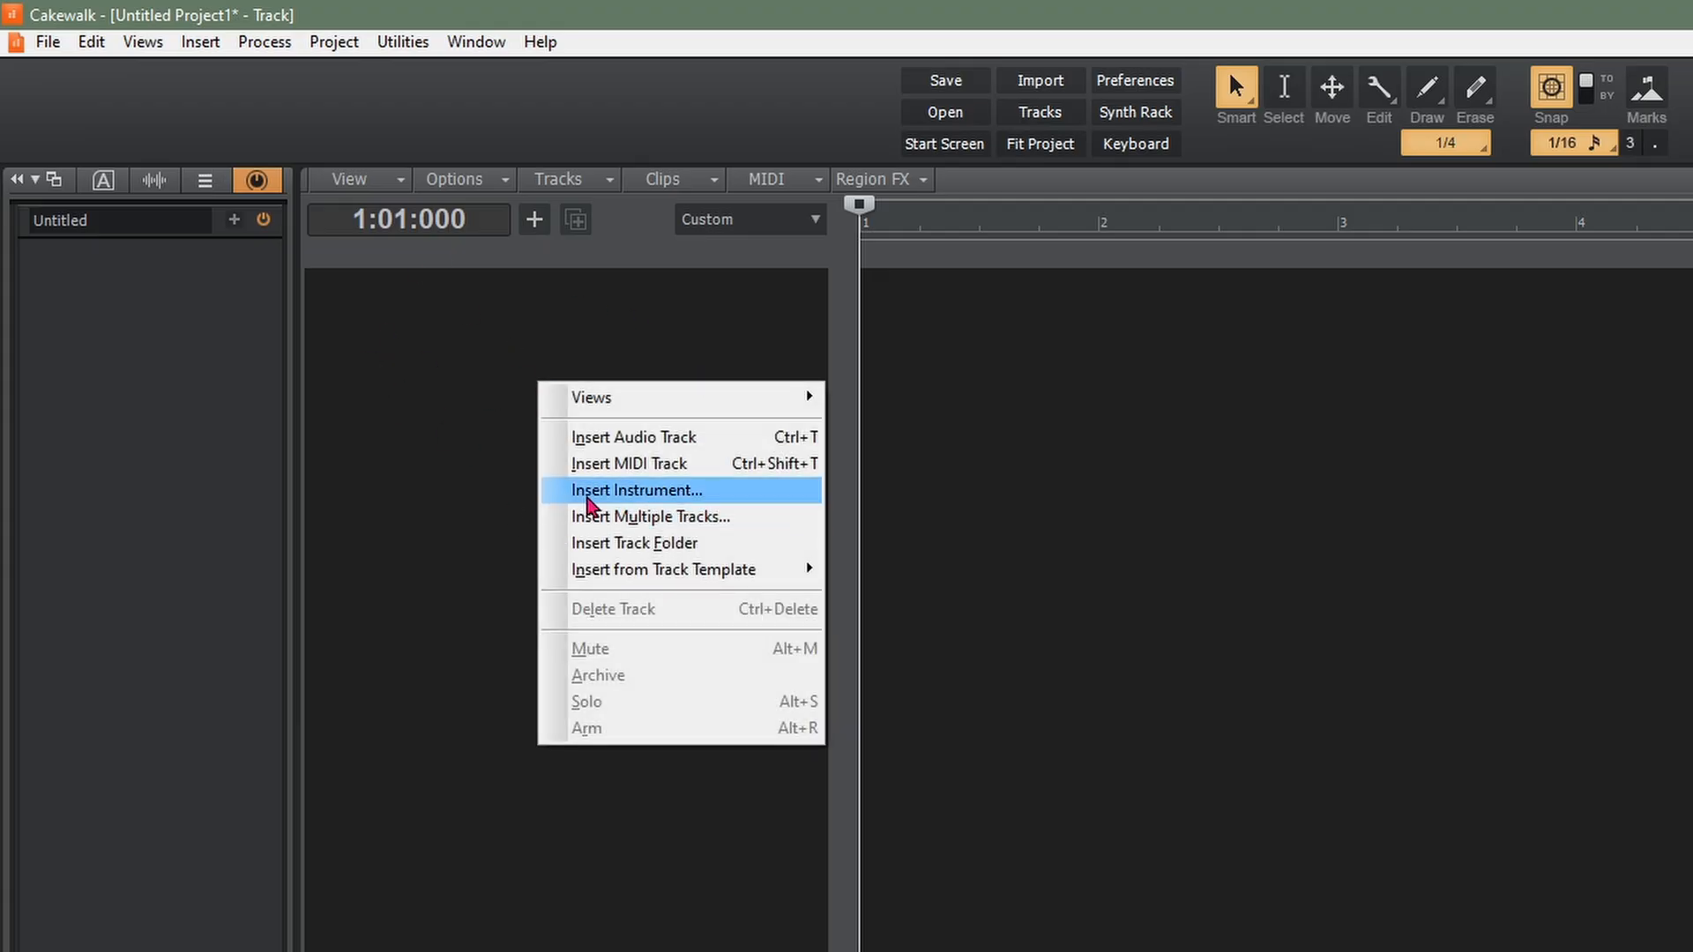
# - Insert a Kontakt instrument track and load Wurly EP.nki from the Factory Library Electric Pianos
pyautogui.click(637, 491)
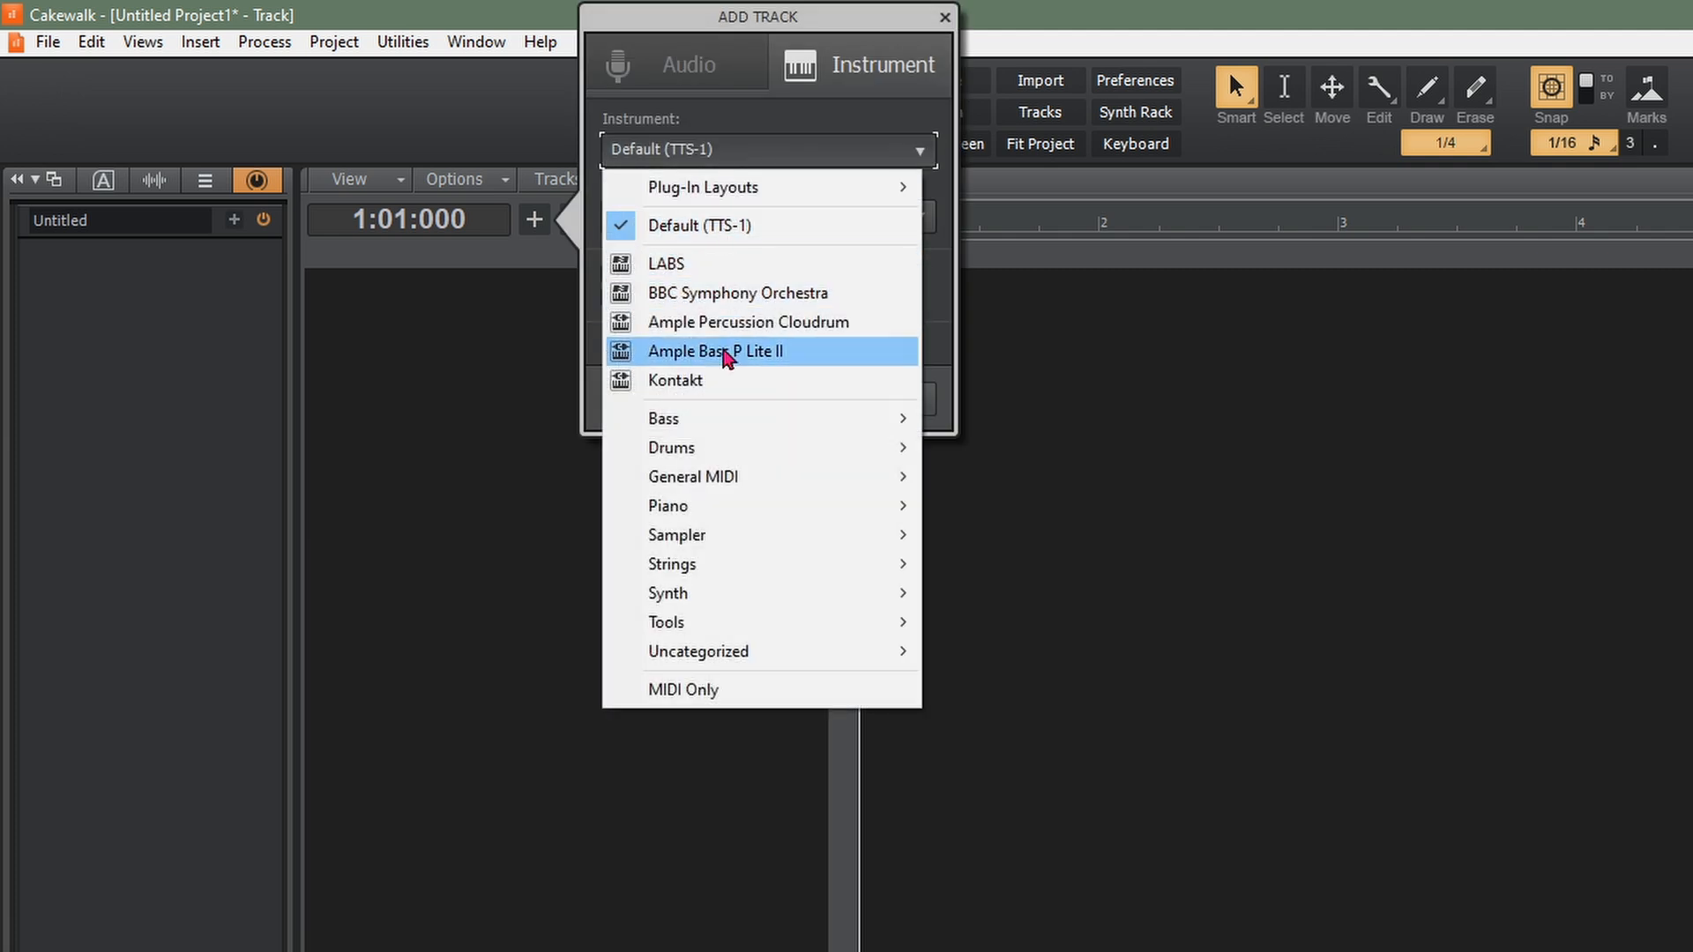
pyautogui.click(675, 381)
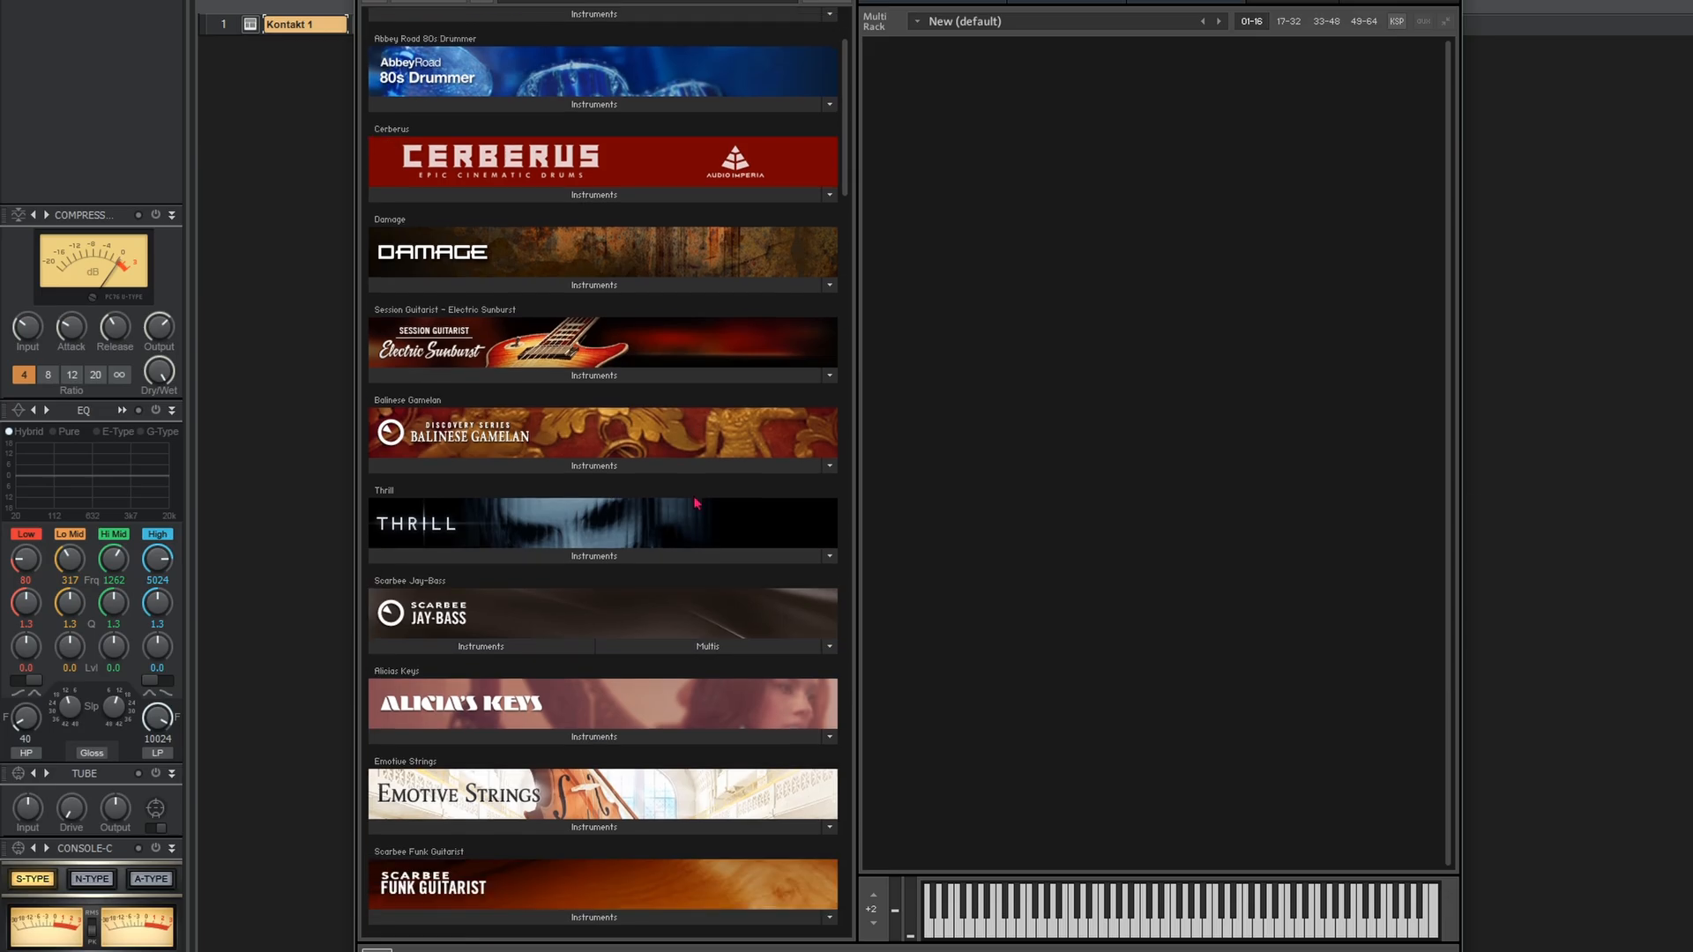
pyautogui.scroll(-3)
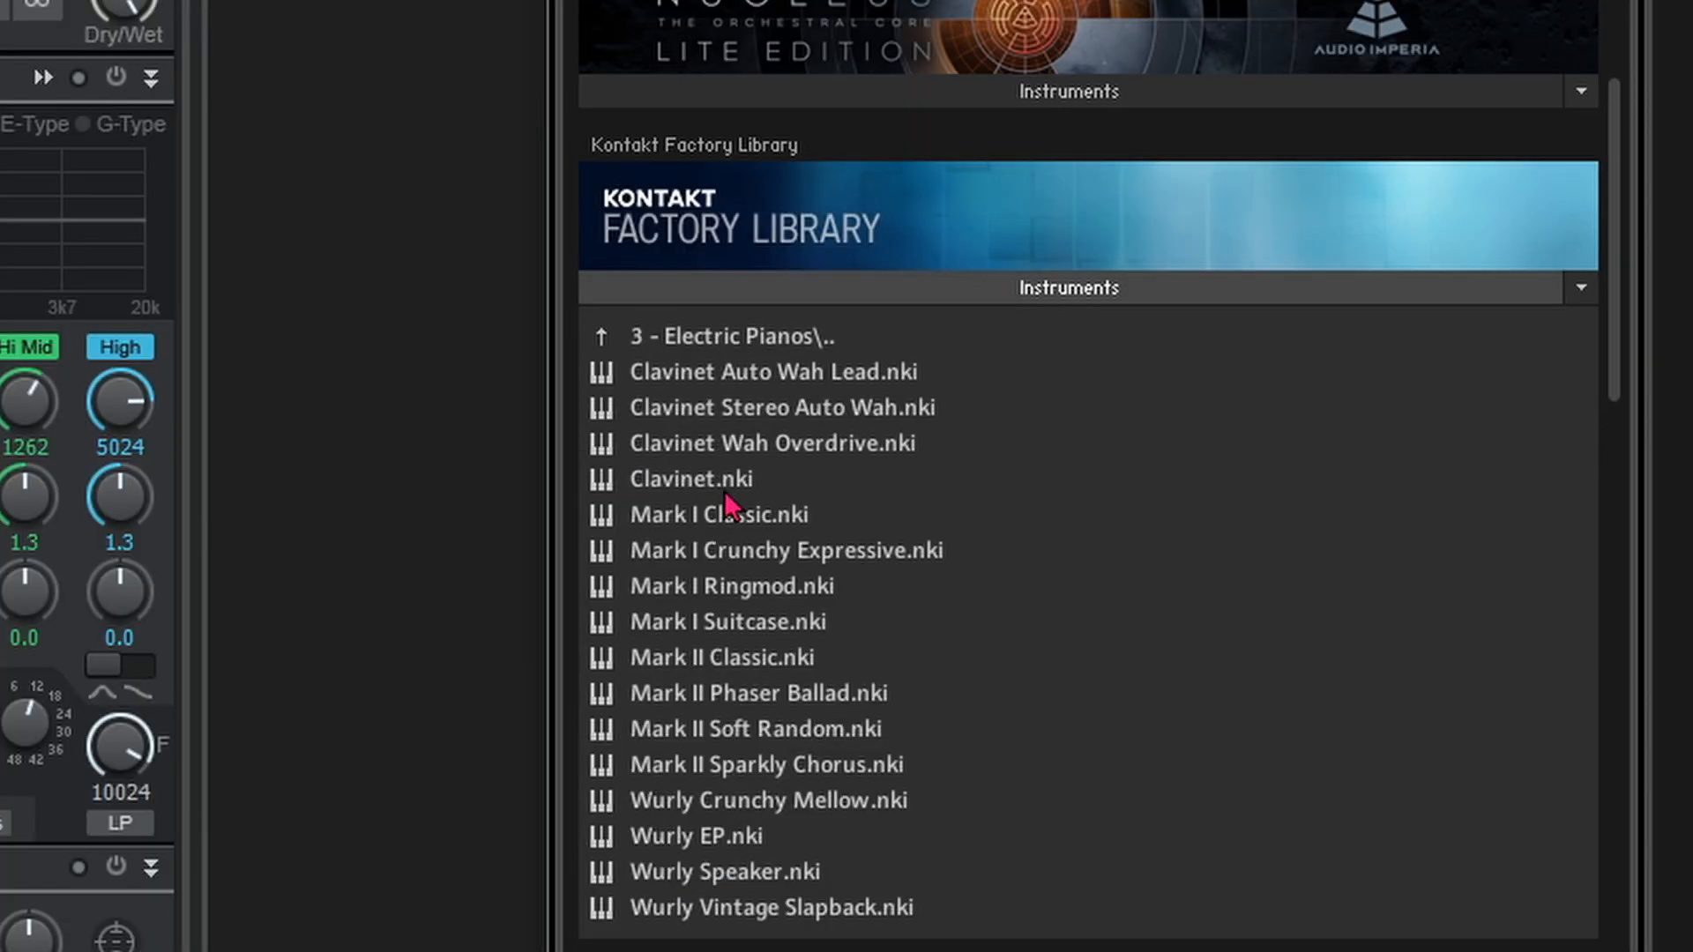
pyautogui.moveTo(740, 848)
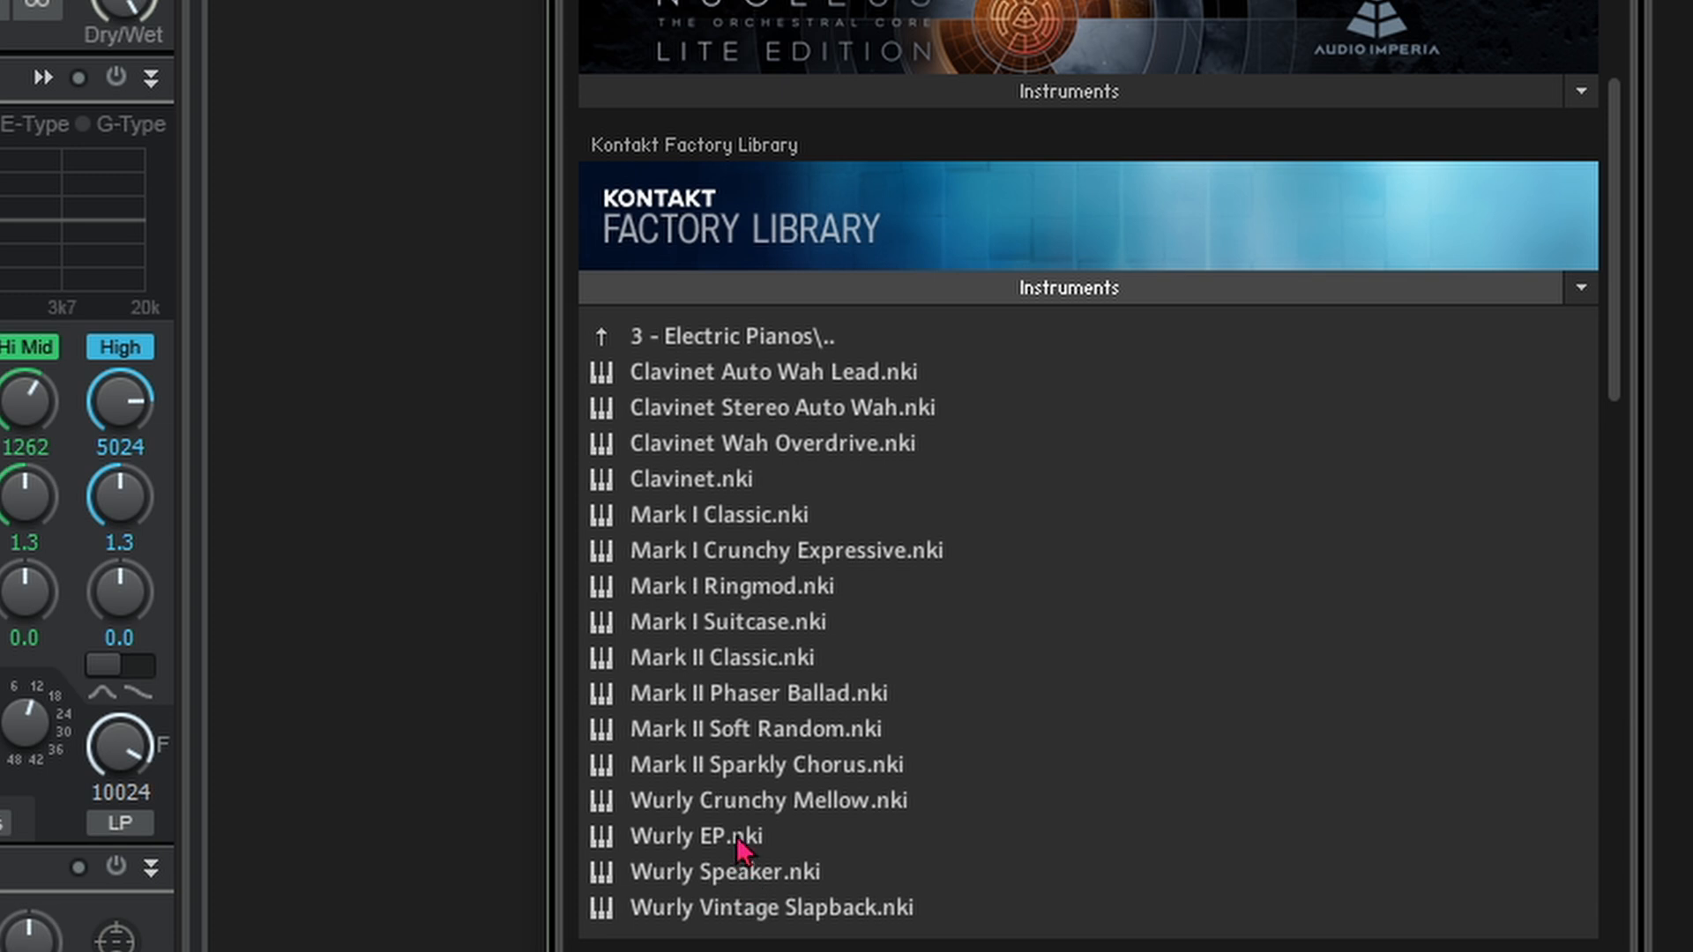
pyautogui.click(700, 836)
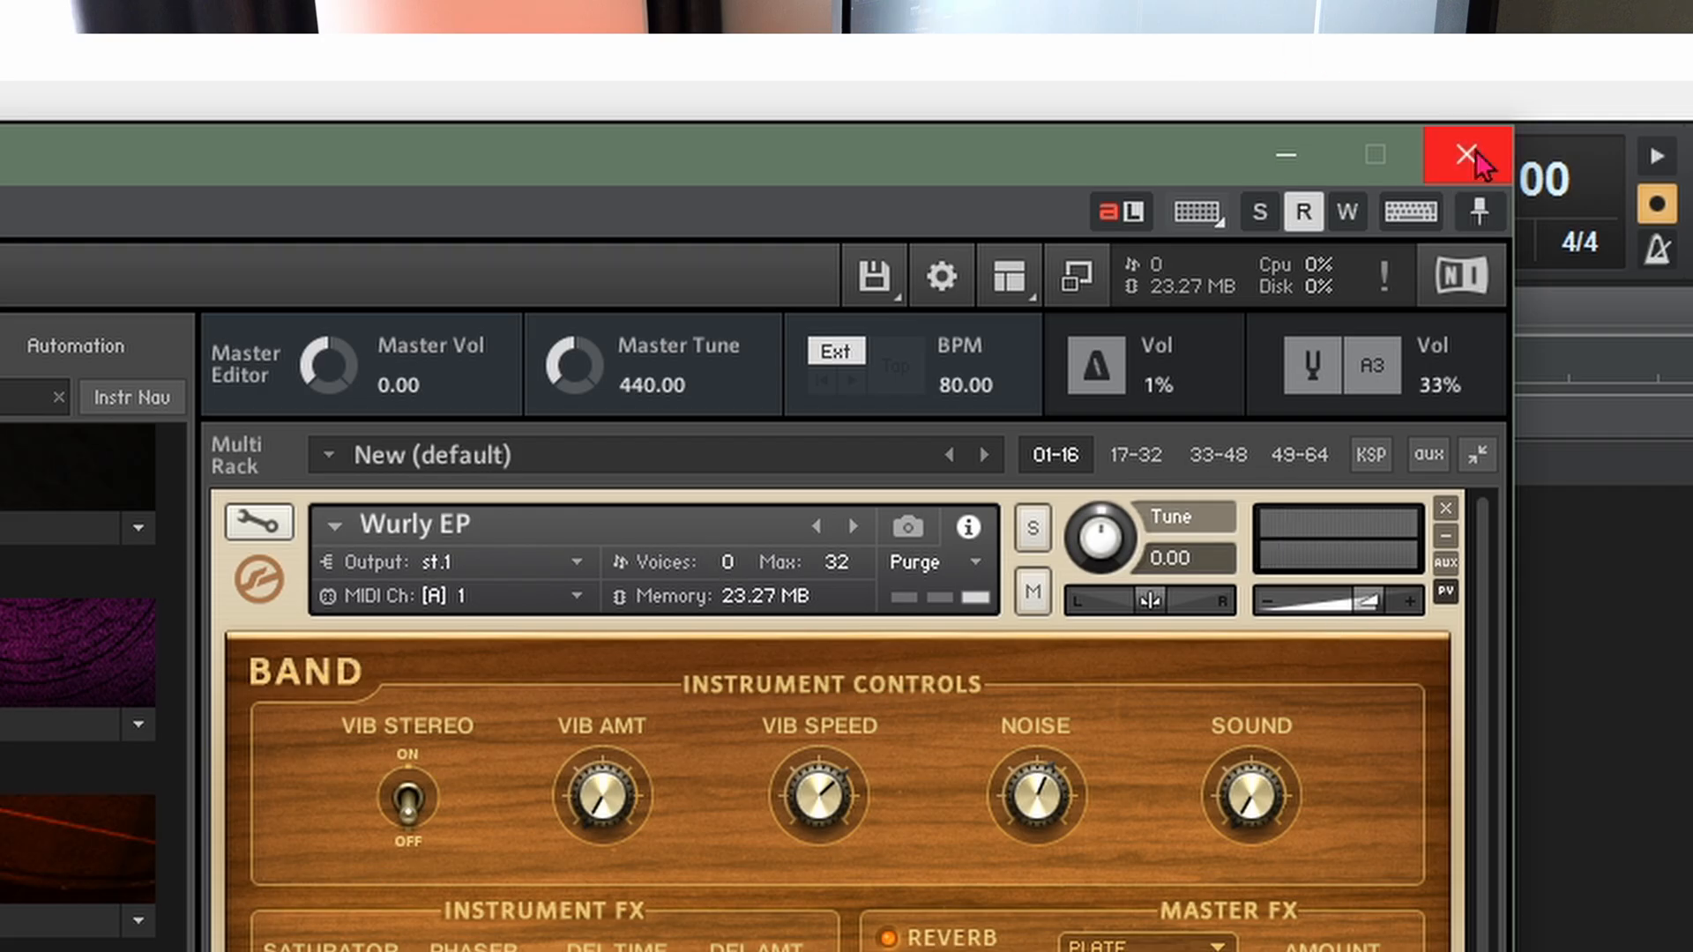
# - Arm the Kontakt 1 track and record the electric piano take
pyautogui.click(1464, 155)
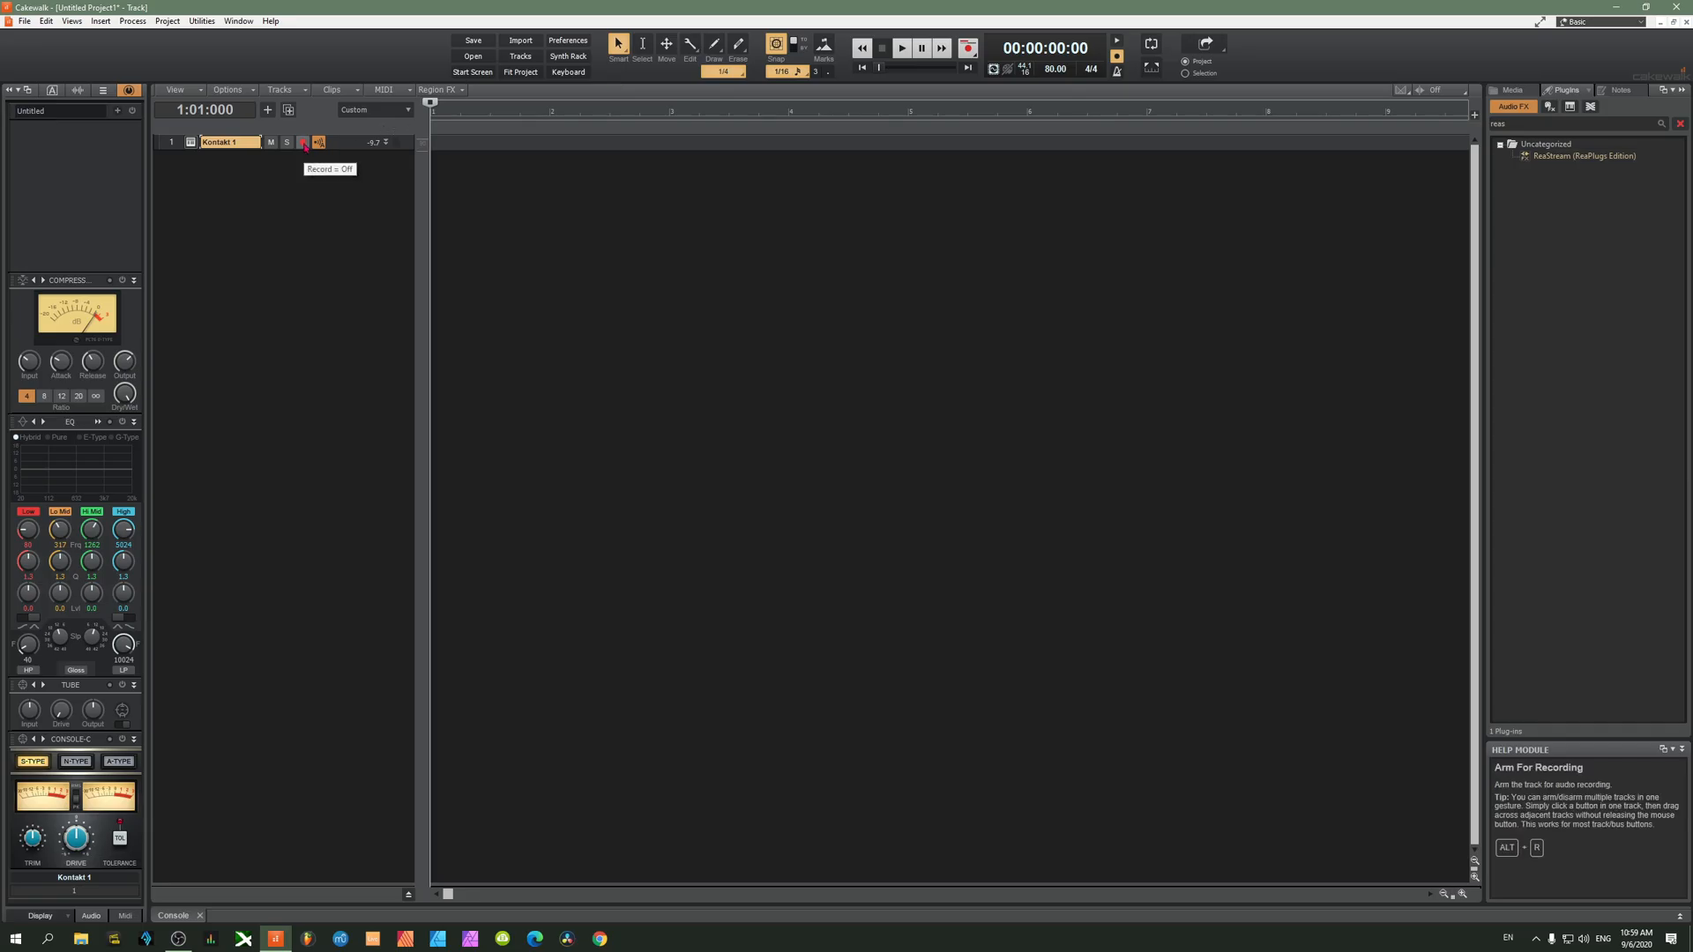
pyautogui.click(319, 141)
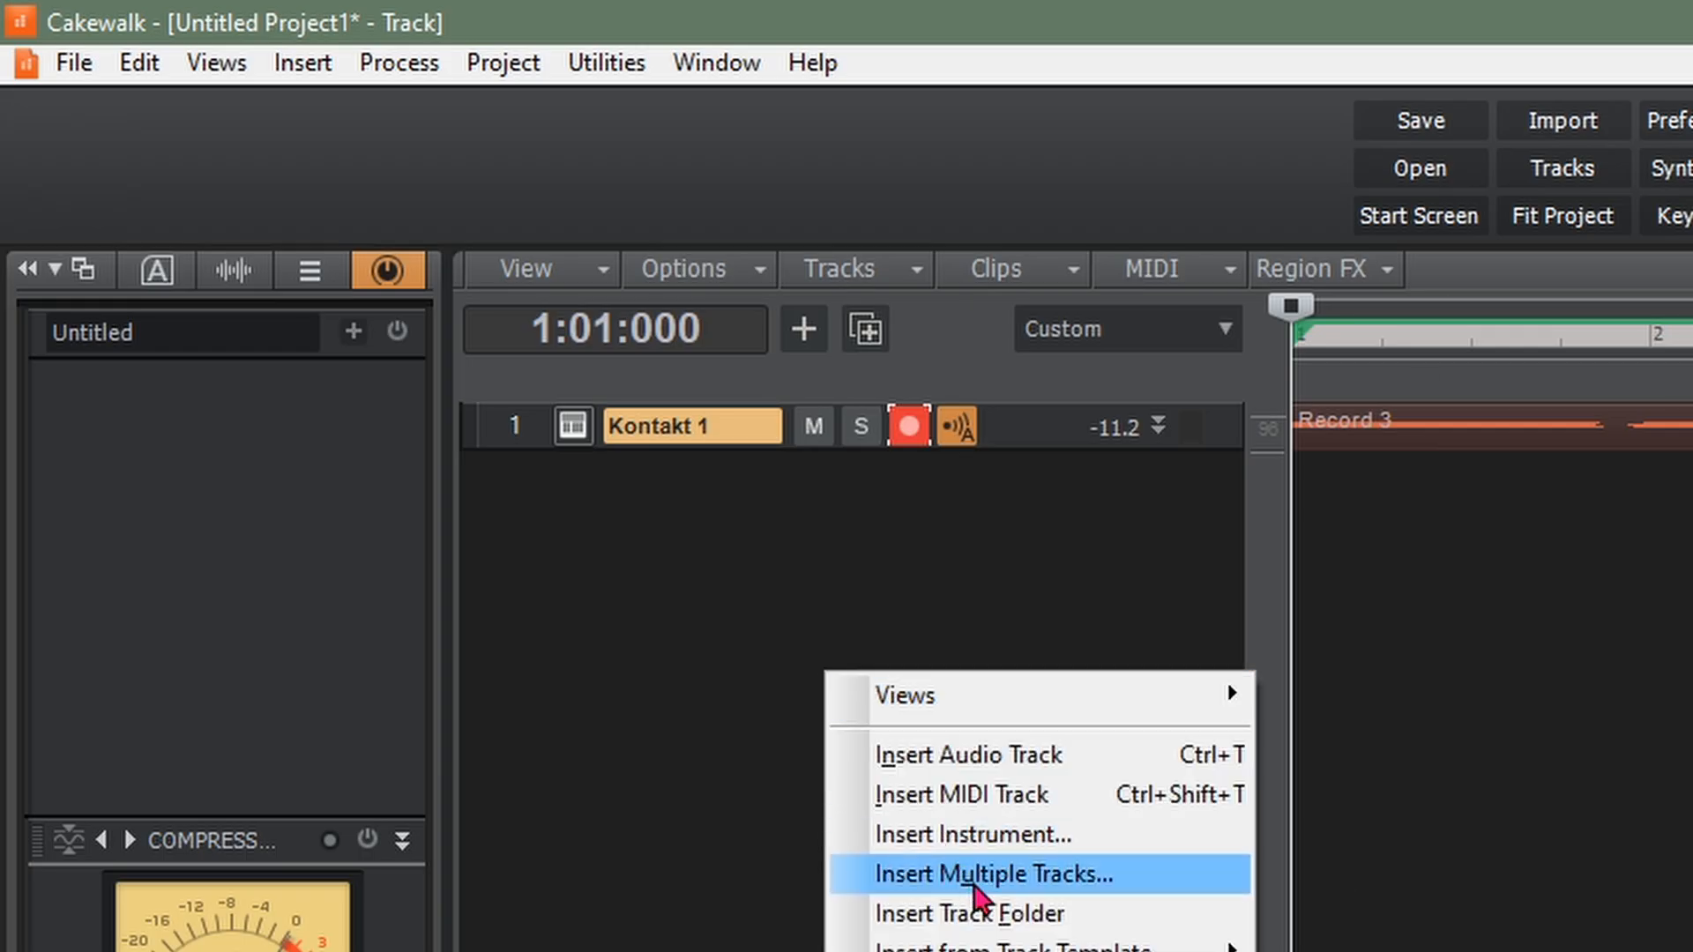
# - Create a second instrument track, Kontakt 2, via Insert Multiple Tracks with Kontakt kept
pyautogui.click(984, 875)
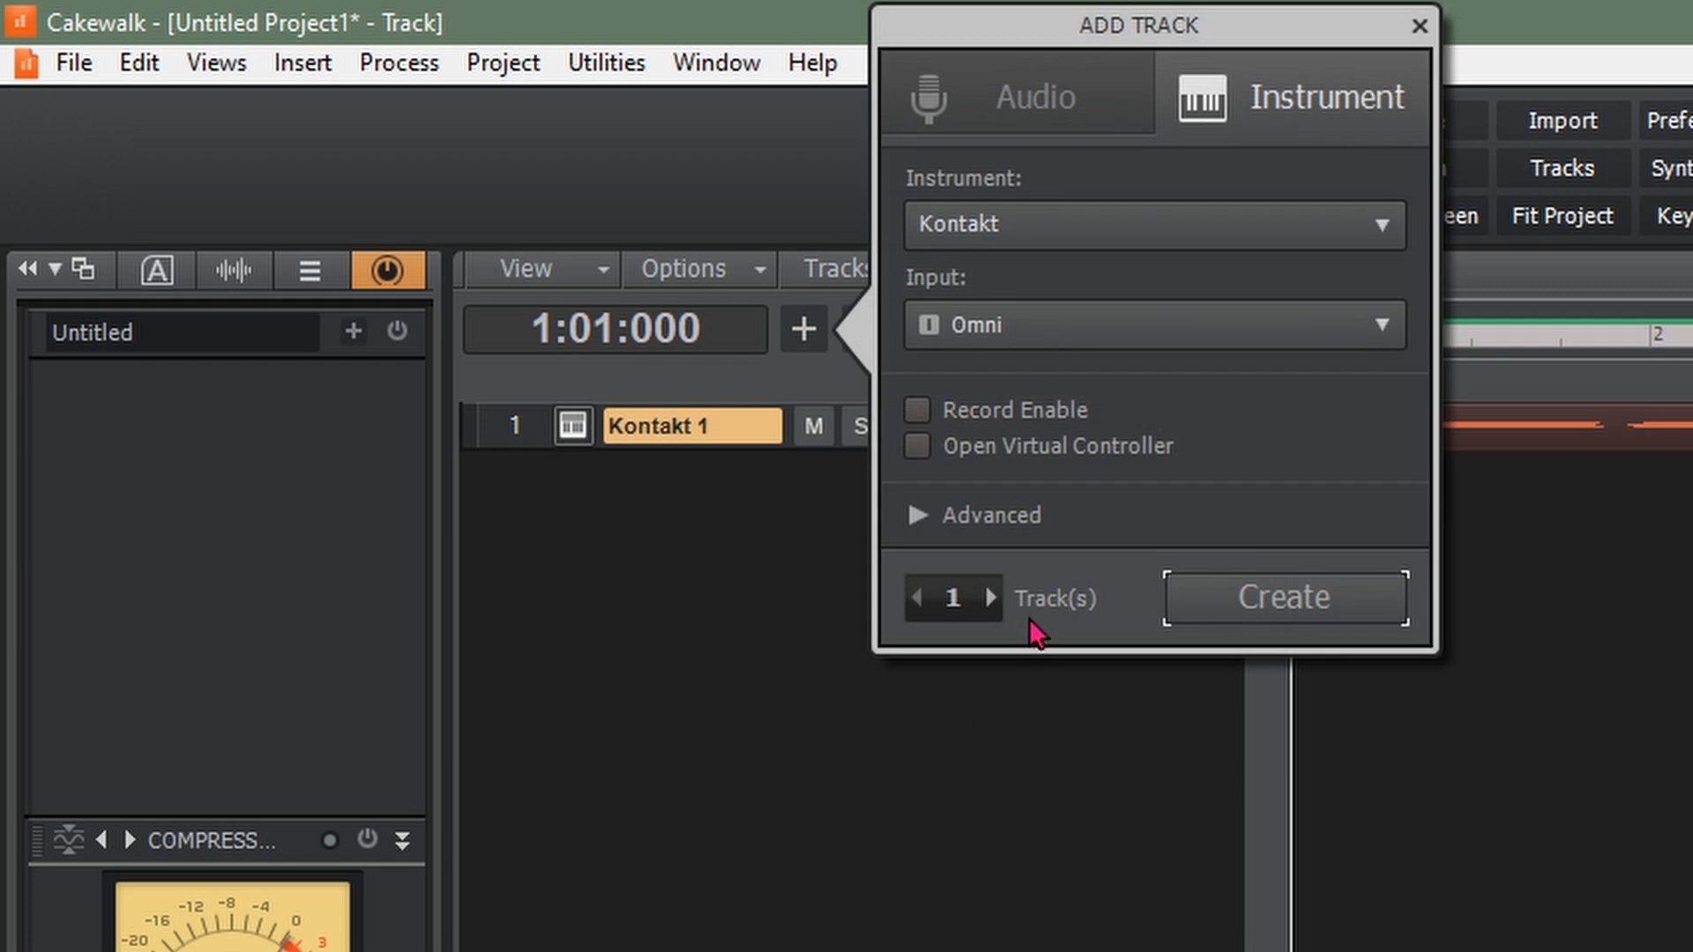
pyautogui.click(1150, 225)
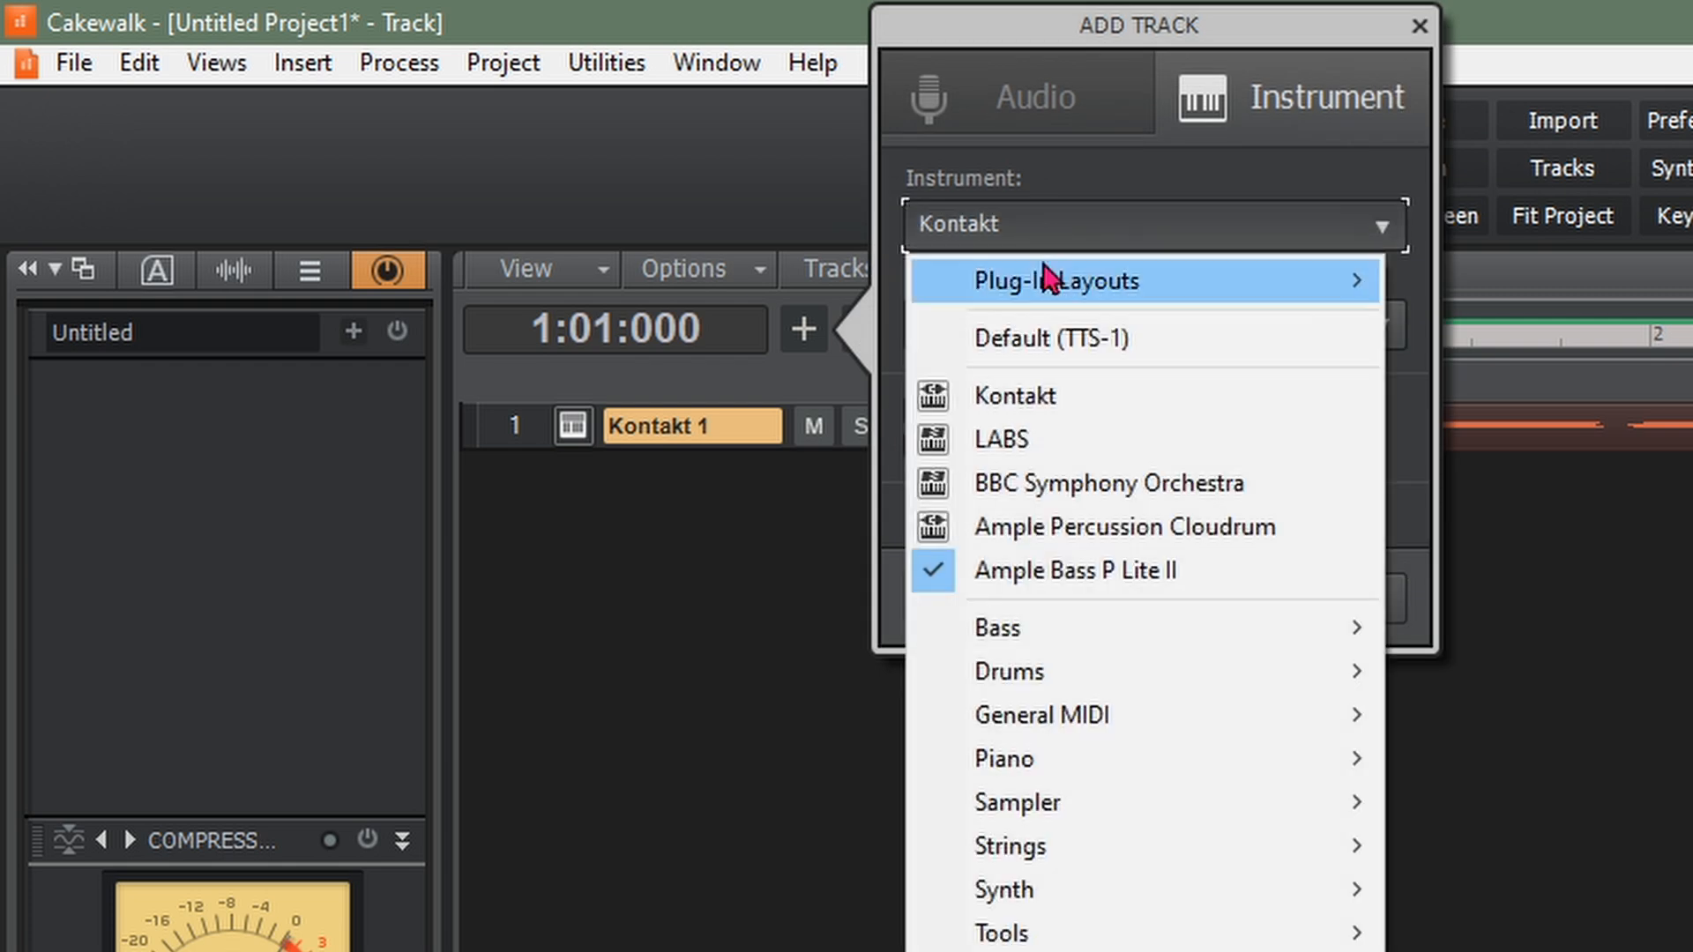
pyautogui.click(1014, 395)
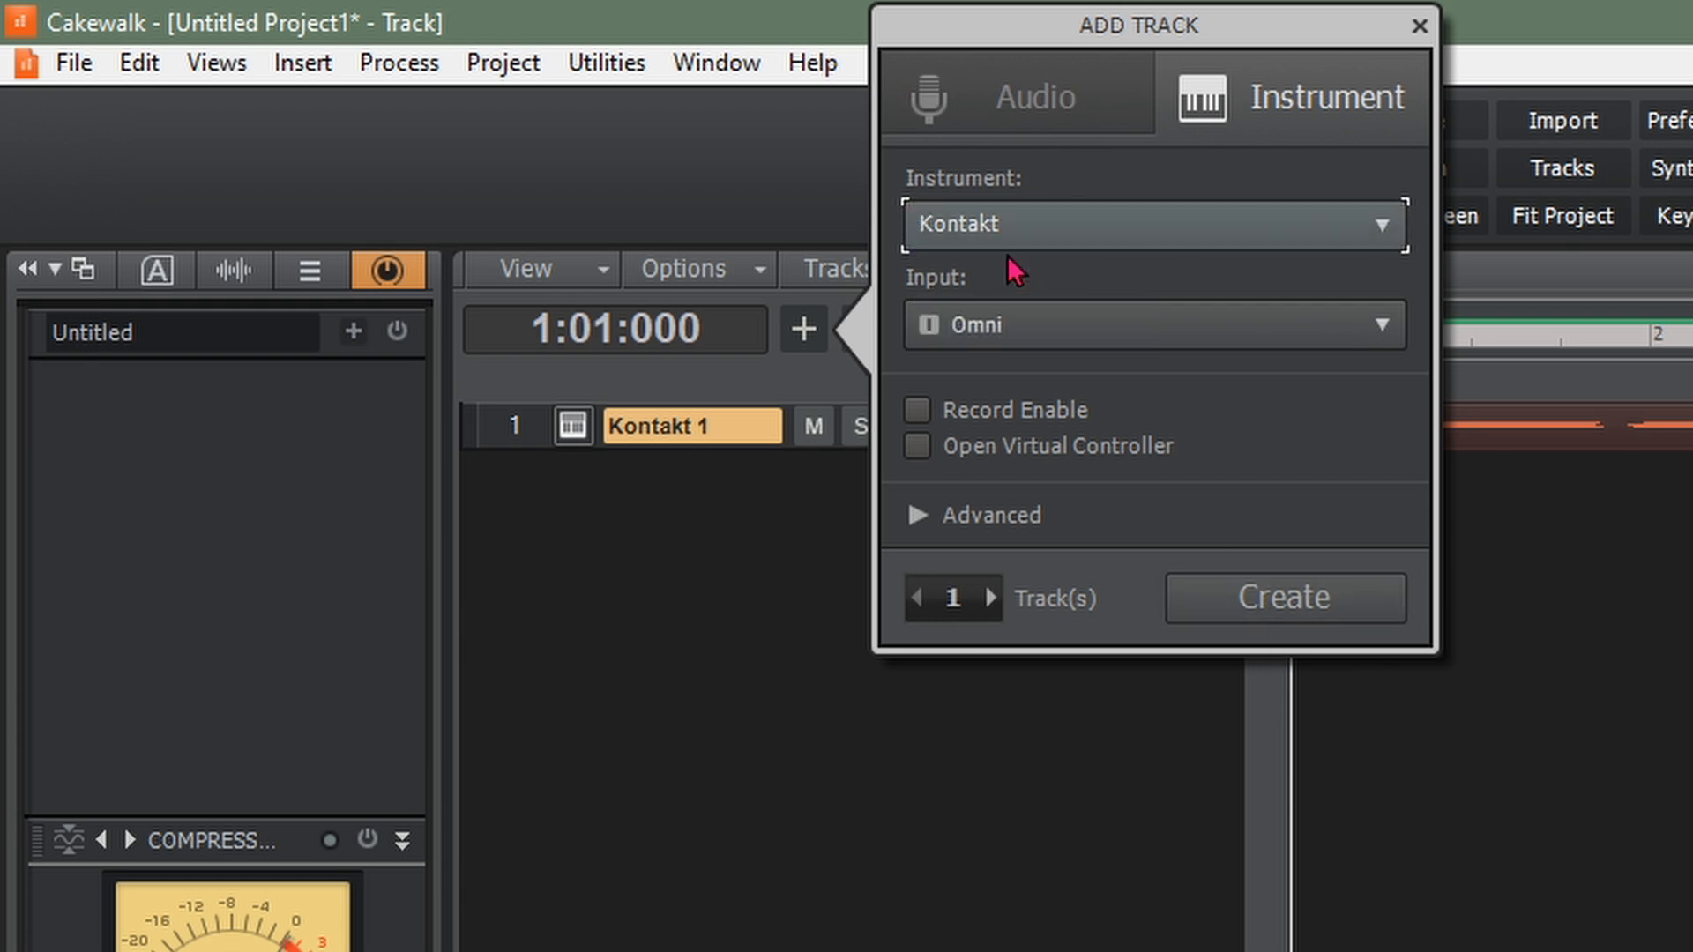
pyautogui.click(1284, 596)
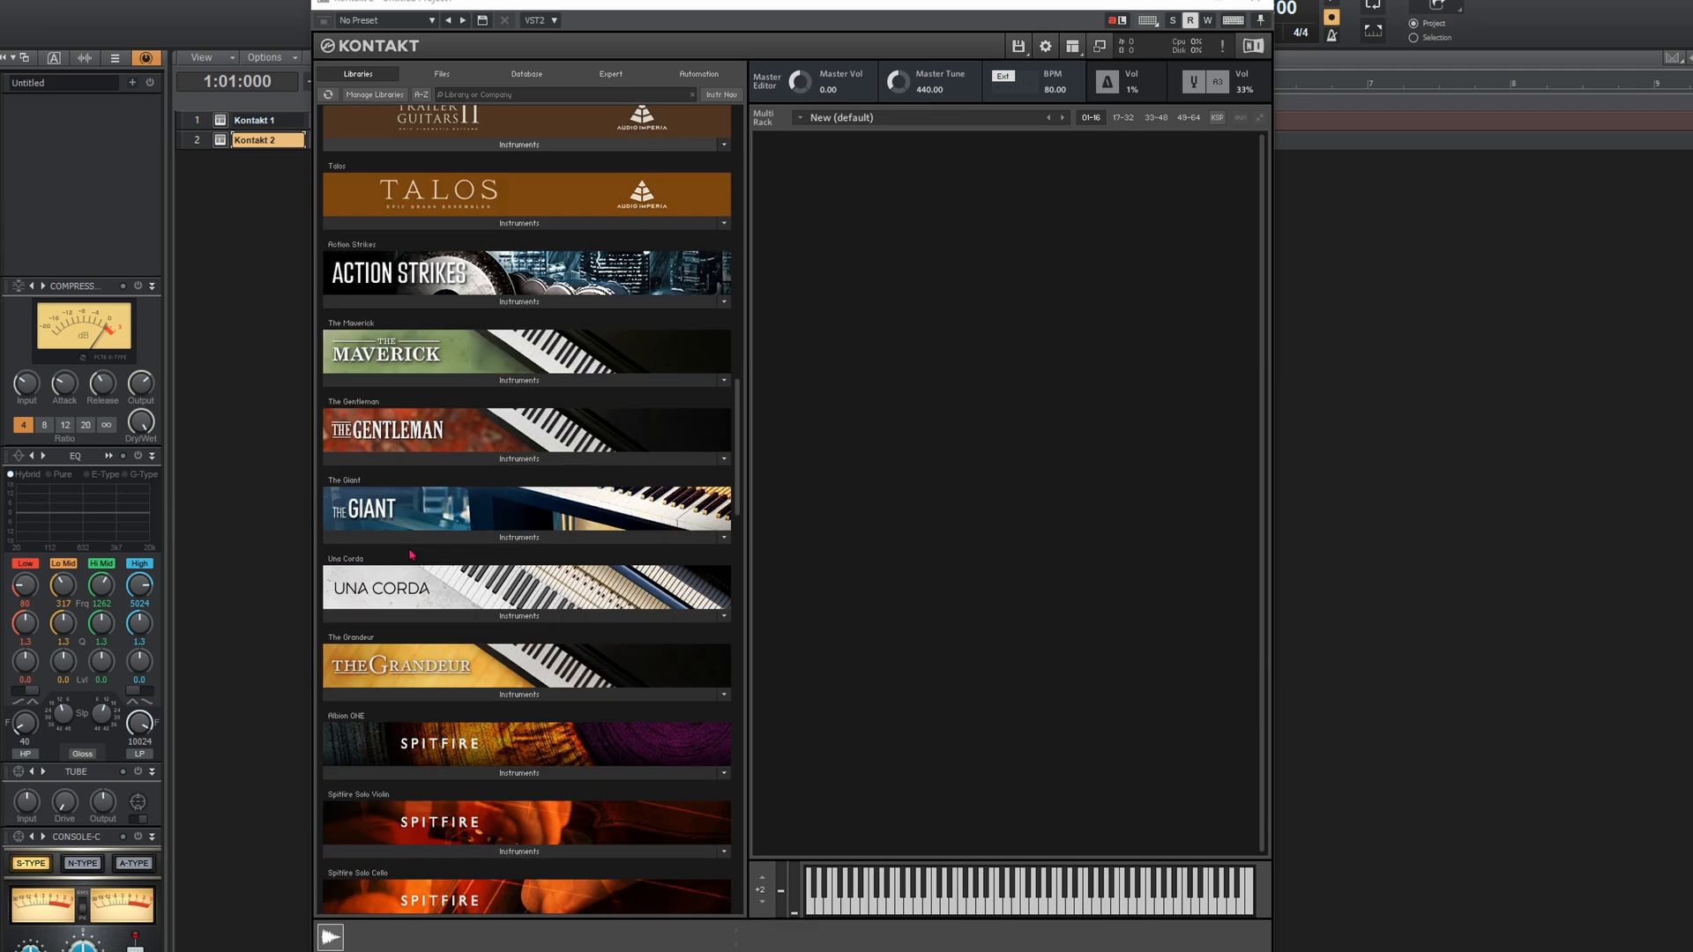
# - Load Chocolate City Kit.nki from Factory Library Drum Kits onto Kontakt 2 and close Kontakt
pyautogui.scroll(-3)
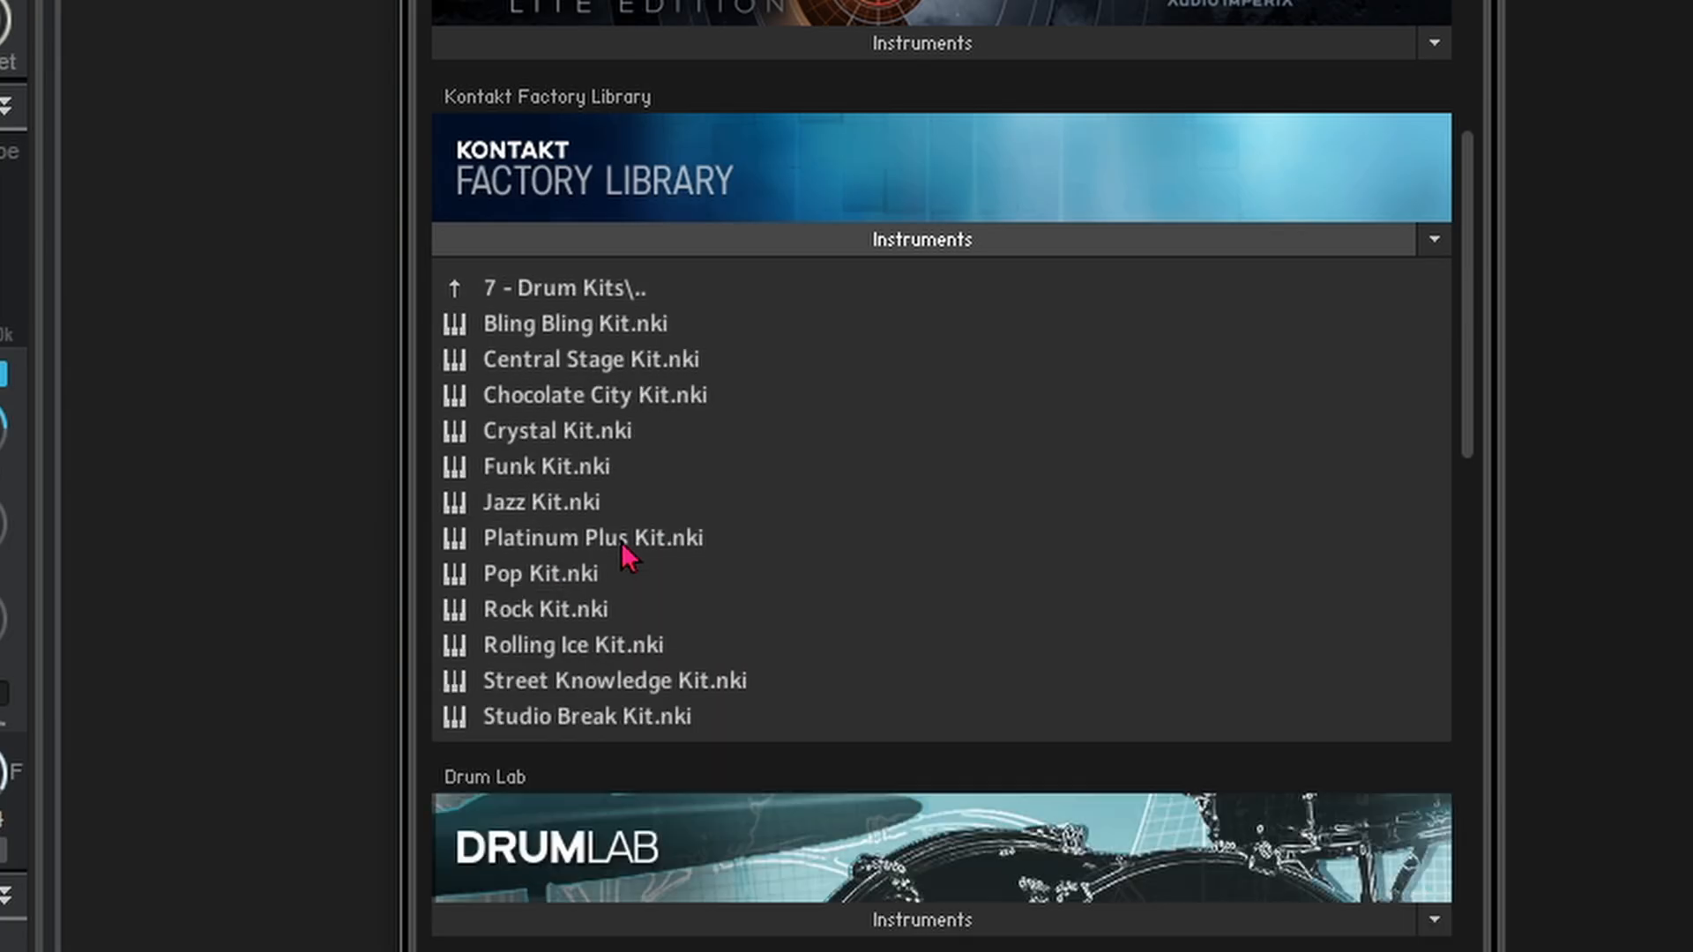
pyautogui.scroll(-3)
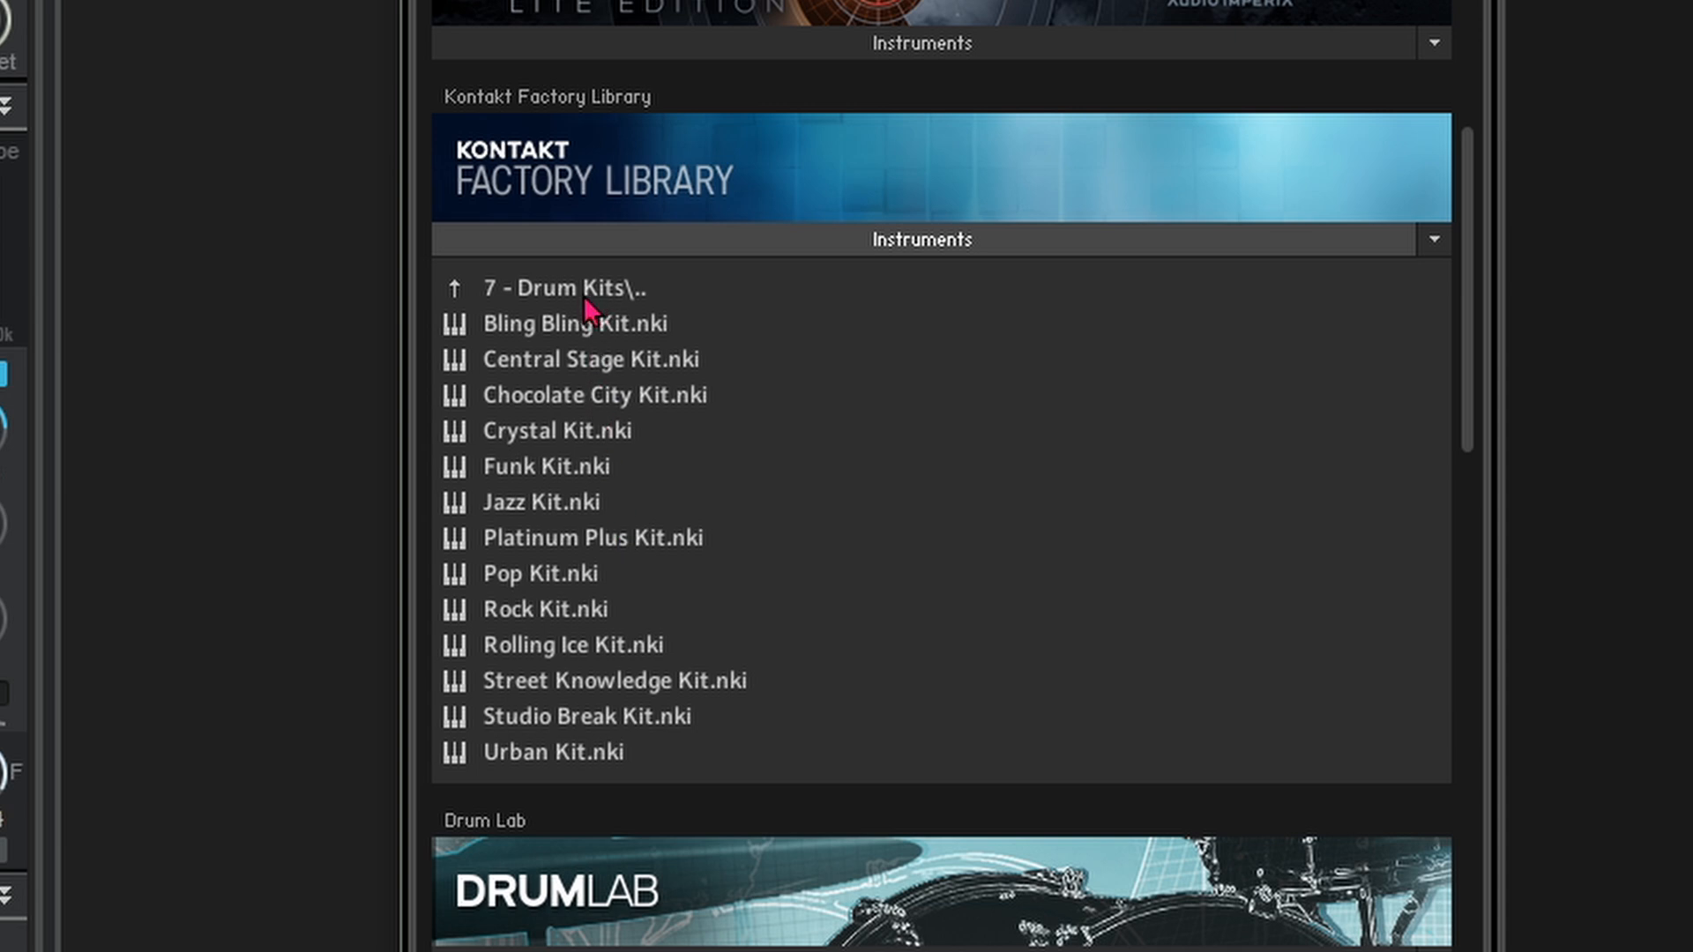
pyautogui.moveTo(616, 405)
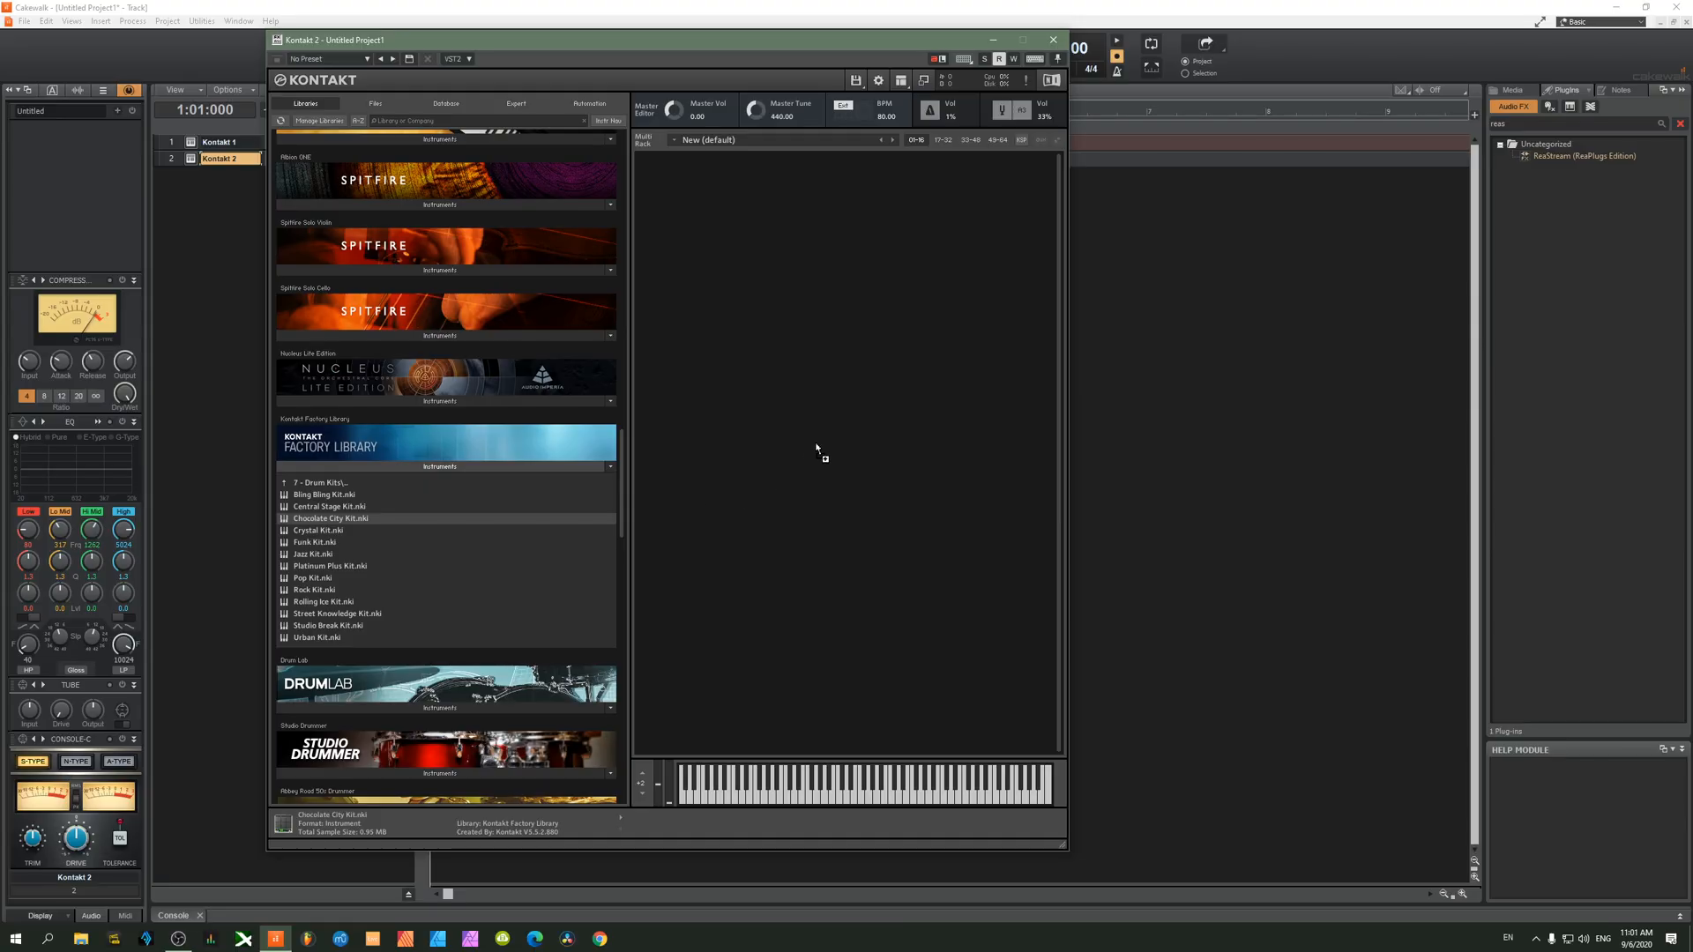
pyautogui.doubleClick(330, 518)
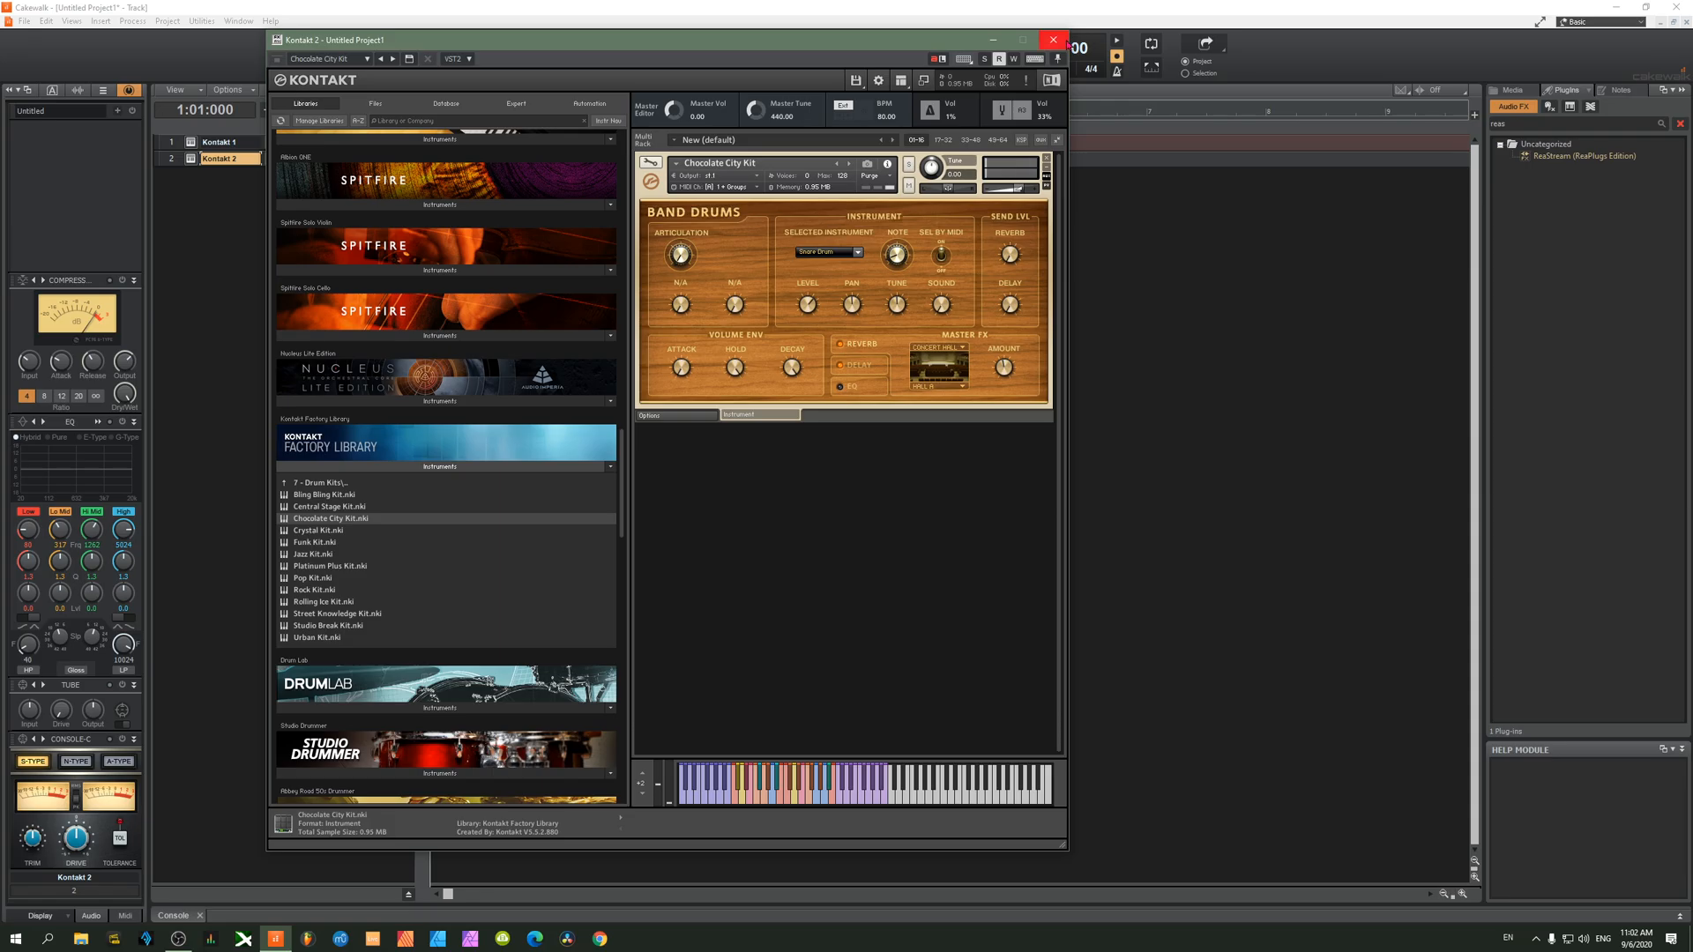
pyautogui.click(1053, 39)
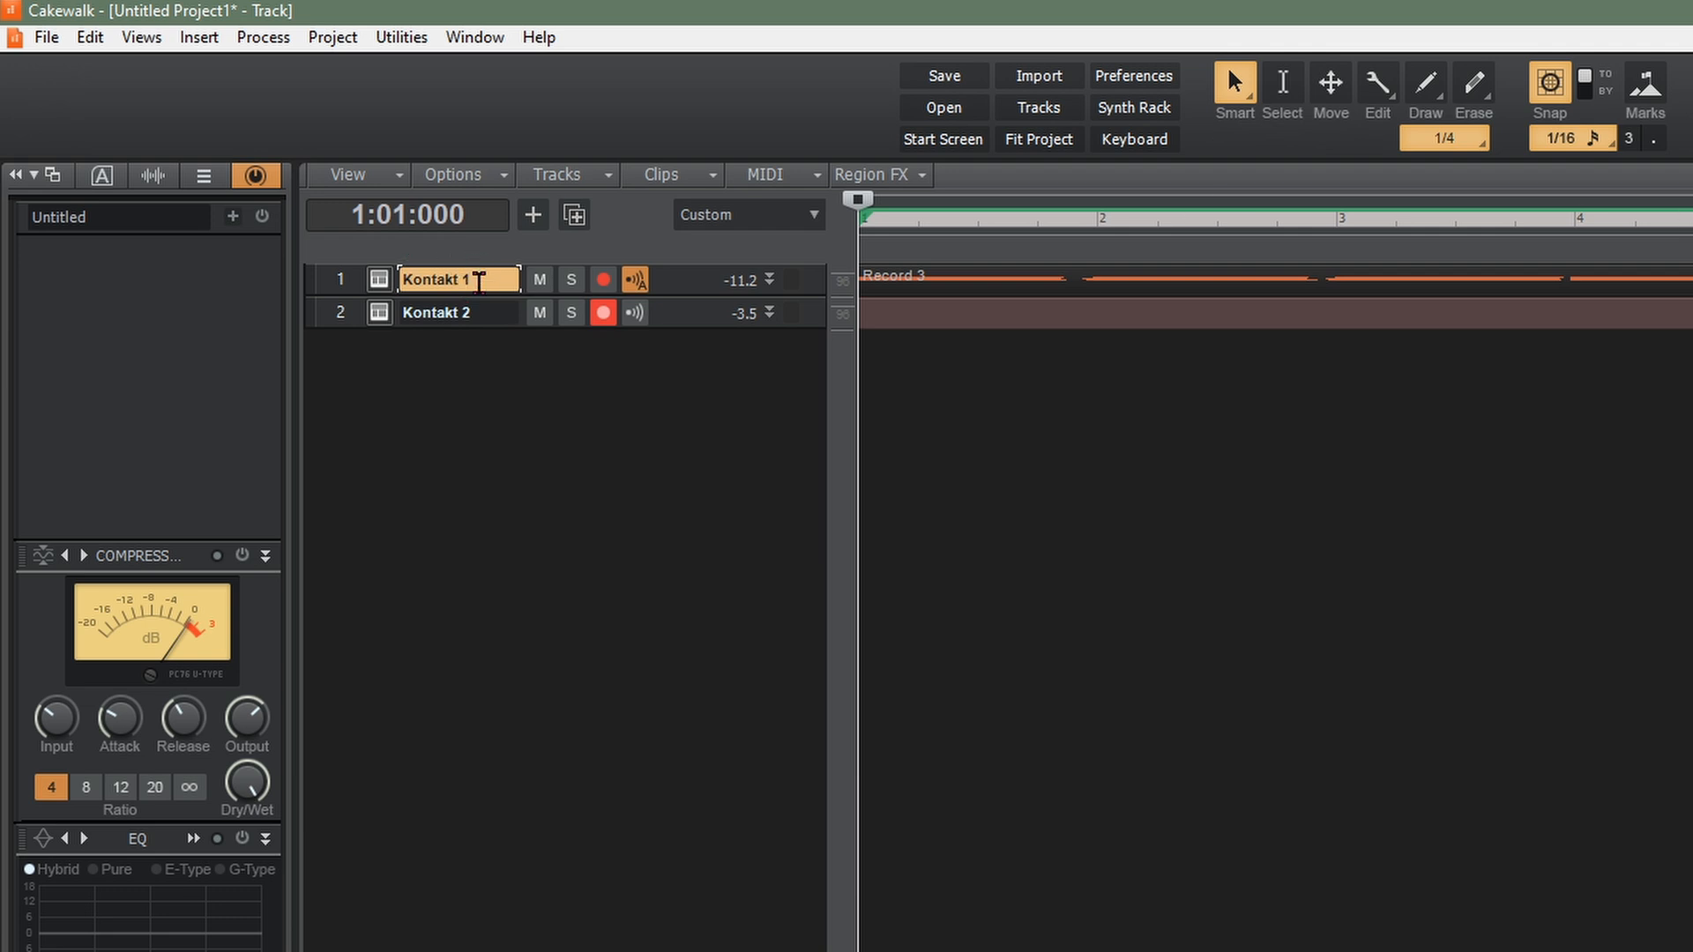
# - Rename the tracks to E Piano and Drums and record a drum take (Record 5)
pyautogui.write('E Piano')
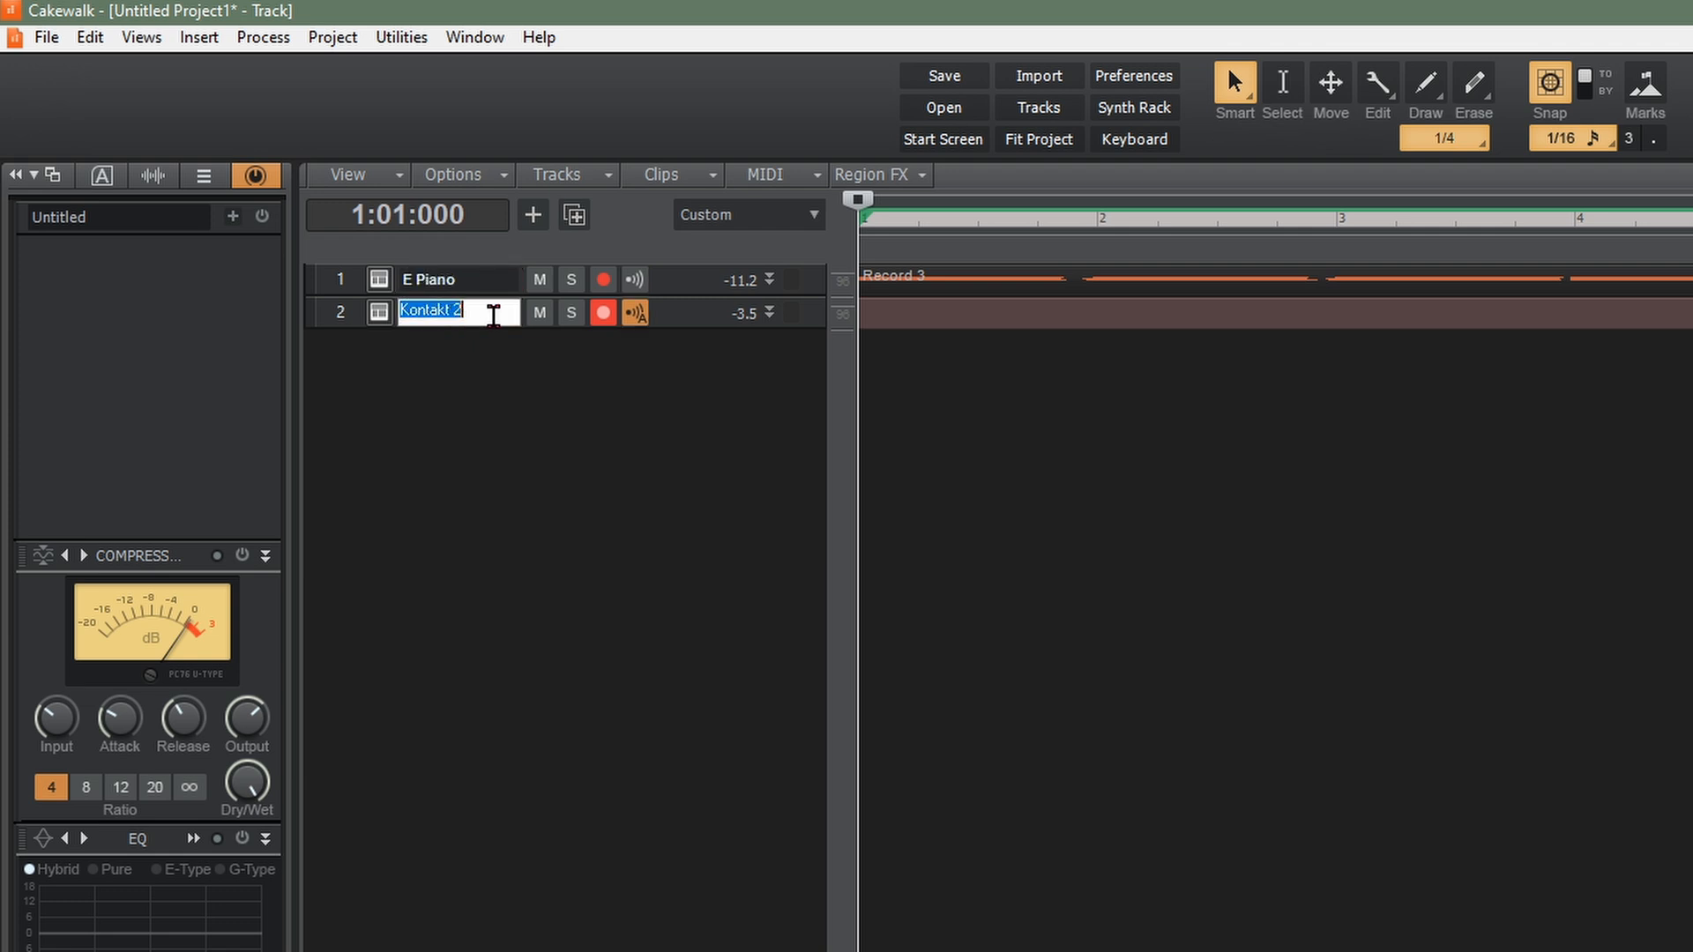
pyautogui.write('Dru')
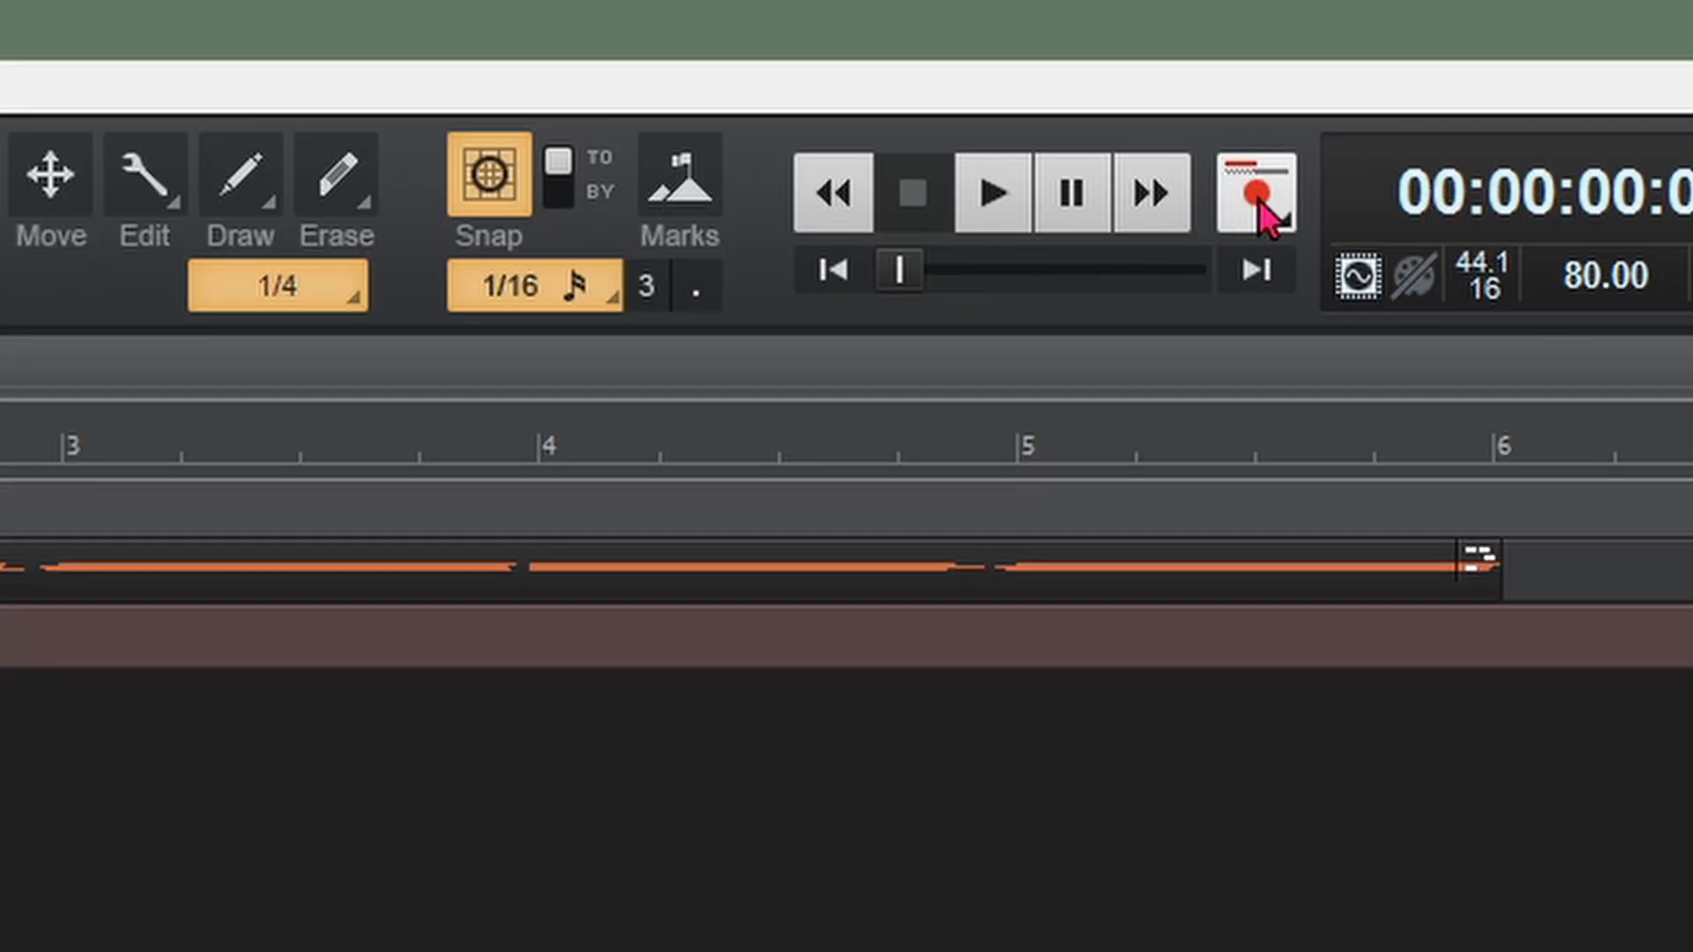
pyautogui.click(1251, 194)
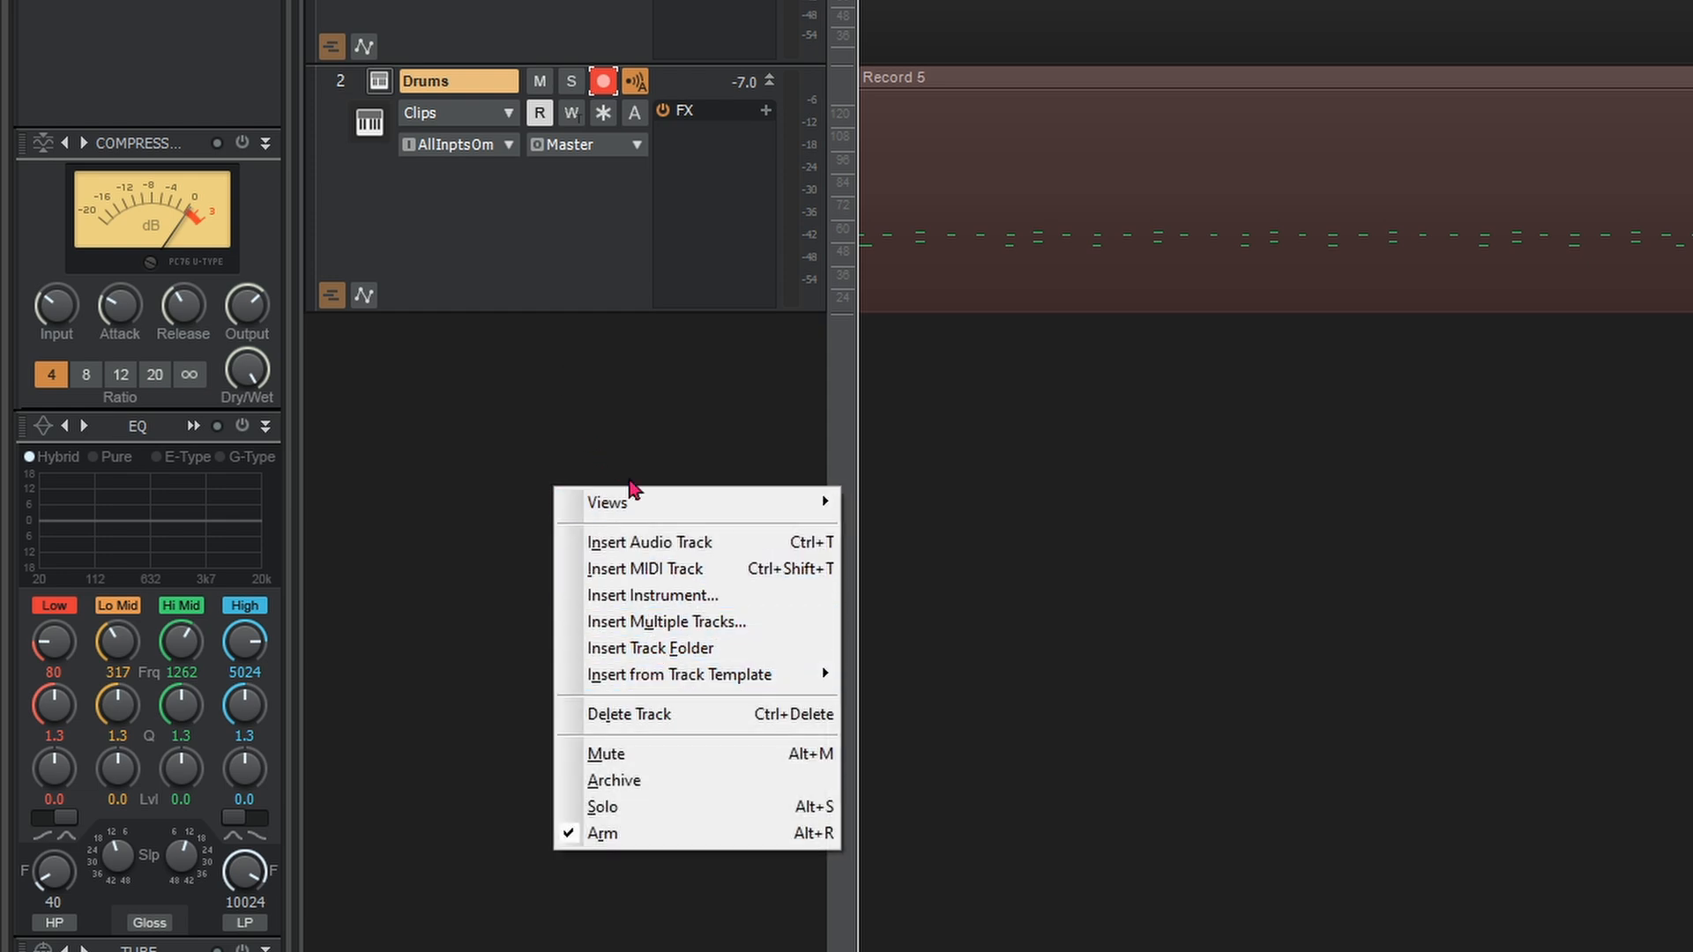
pyautogui.moveTo(667, 595)
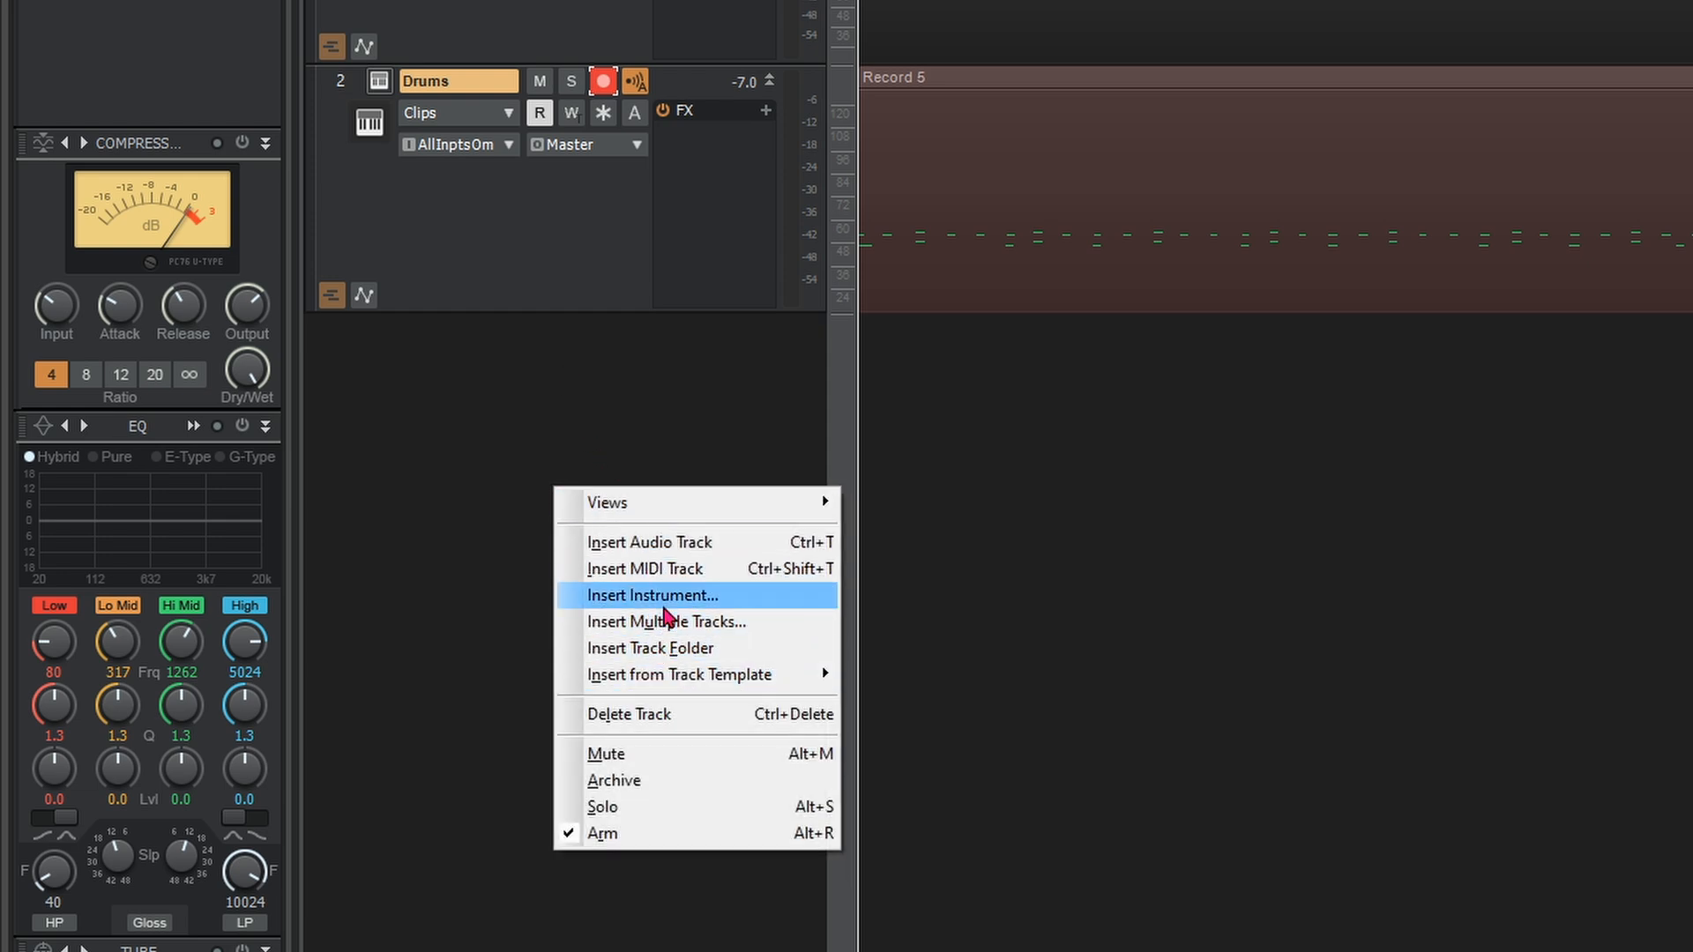
# - Insert a third Kontakt instrument track and browse to the Factory Library's Orchestral folders
pyautogui.click(653, 595)
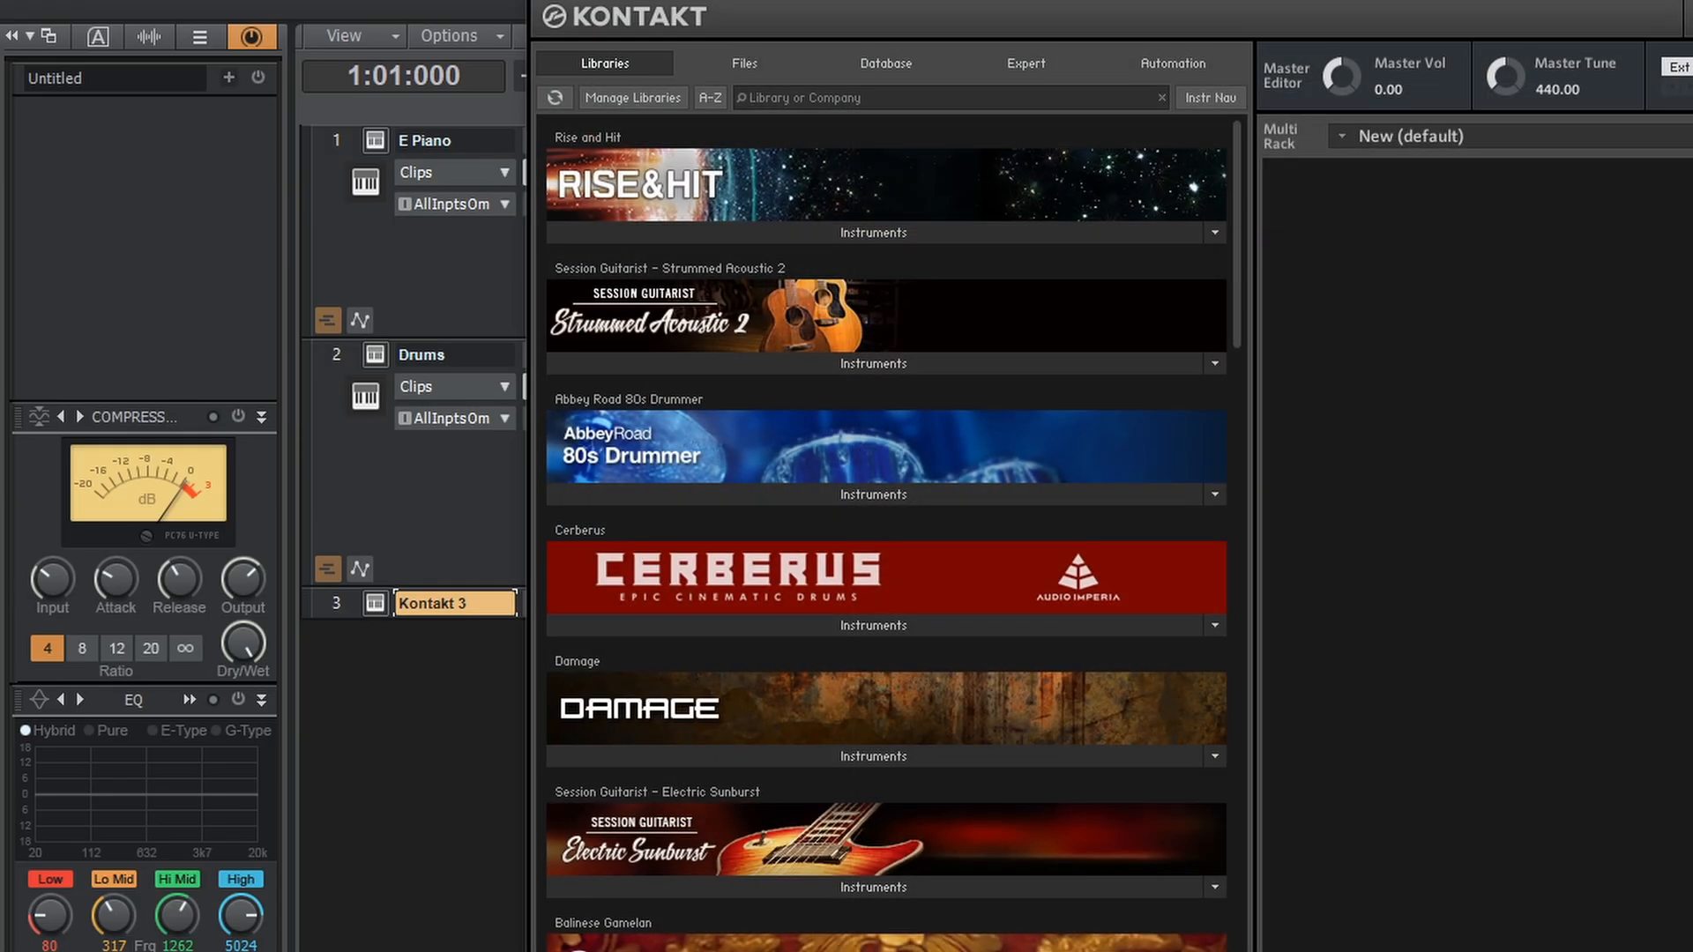
pyautogui.scroll(-3)
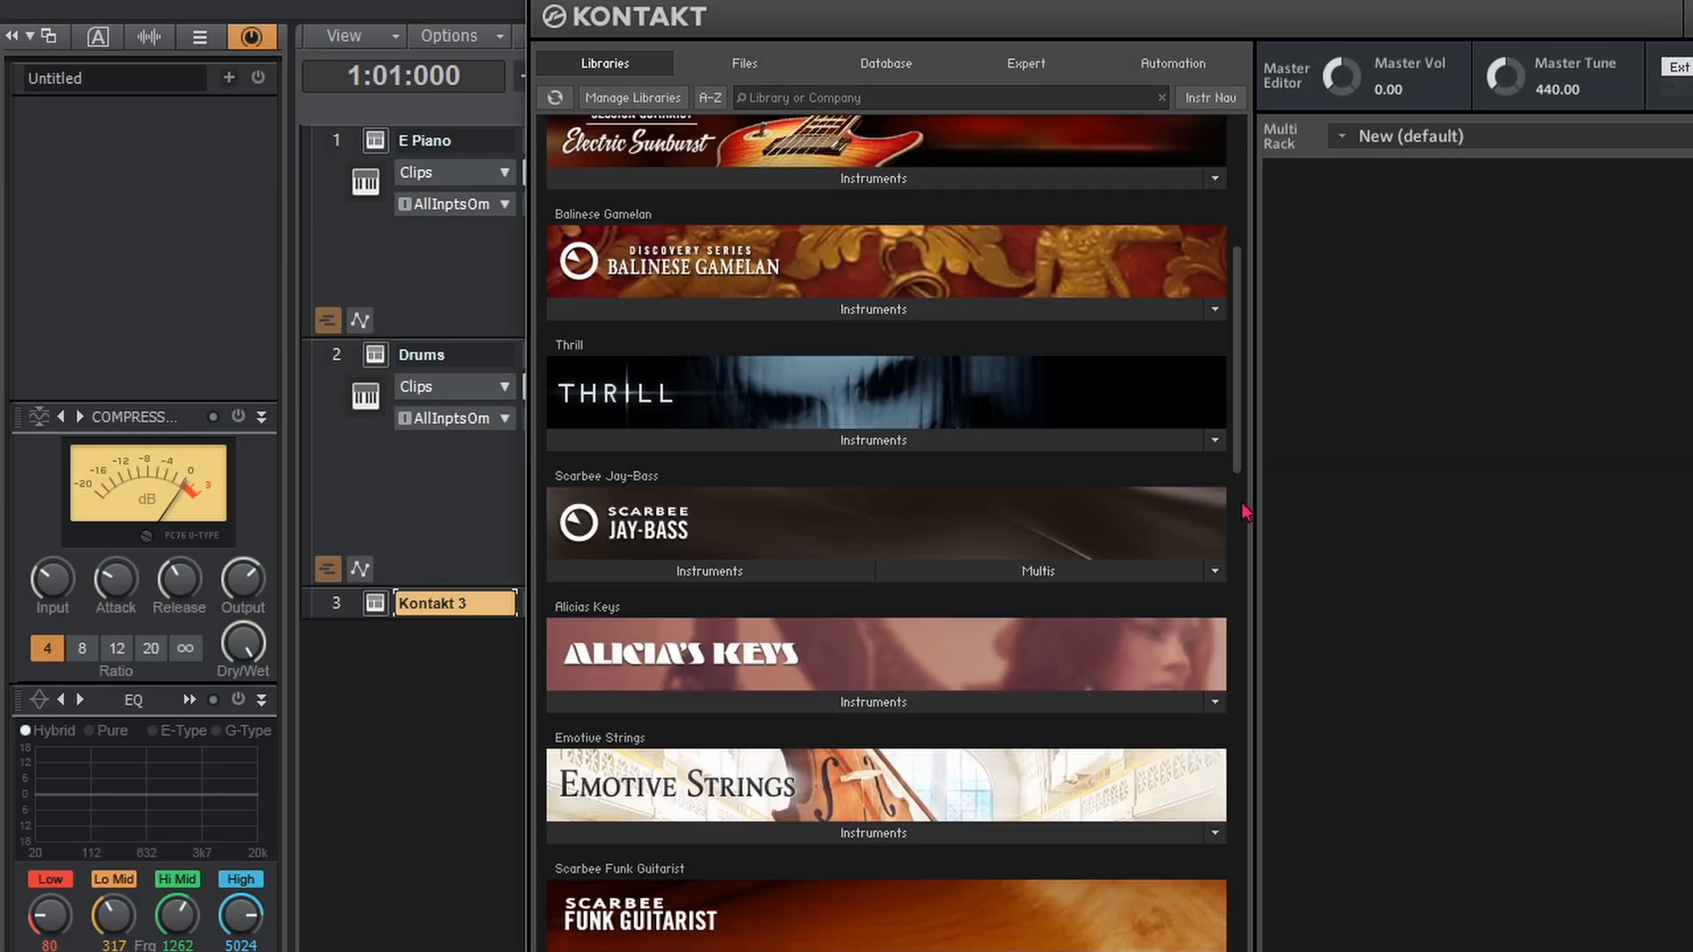
pyautogui.scroll(-3)
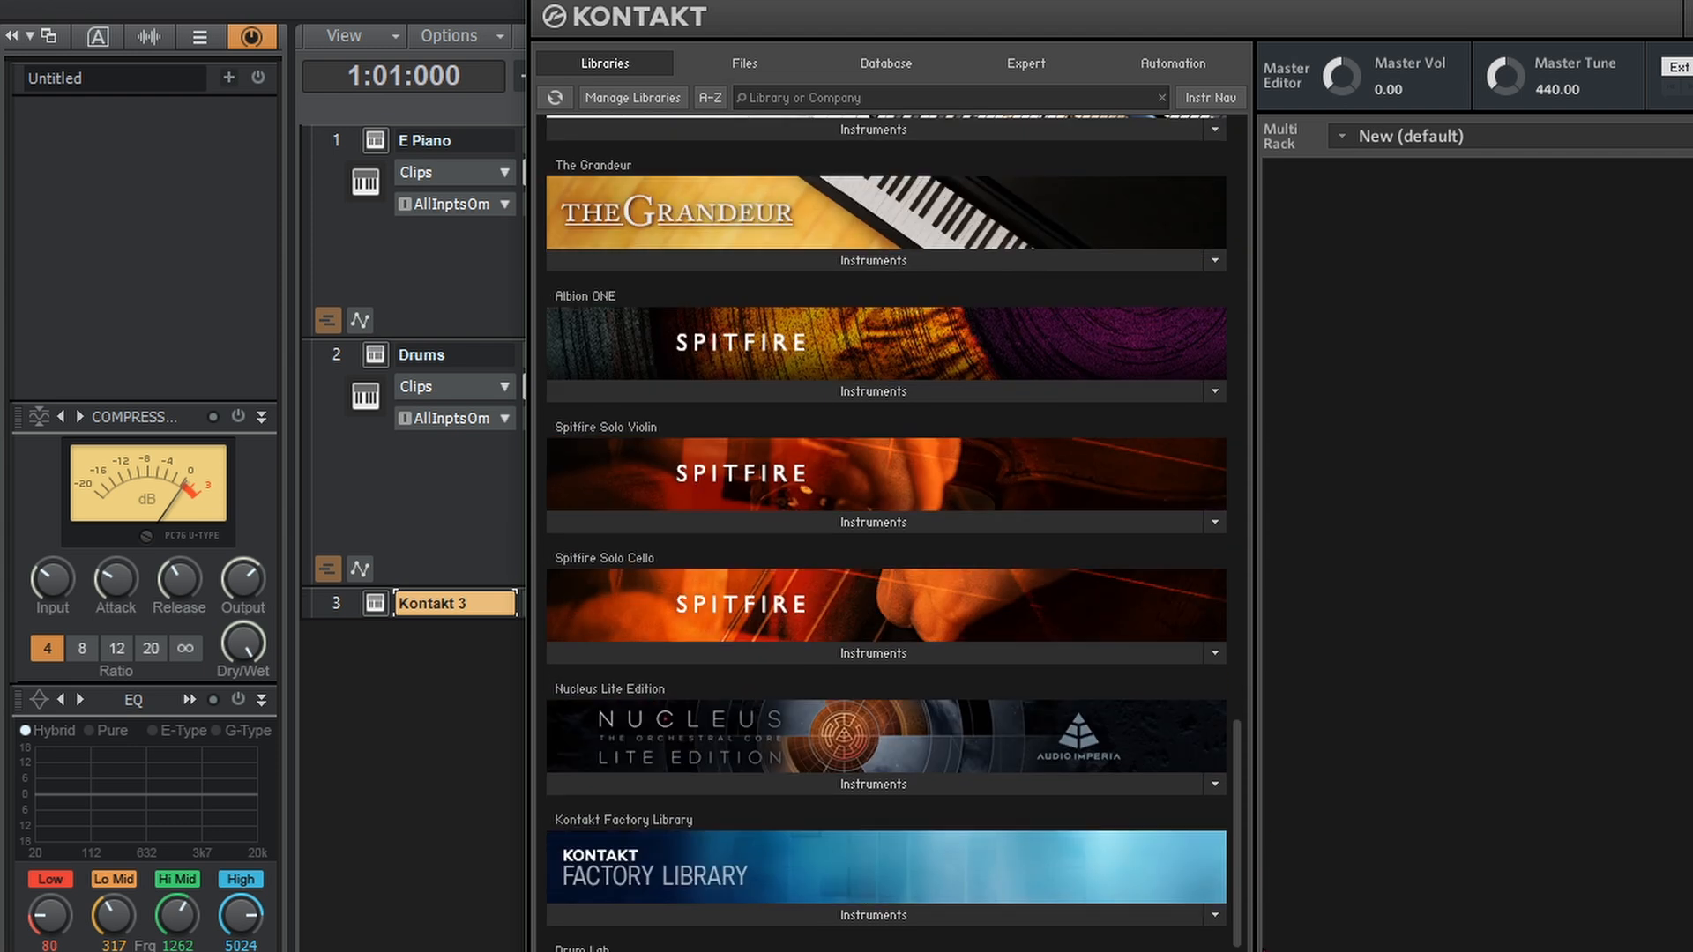
pyautogui.click(872, 668)
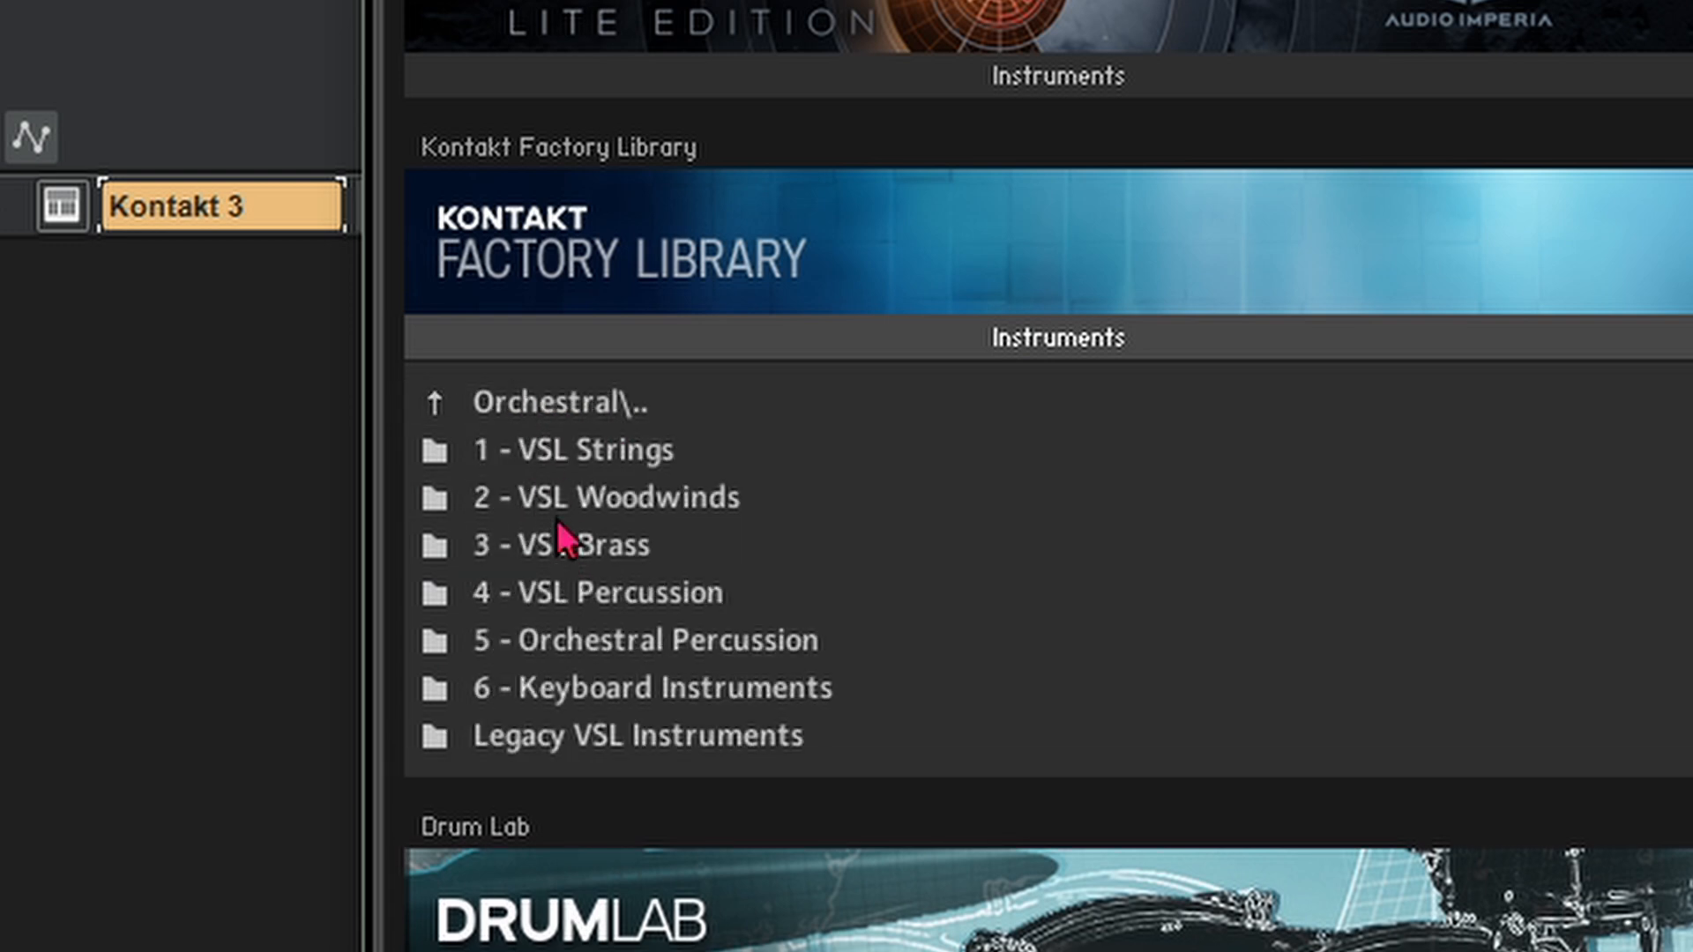
pyautogui.moveTo(564, 614)
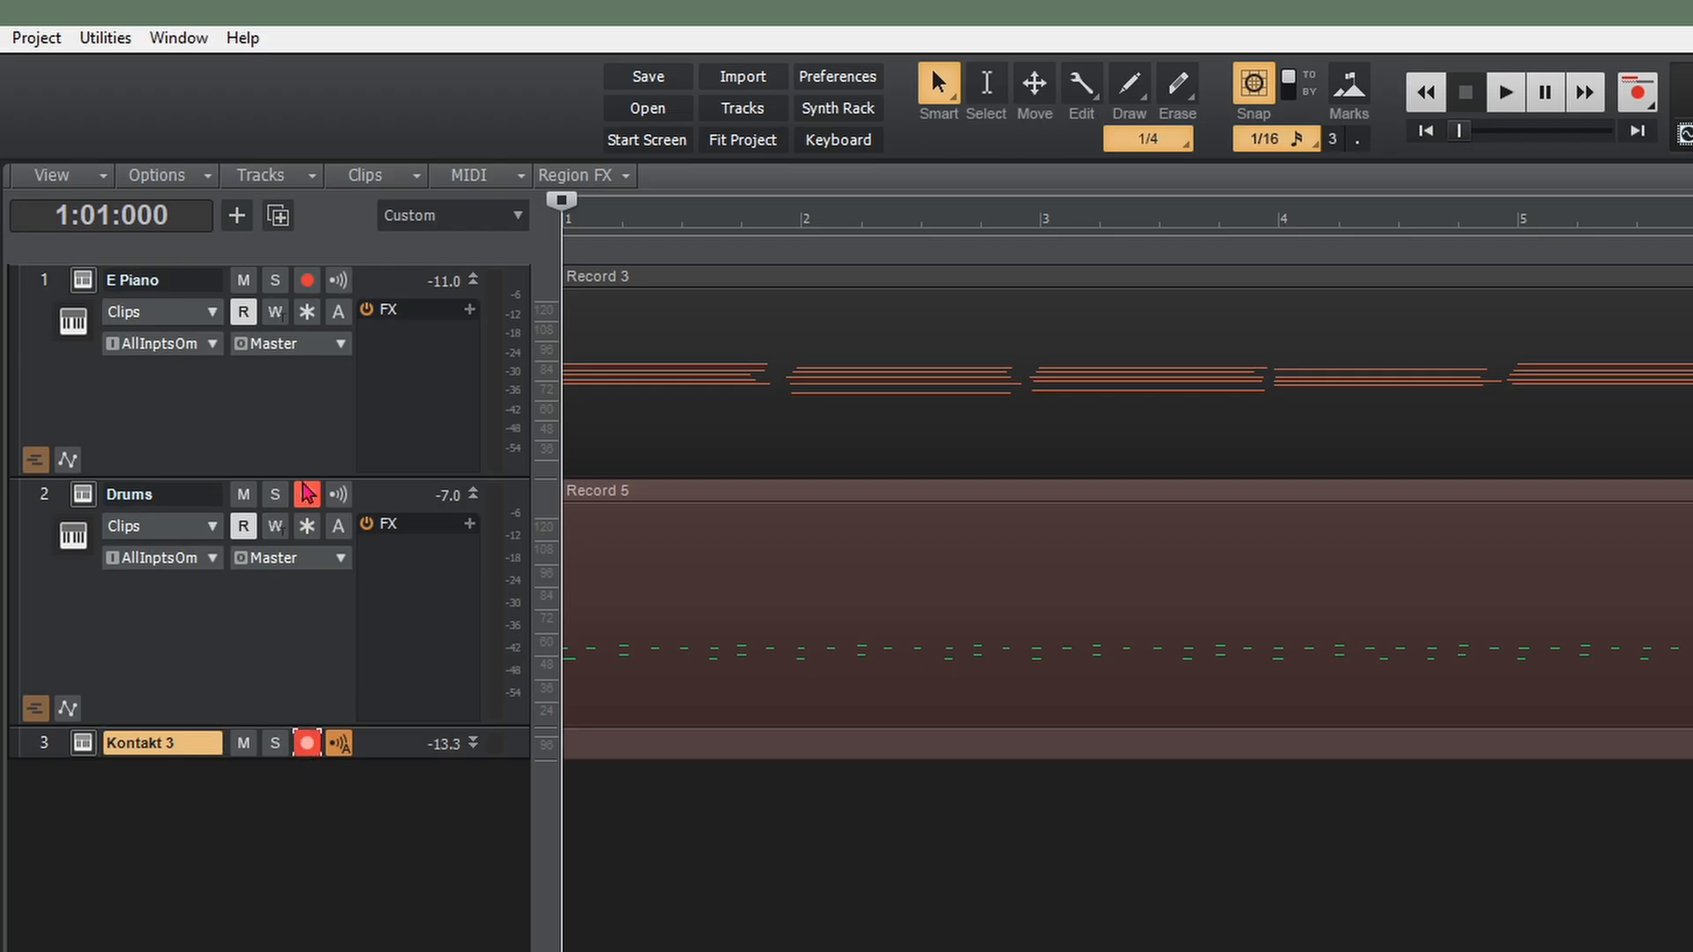
# - Disarm the Drums track so only Kontakt 3 is record-armed
pyautogui.click(678, 218)
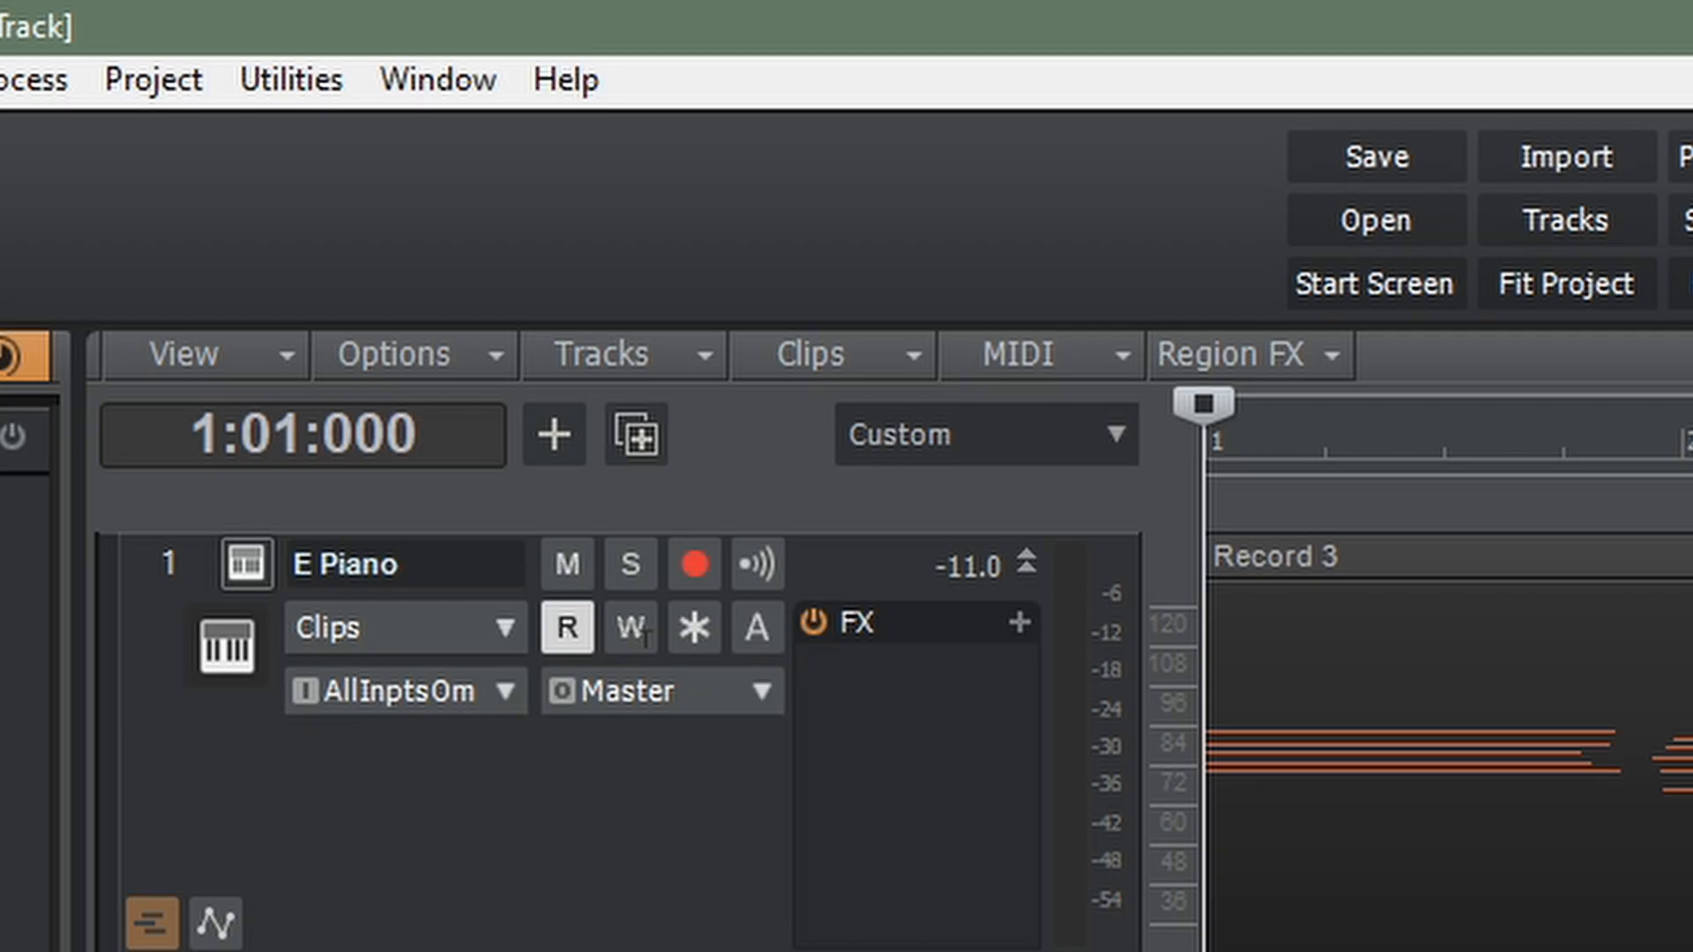
# - Create a new Spitfire LABS instrument track and filter its browser to Experimental presets like Atmos
pyautogui.click(554, 434)
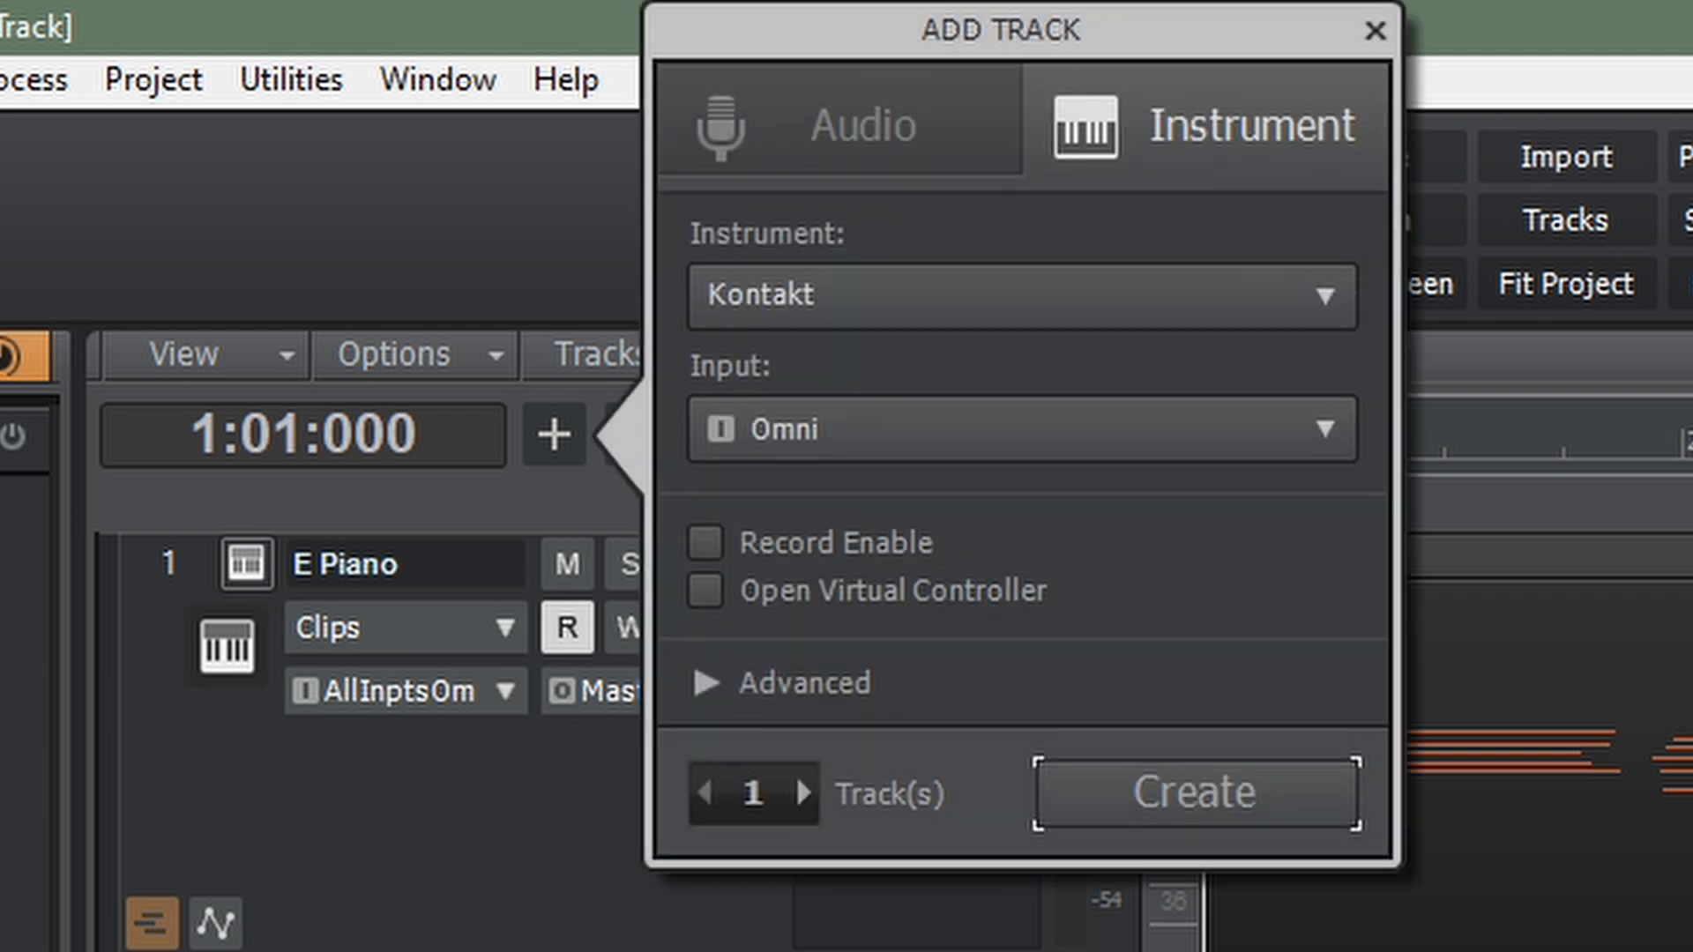
pyautogui.click(1018, 295)
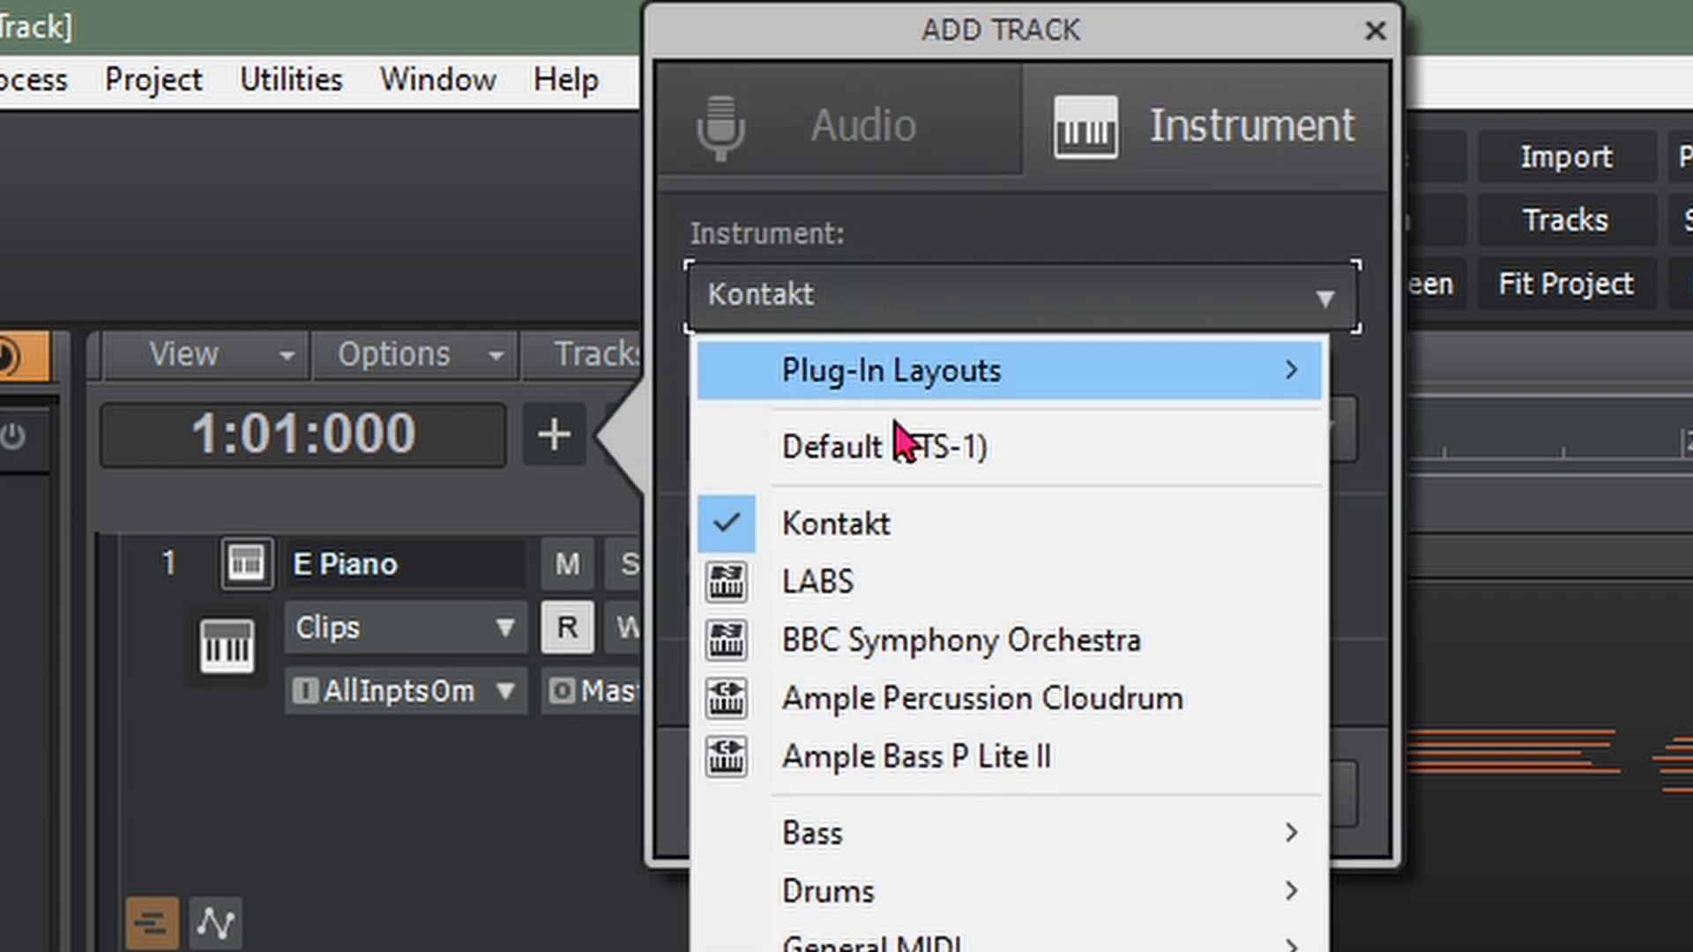
pyautogui.click(818, 581)
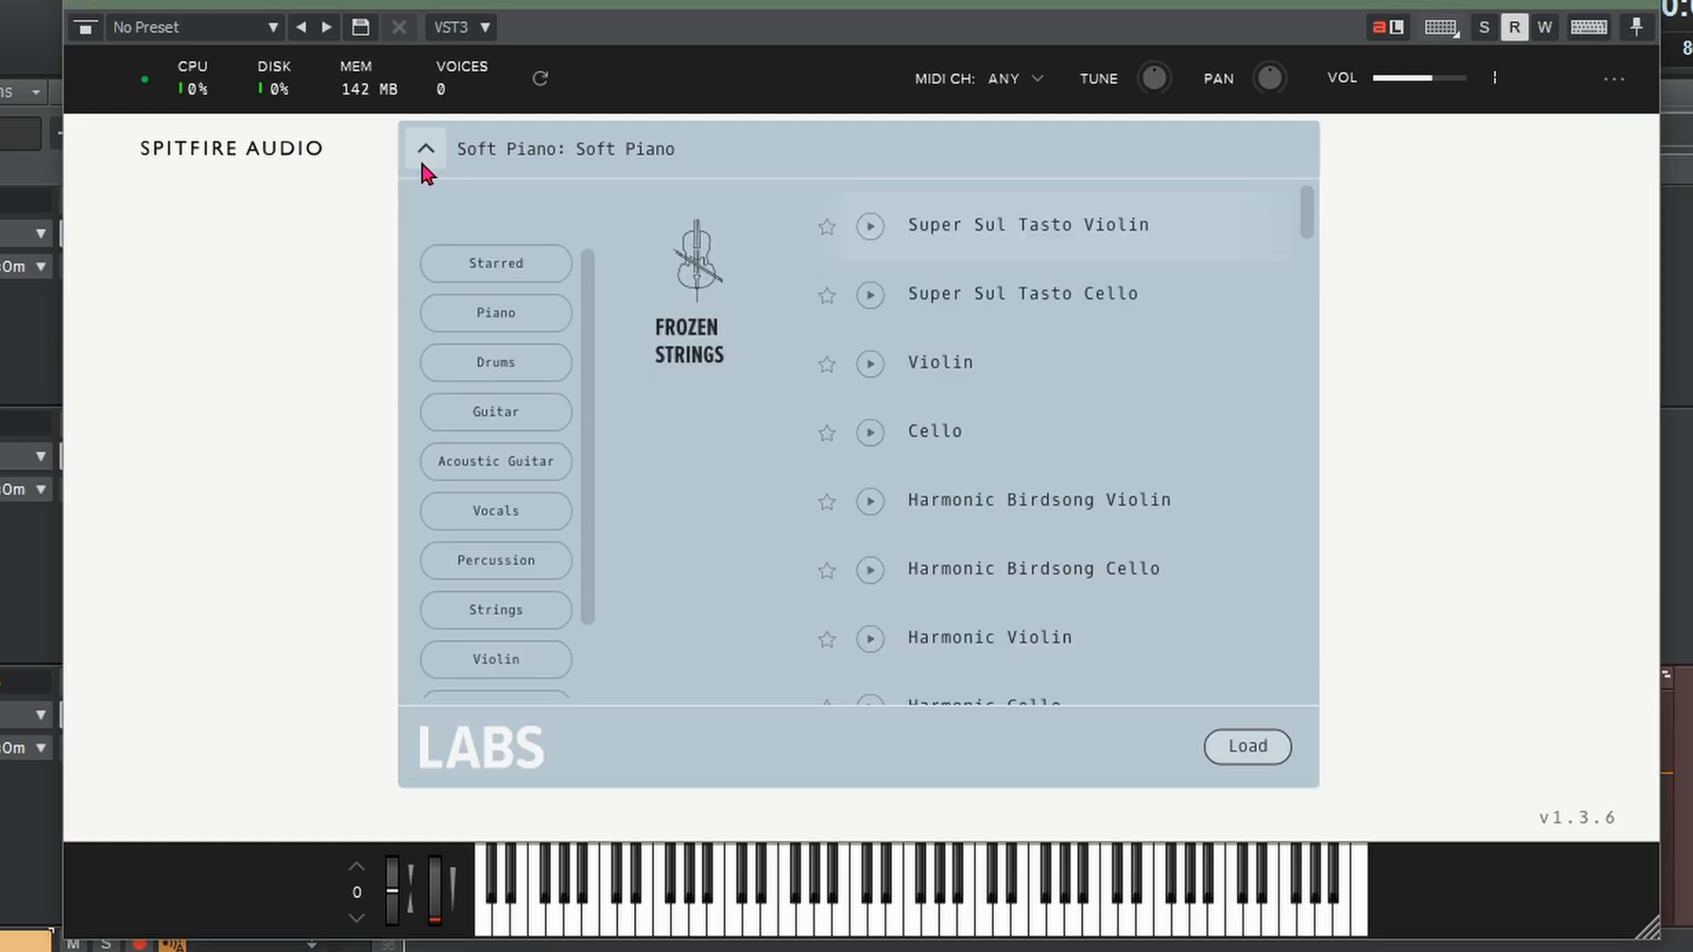
pyautogui.click(495, 678)
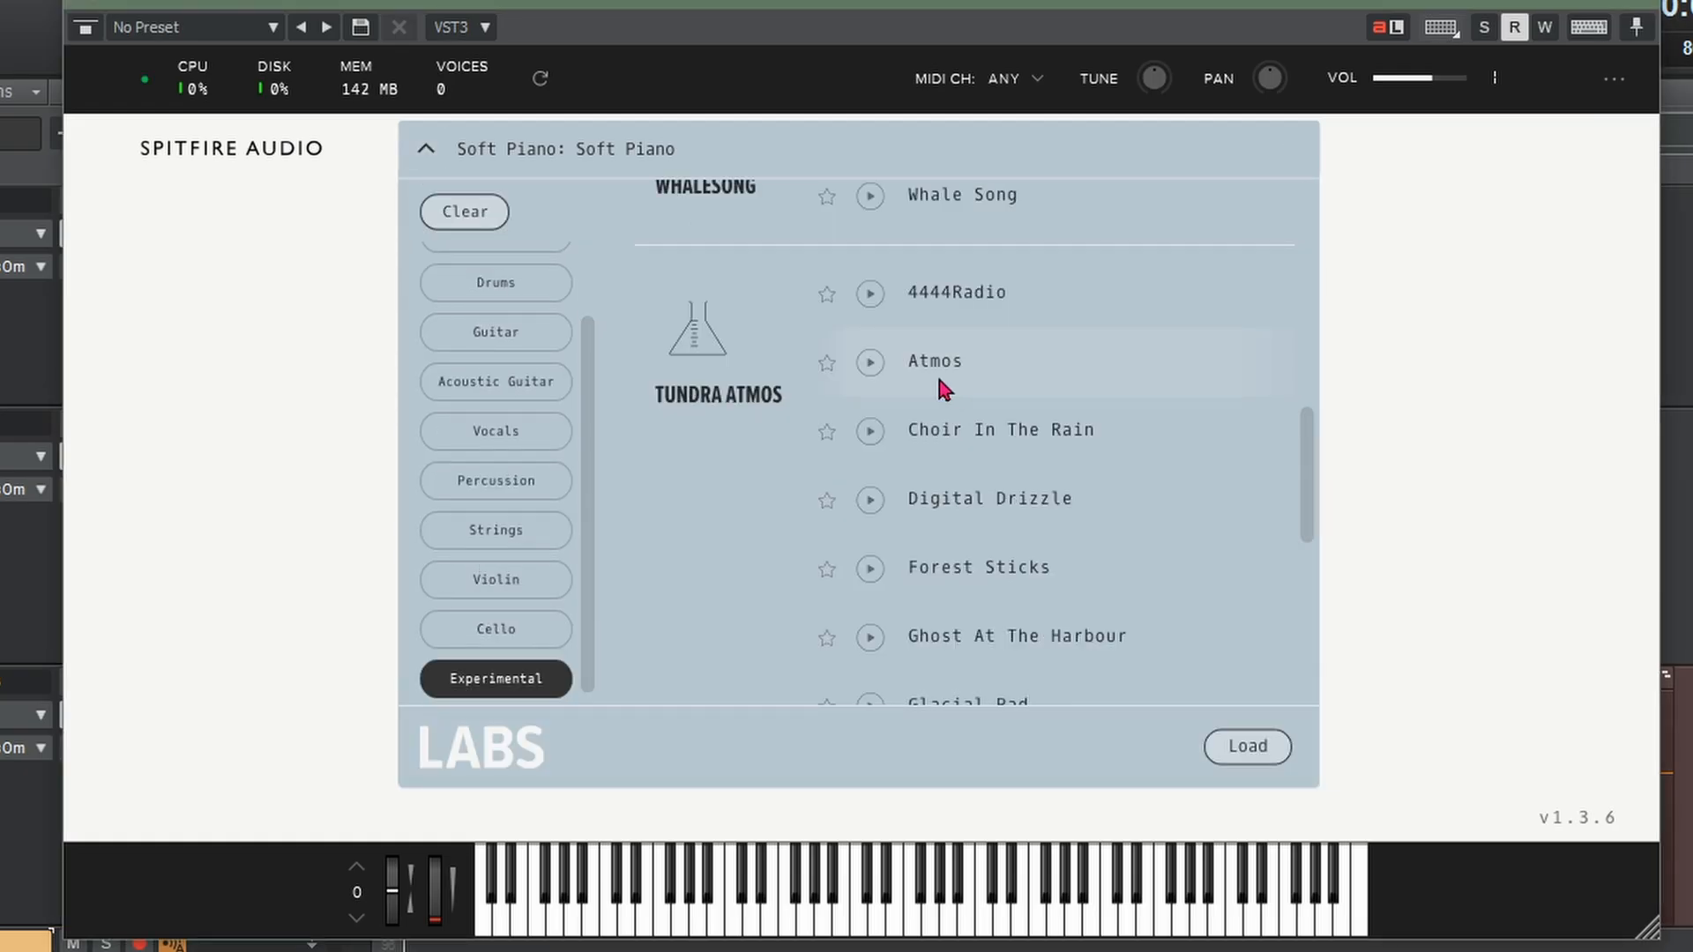
pyautogui.moveTo(923, 391)
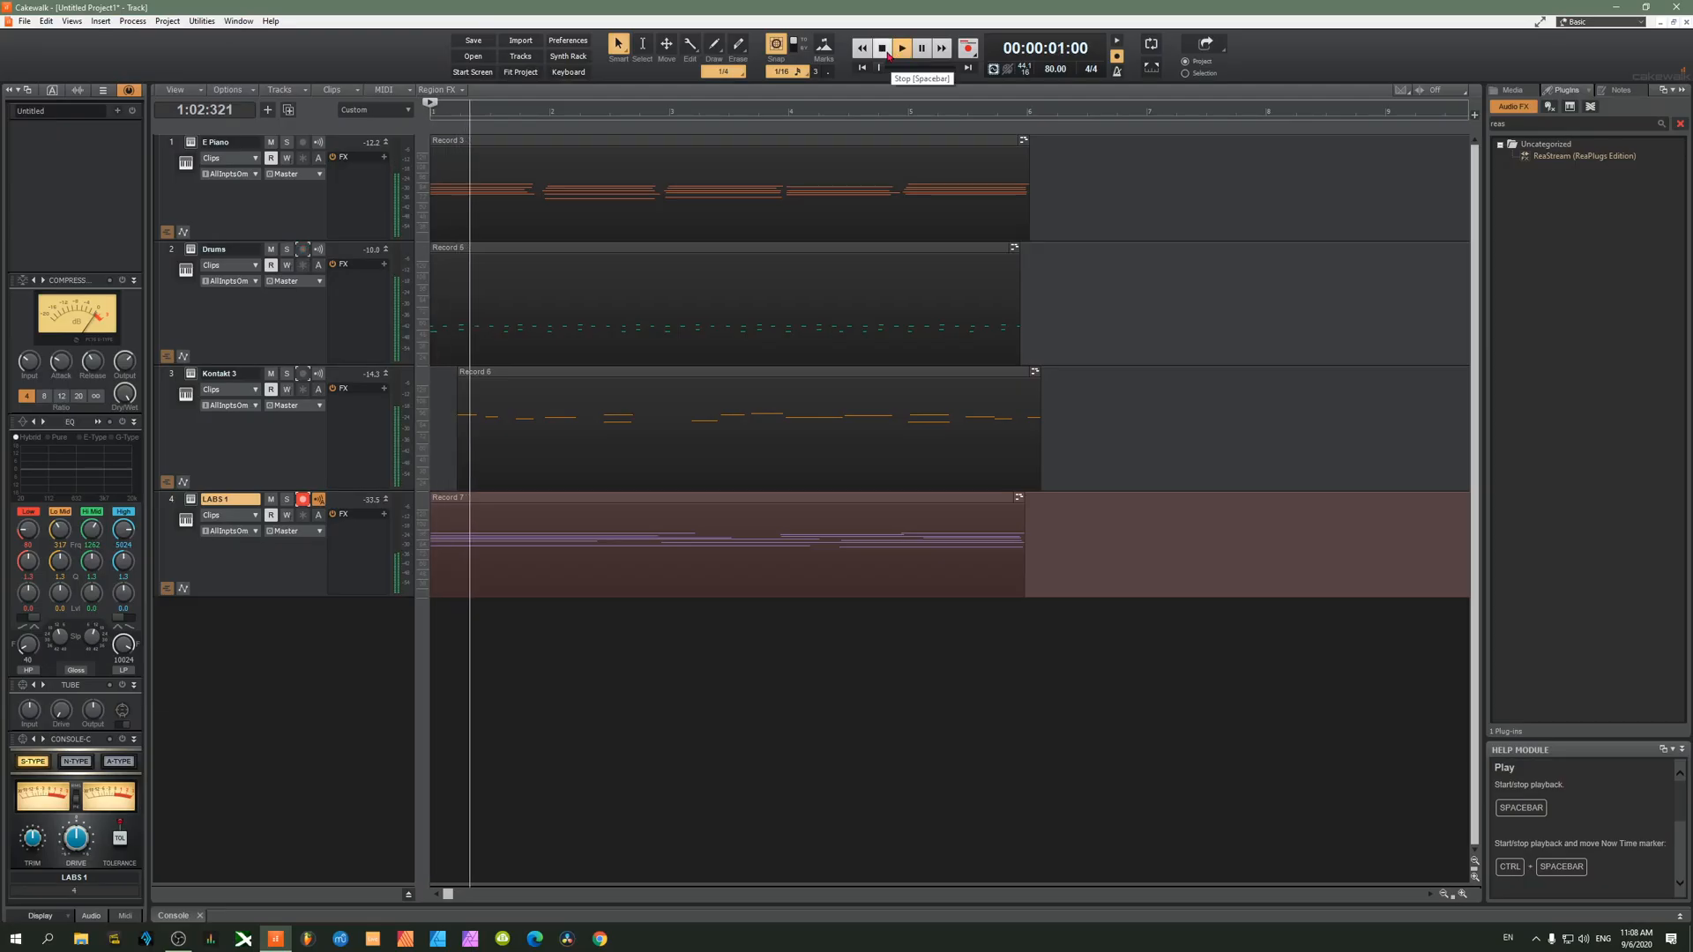
# - Stop playback after auditioning the four-track beat with the LABS take (Record 7)
pyautogui.click(881, 47)
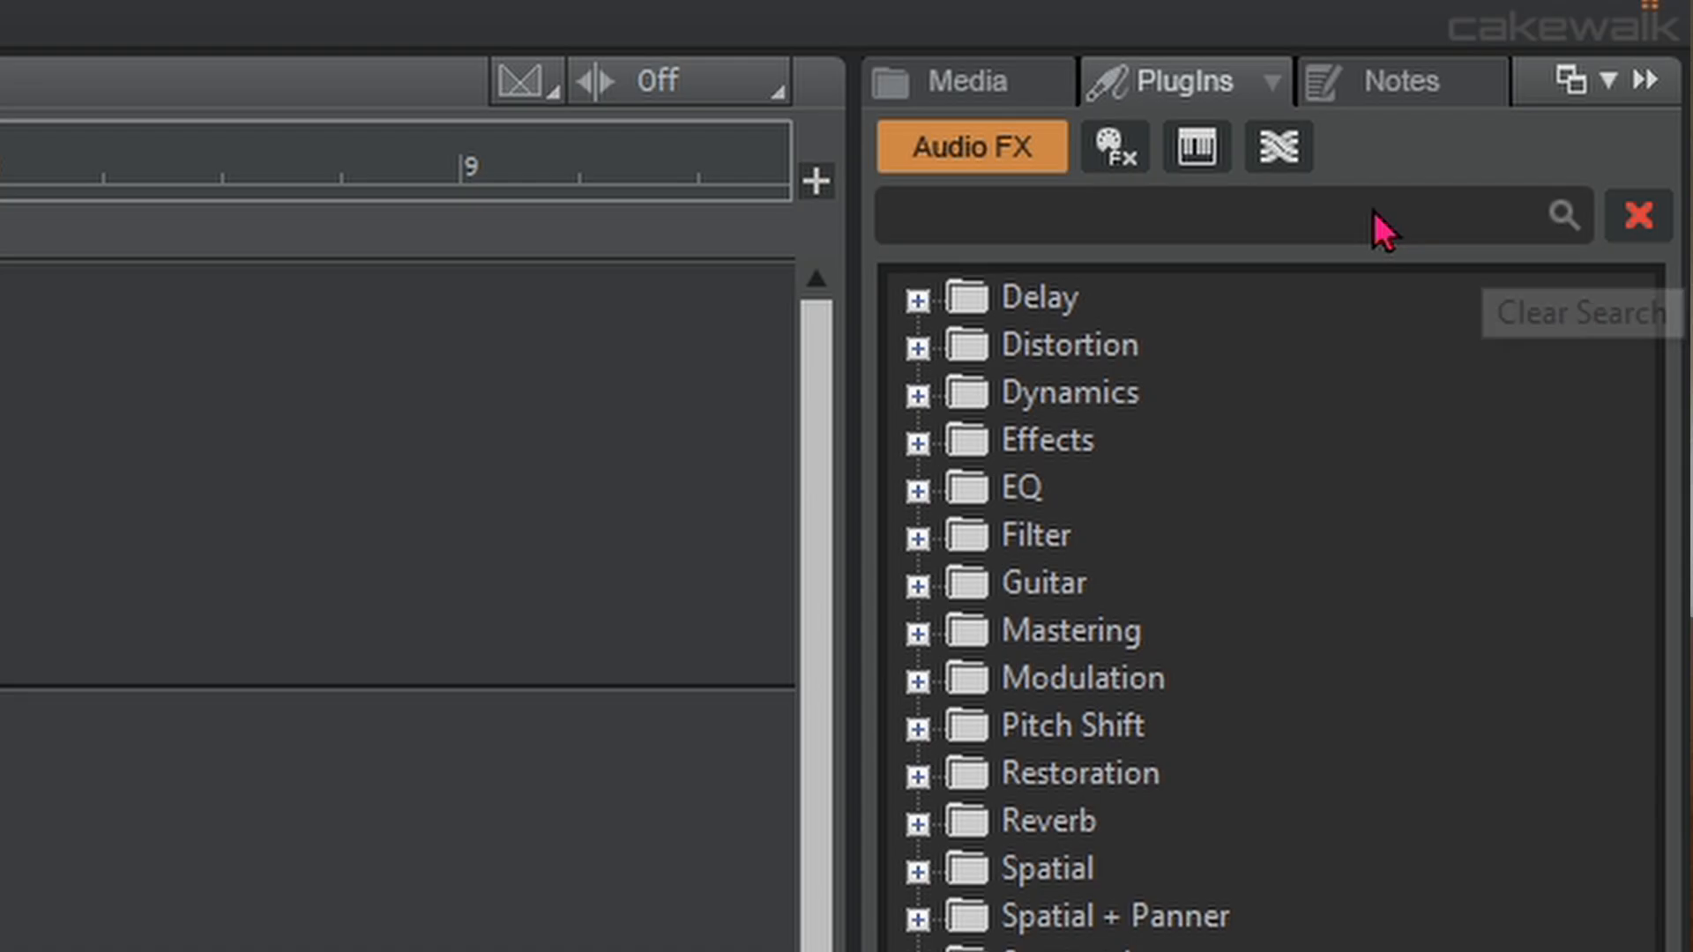
# - Search the Audio FX plug-ins for 'spe'
pyautogui.click(1231, 215)
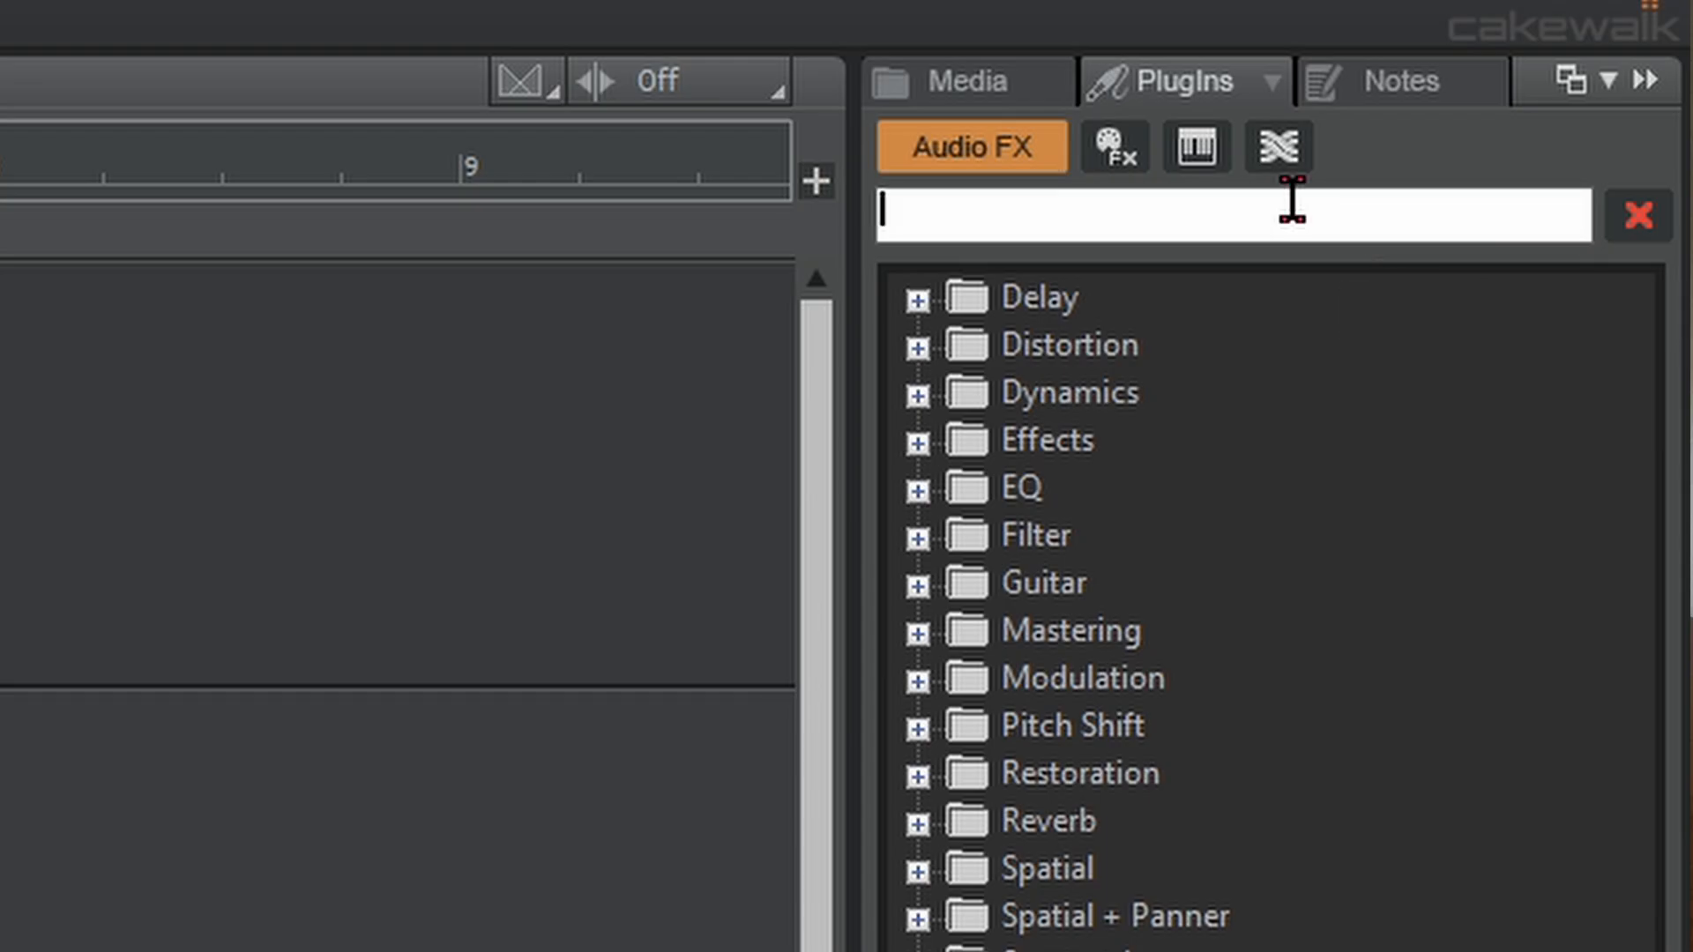
pyautogui.write('spe')
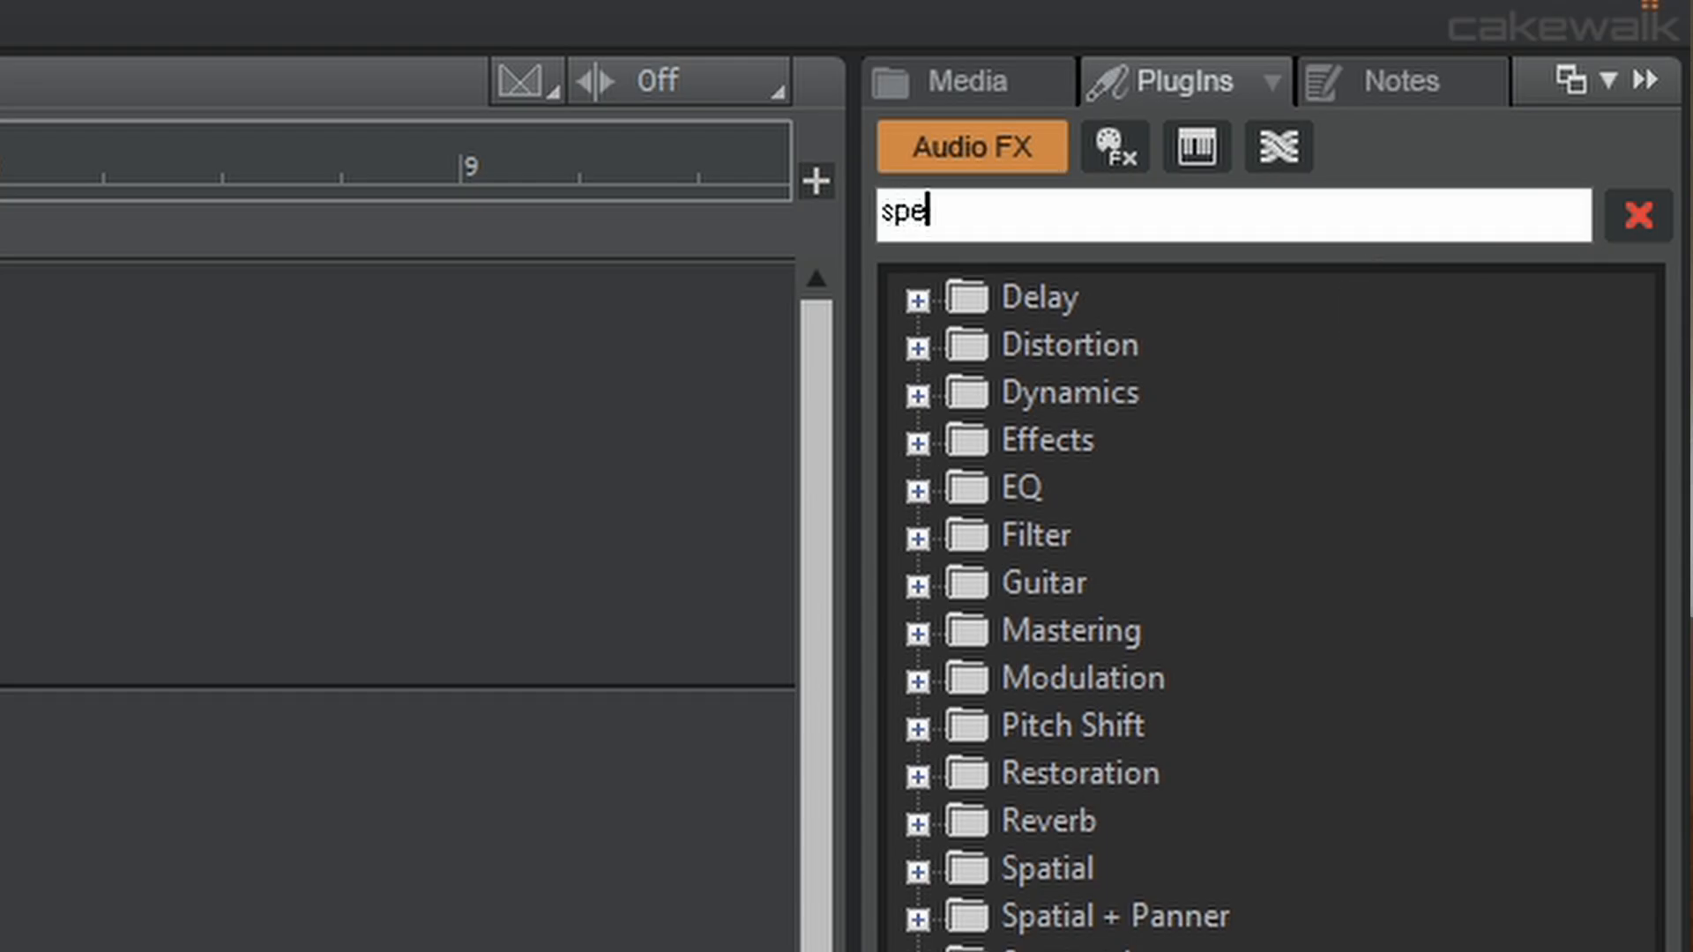